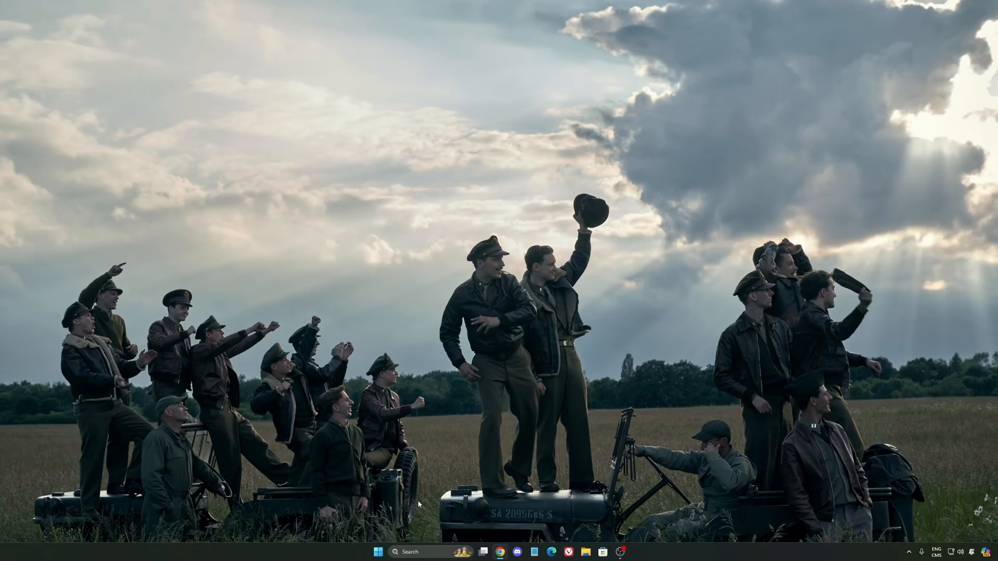
- Launch Settings from the taskbar search and go to the Gaming section
type("seti")
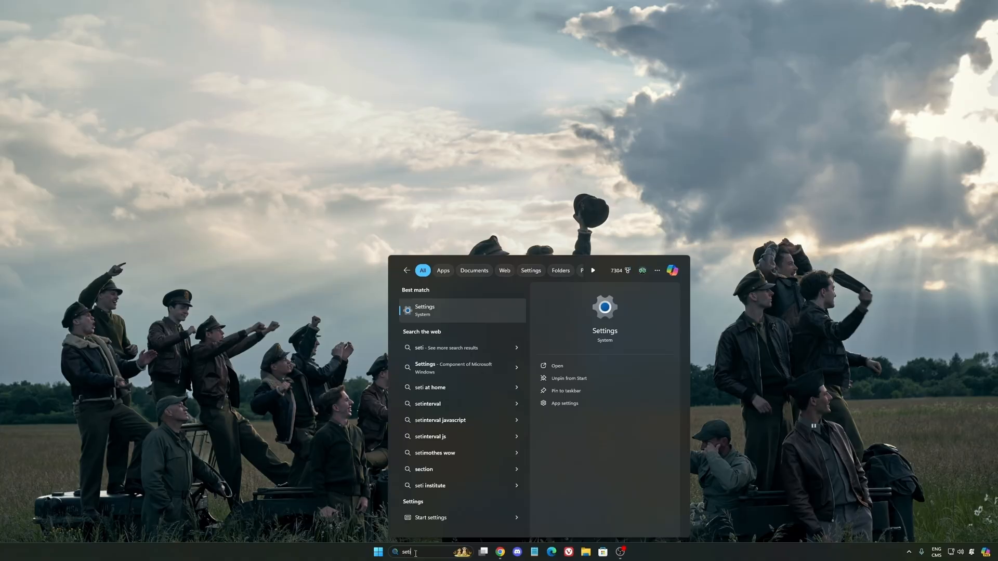
left_click(424, 309)
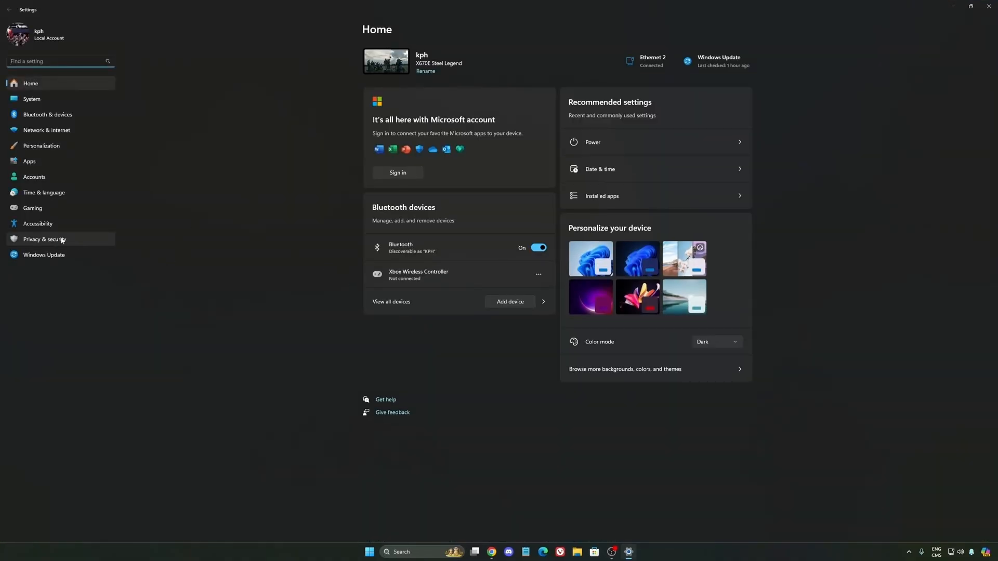
left_click(33, 209)
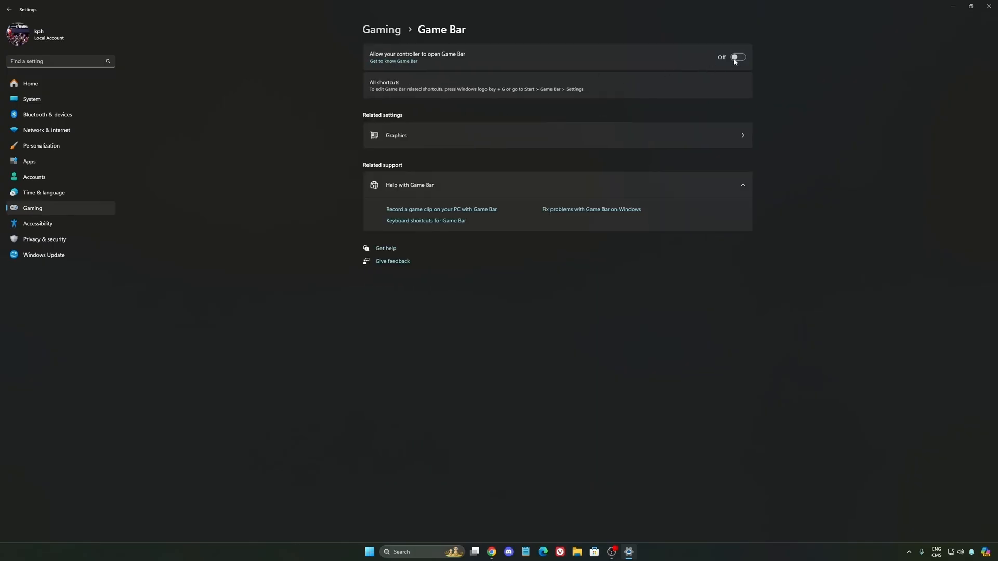
mouse_move(427, 65)
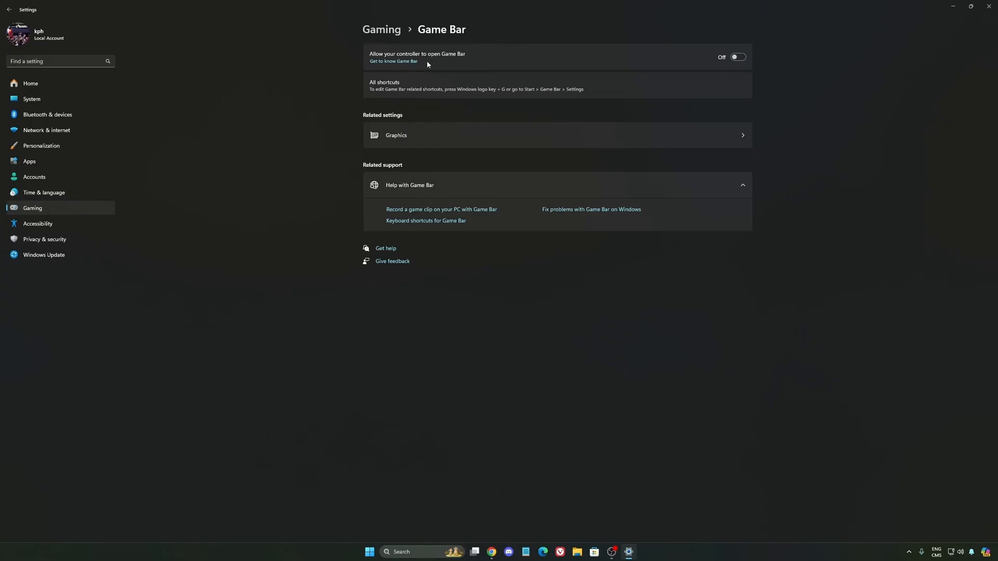
mouse_move(483, 76)
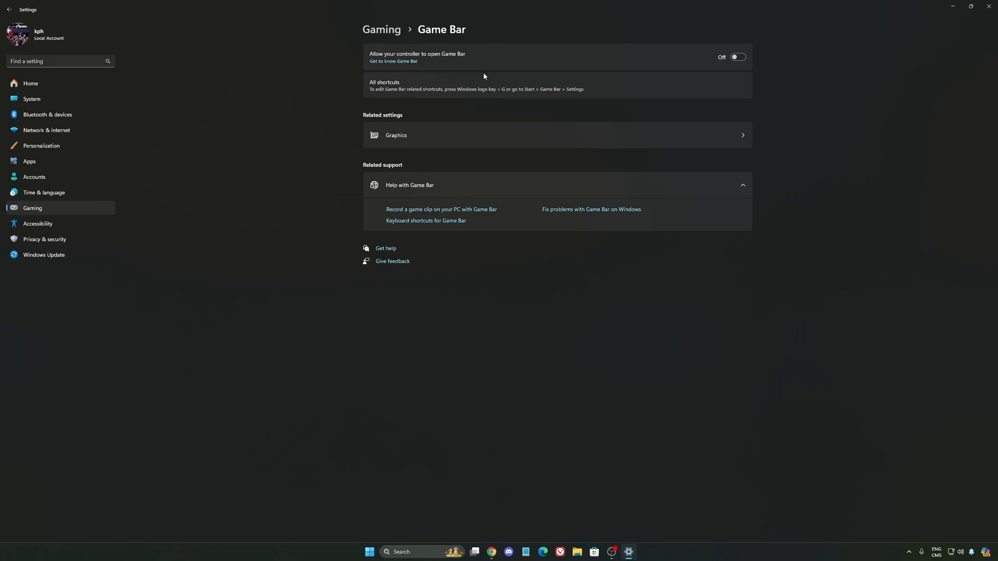
mouse_move(491, 73)
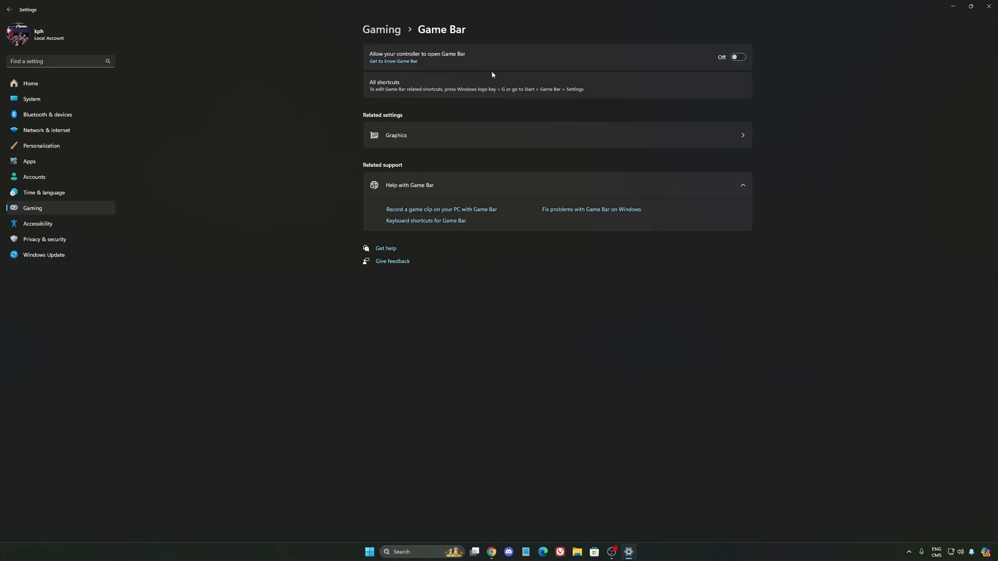
mouse_move(497, 69)
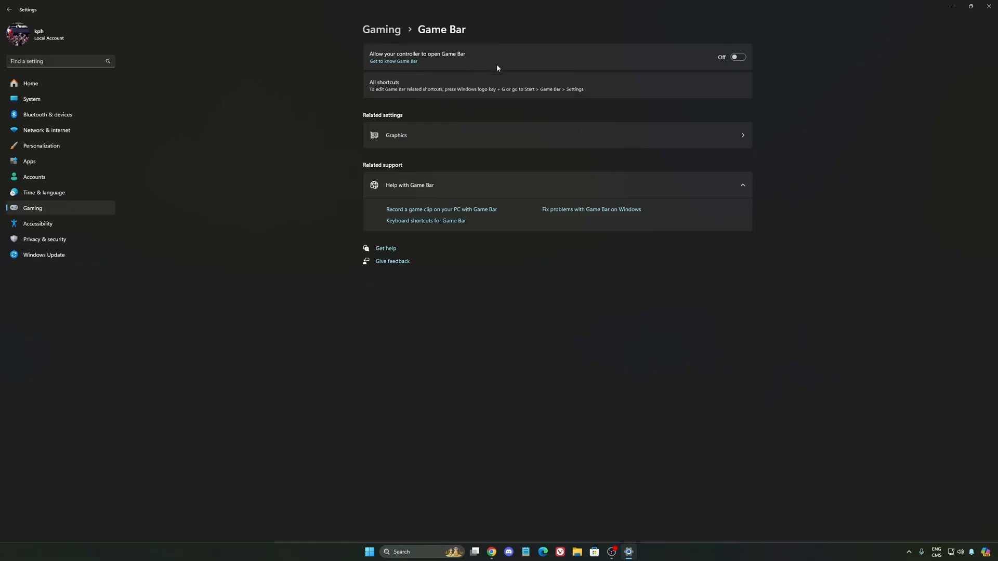
mouse_move(580, 68)
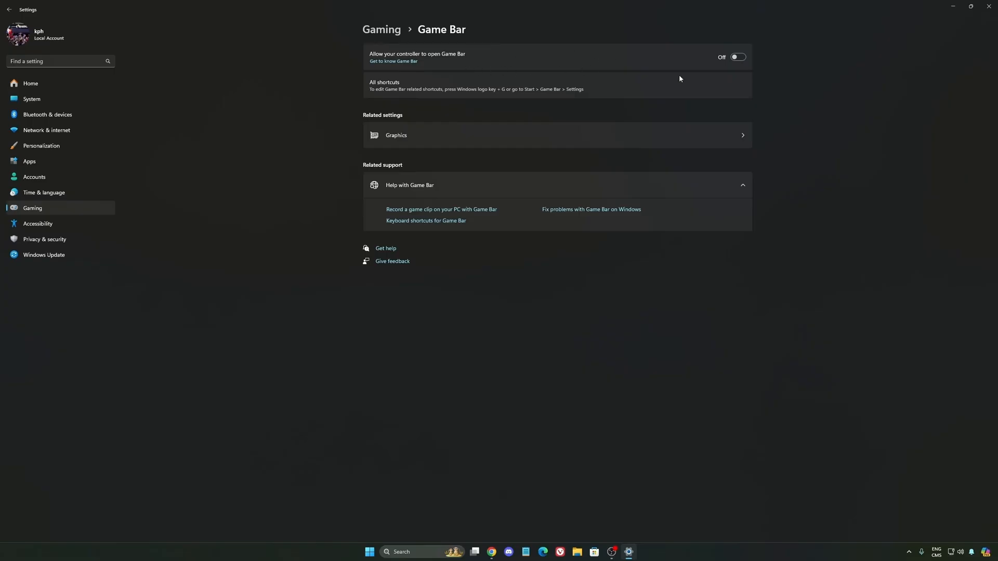
mouse_move(564, 96)
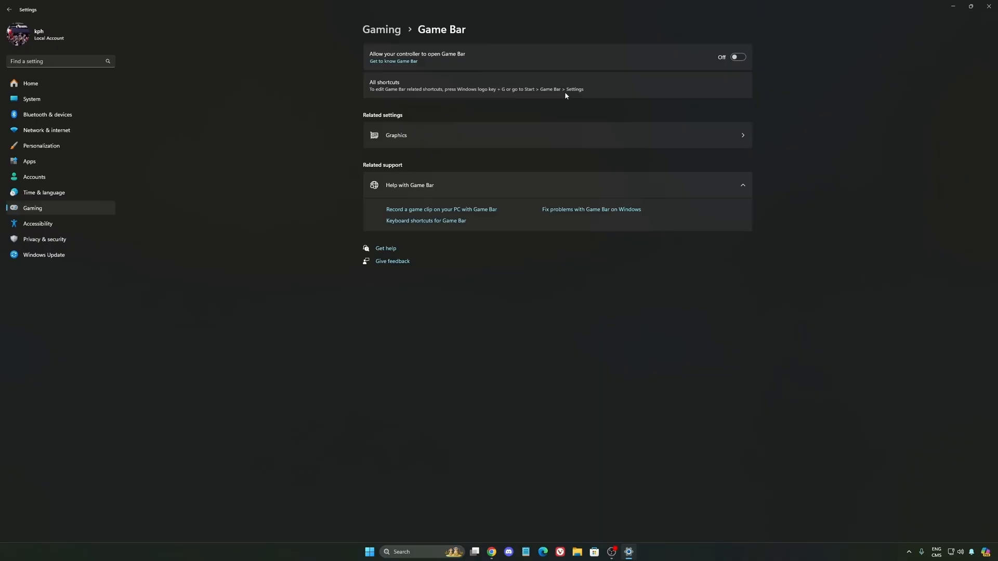
mouse_move(714, 63)
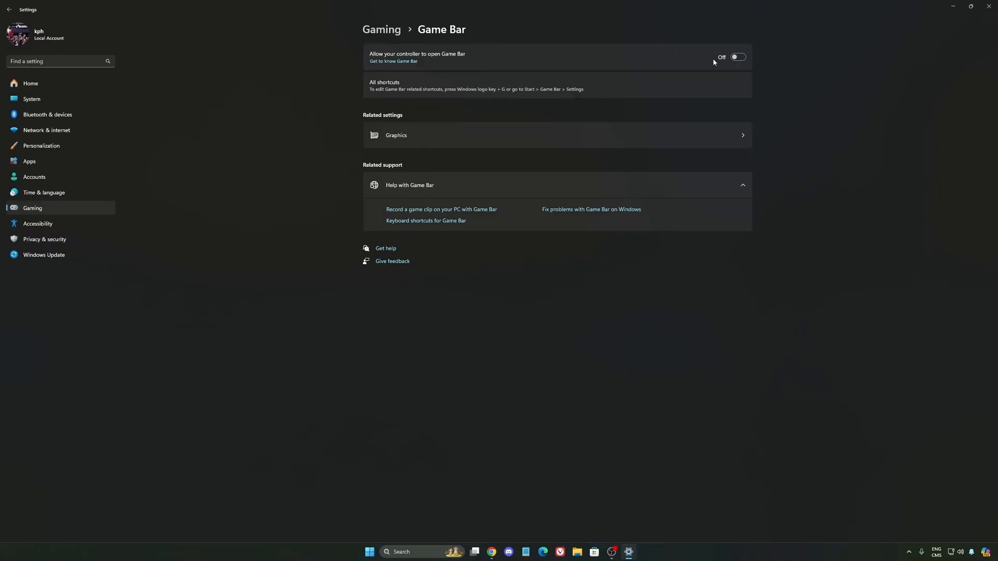
- Review the default graphics settings (GPU scheduling, Auto HDR on), then return to Gaming
left_click(395, 135)
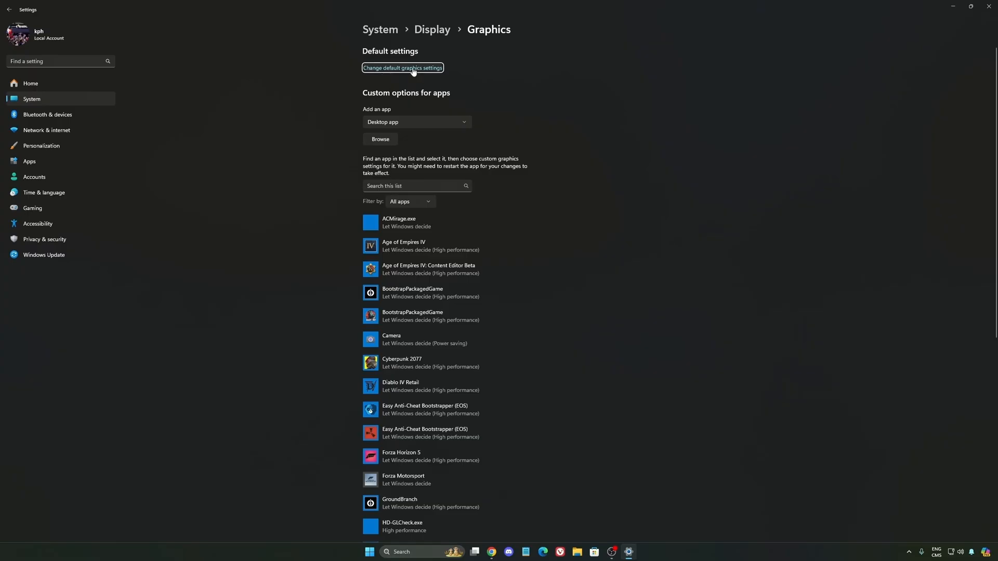
left_click(402, 68)
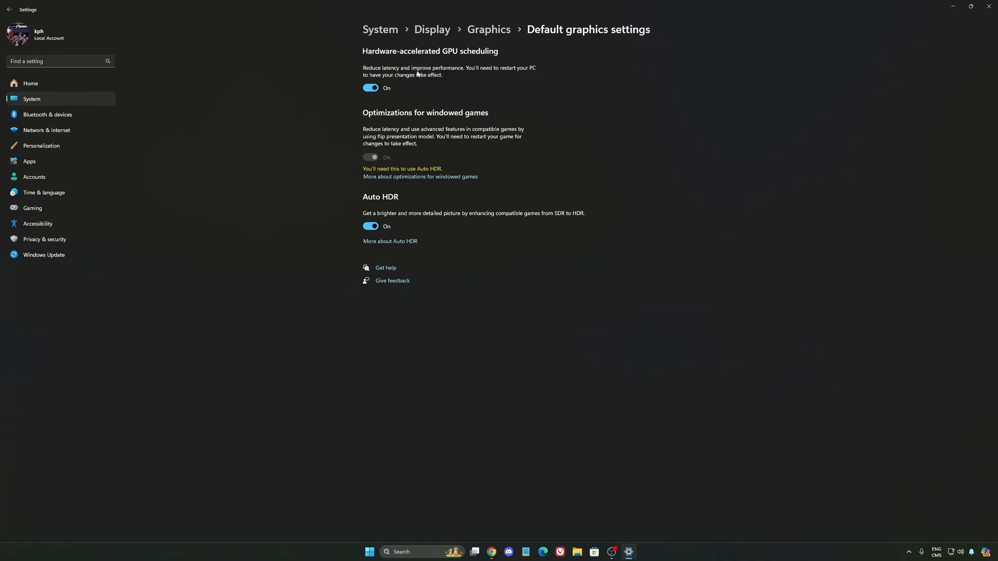
mouse_move(51, 211)
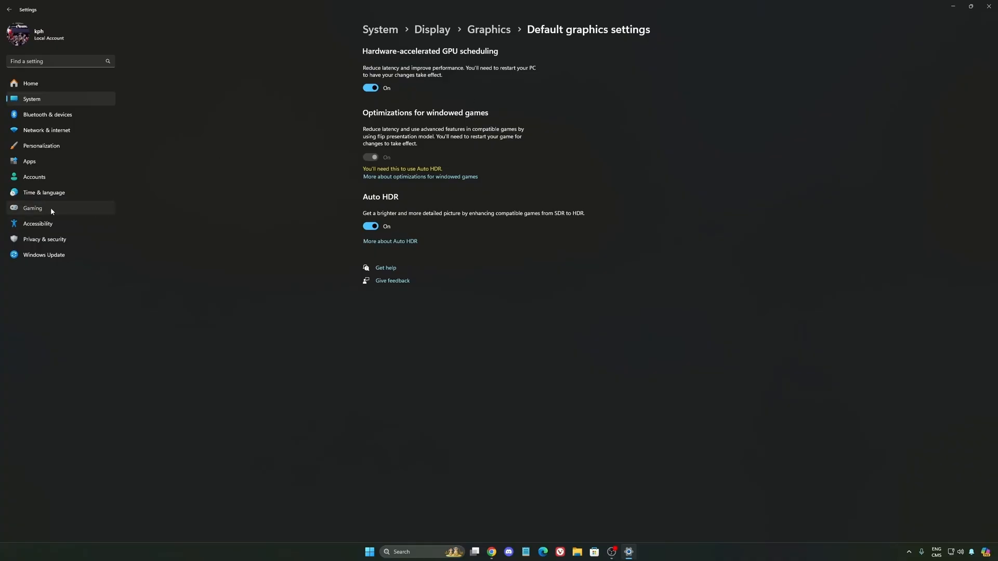
left_click(32, 208)
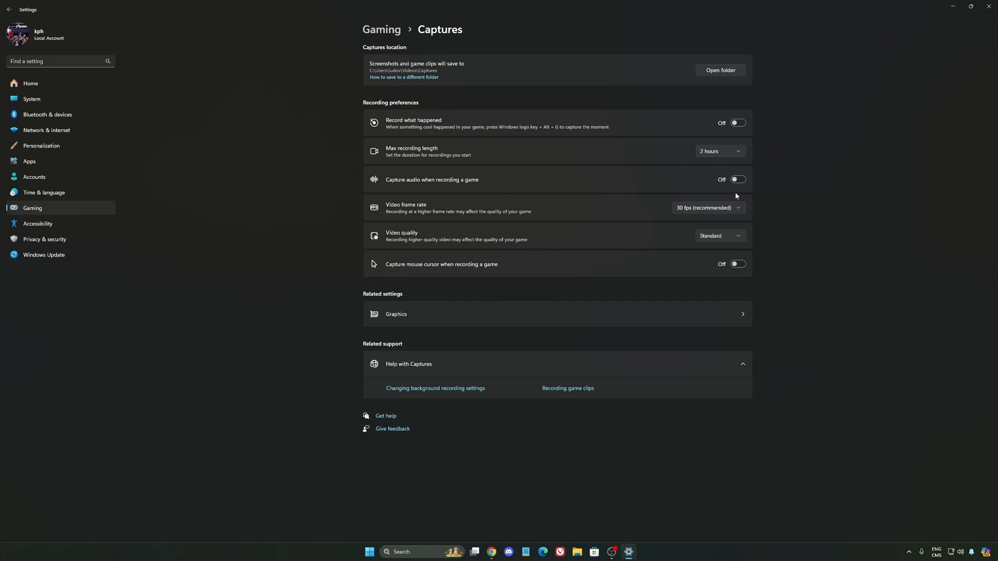
mouse_move(614, 114)
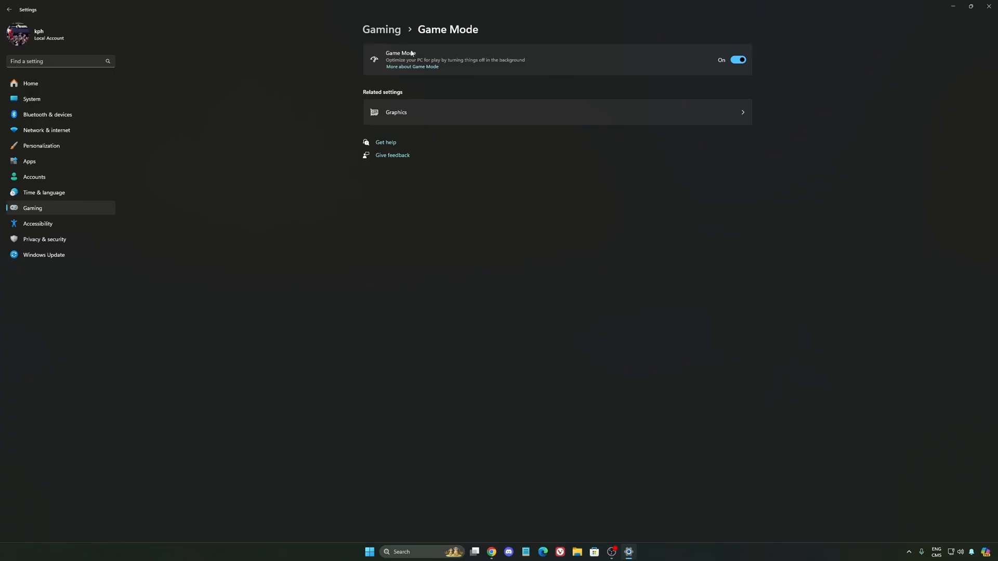
mouse_move(393, 53)
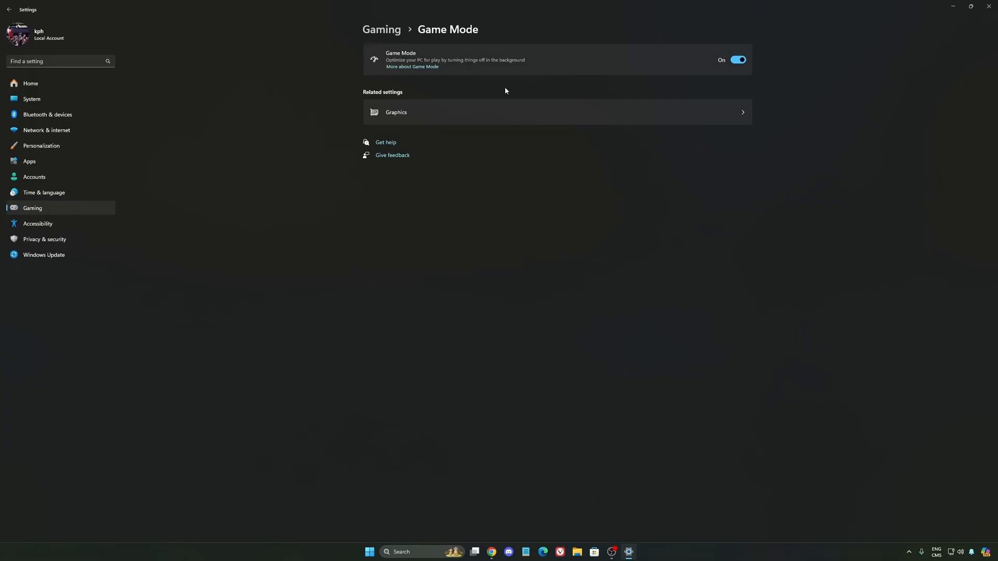
mouse_move(518, 76)
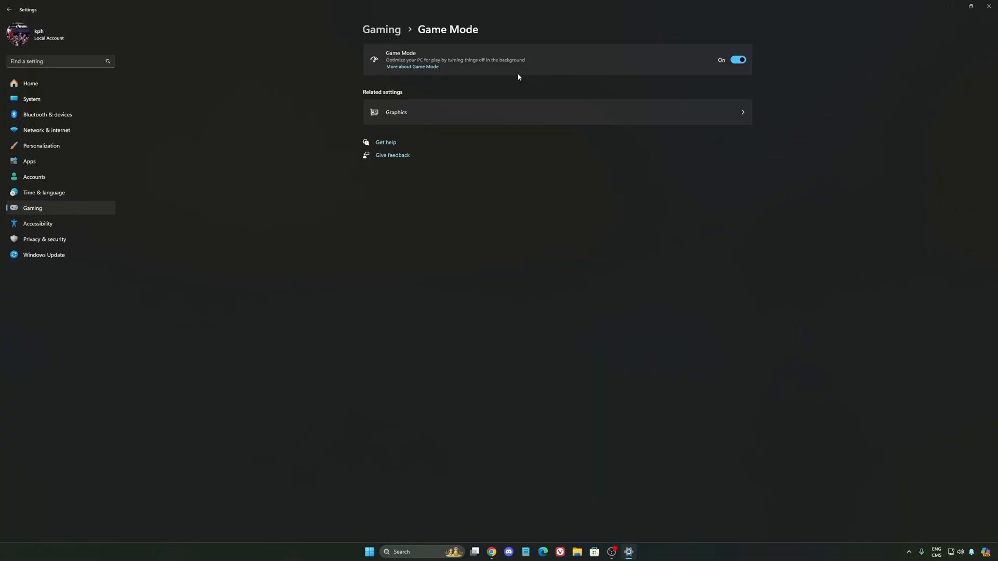
- Check the Power mode choices on System > Power, keep Balanced, and go back Home
left_click(31, 100)
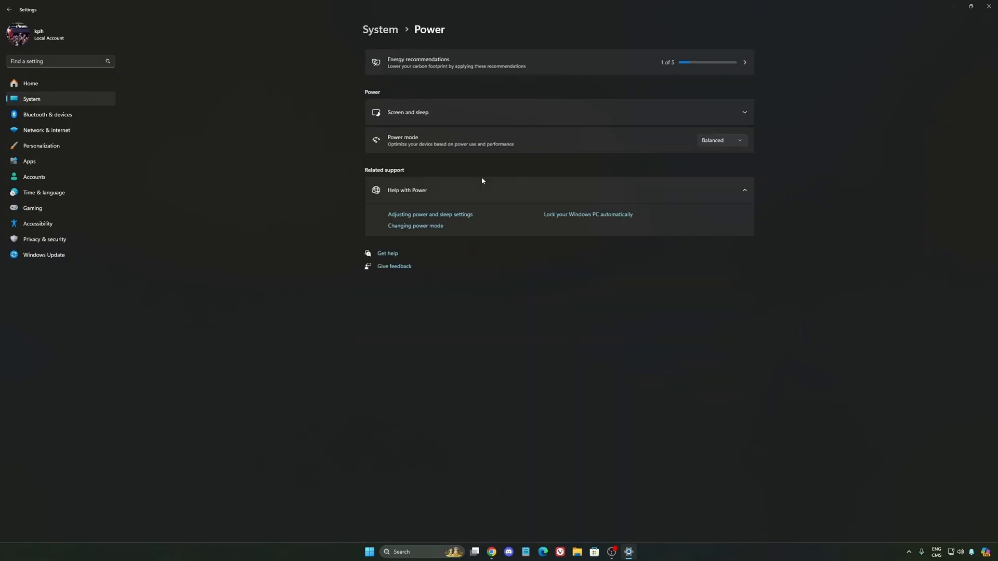
left_click(719, 140)
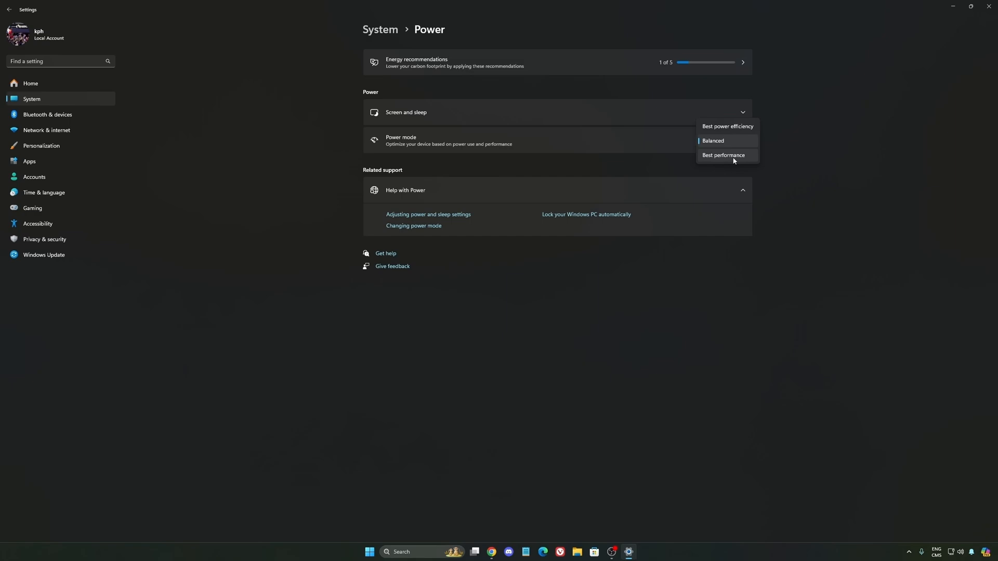
left_click(713, 141)
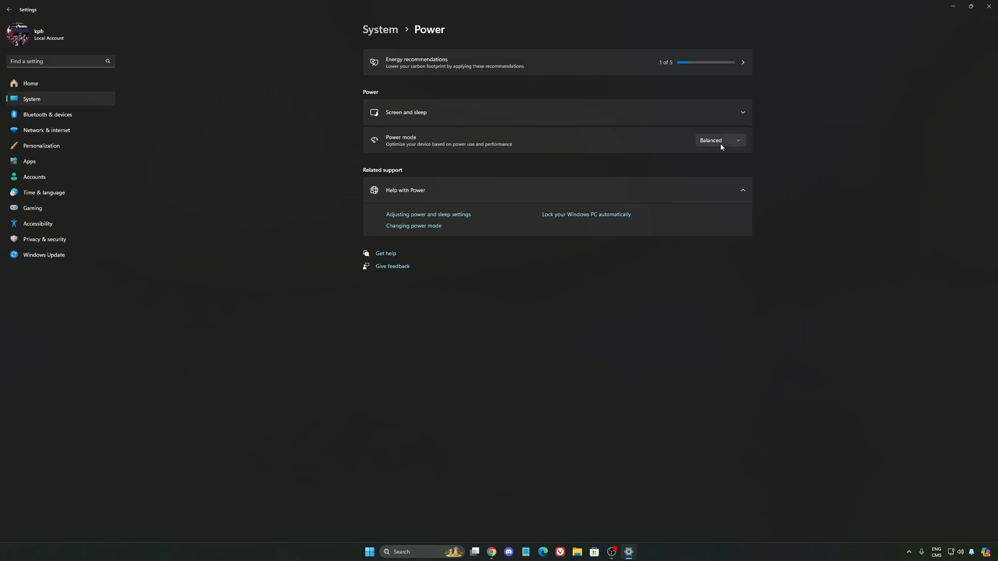
mouse_move(708, 146)
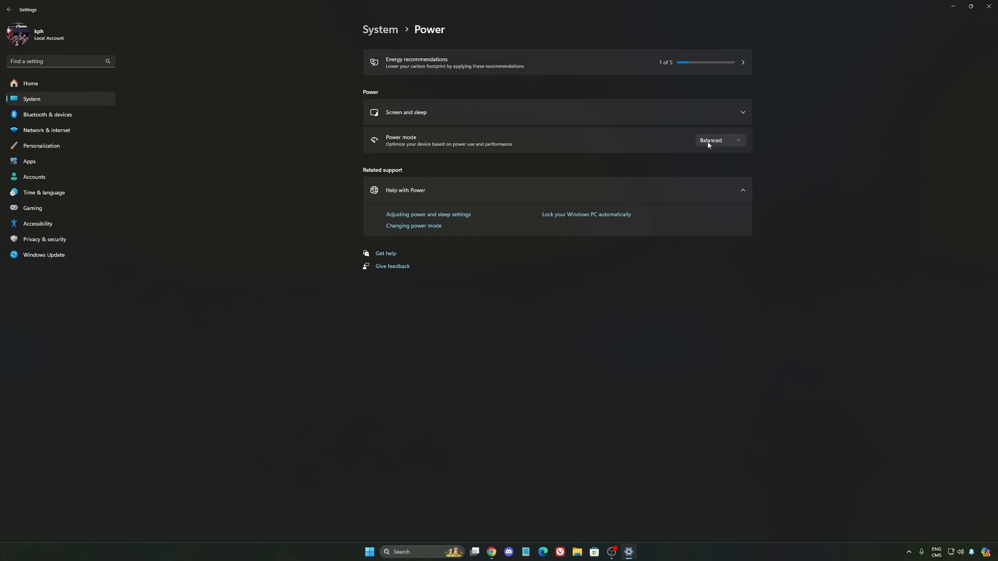
mouse_move(536, 153)
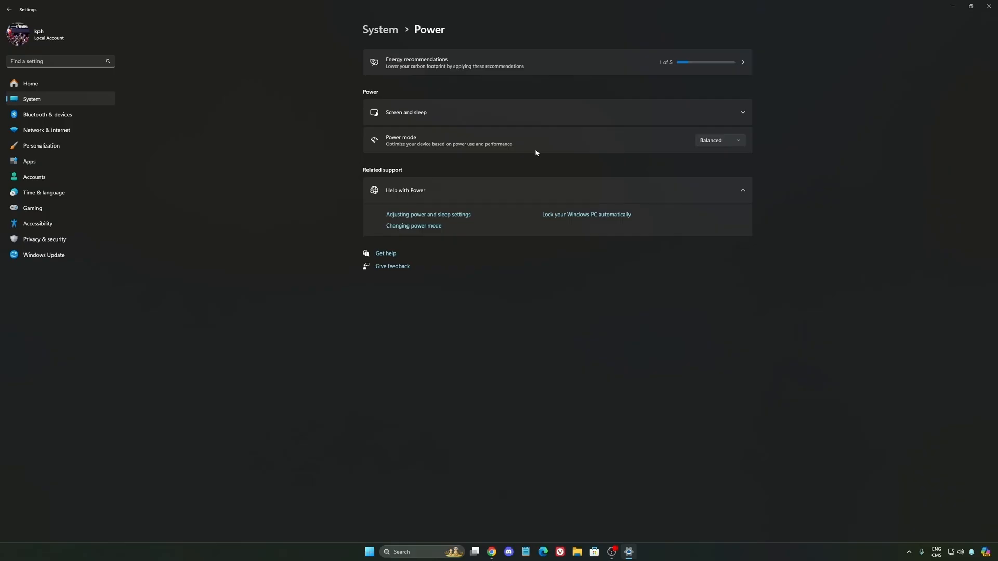
left_click(718, 140)
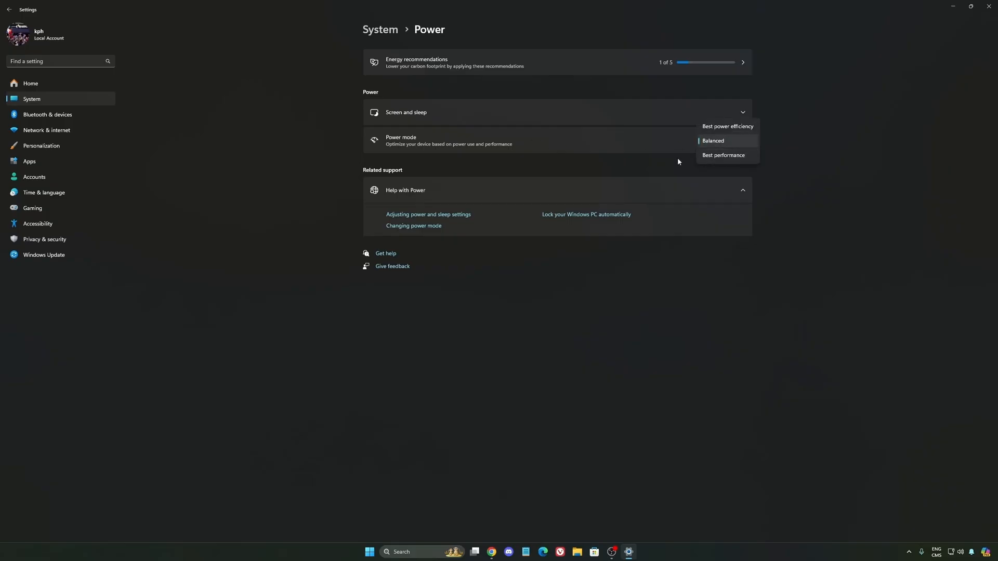
left_click(713, 141)
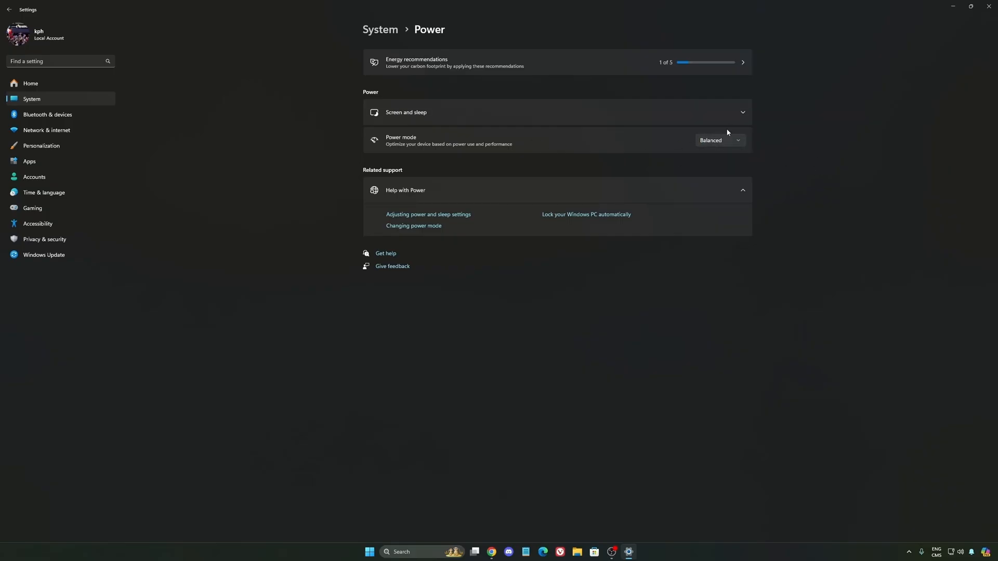
mouse_move(818, 180)
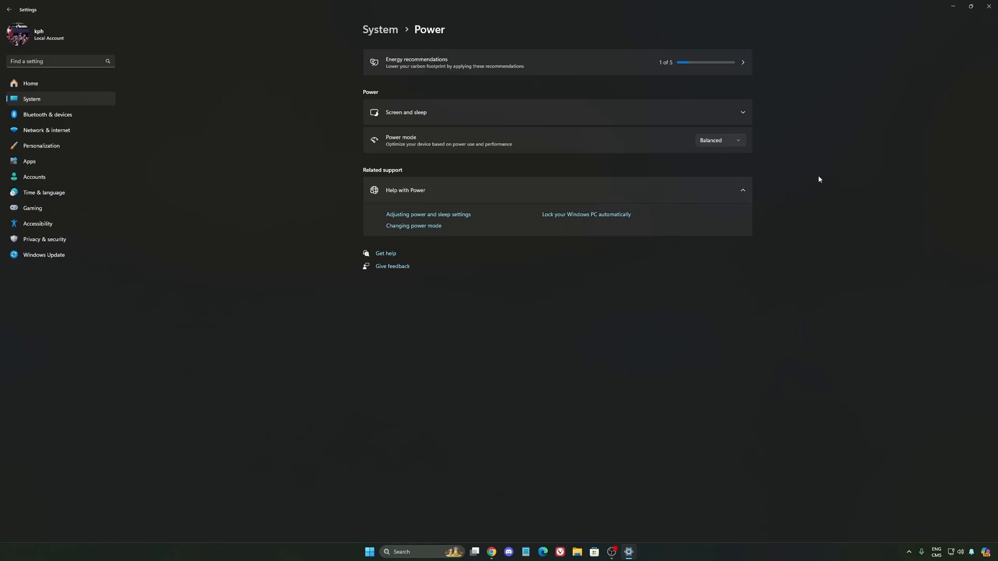
mouse_move(55, 87)
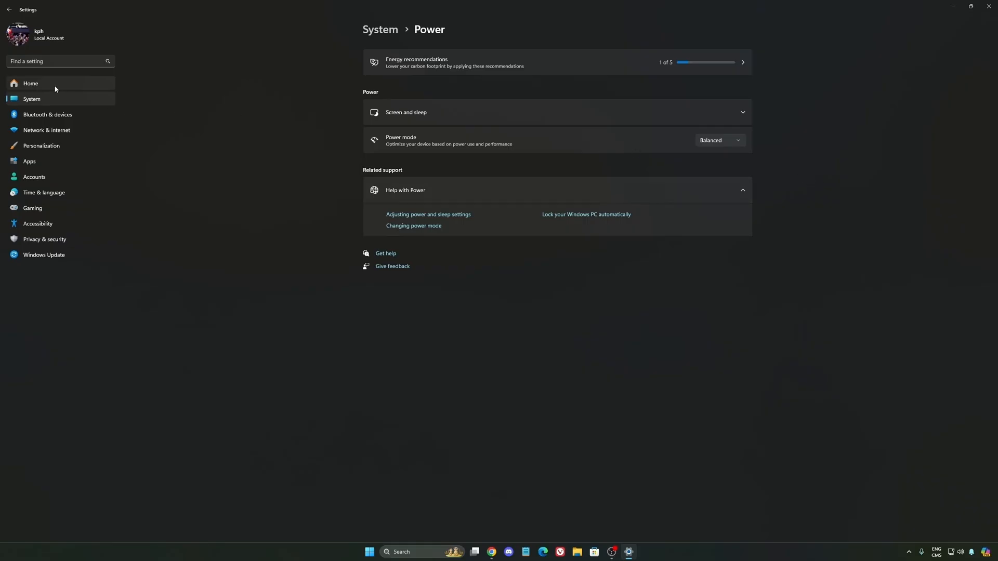
left_click(30, 83)
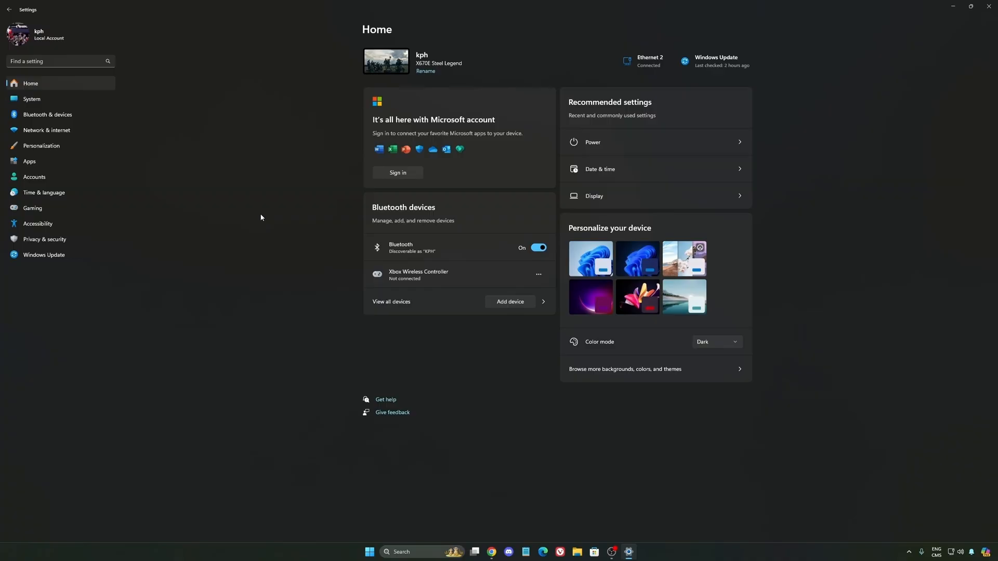
- Go to Windows Update, which reports the device is up to date
left_click(44, 256)
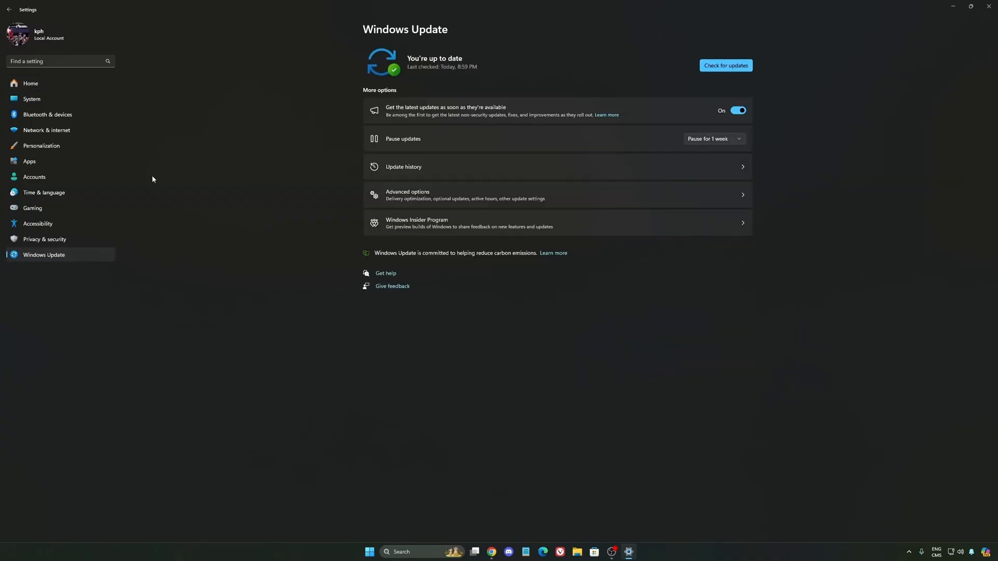
mouse_move(499, 58)
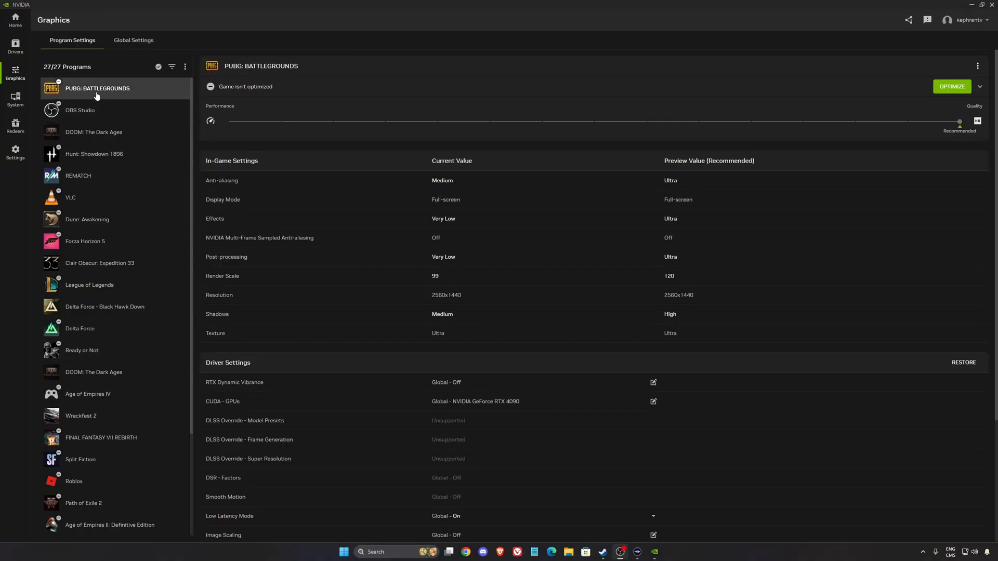
- Switch to Global Settings and leave Shader Cache Size at 100 GB after viewing its options
scroll("down", 3)
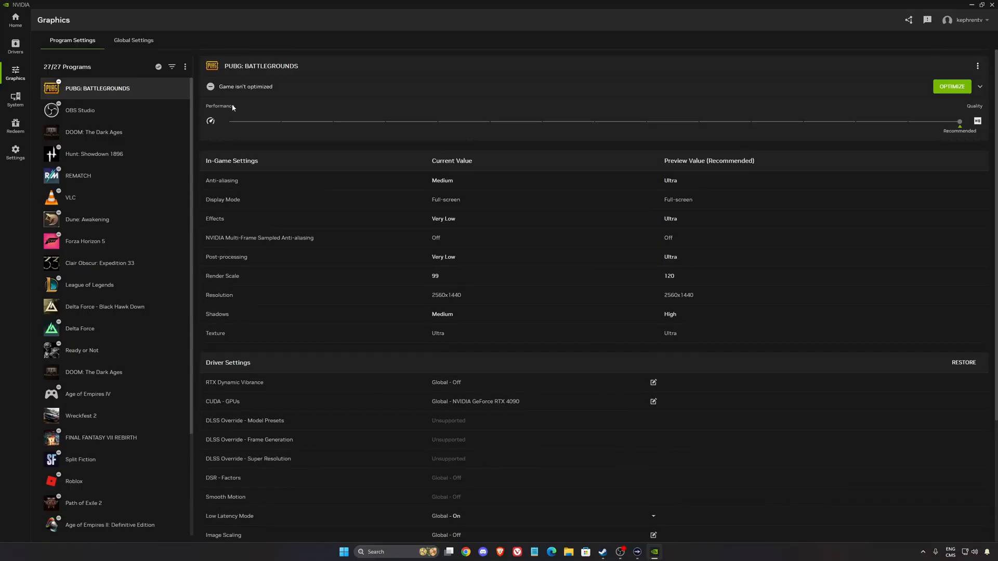
left_click(135, 41)
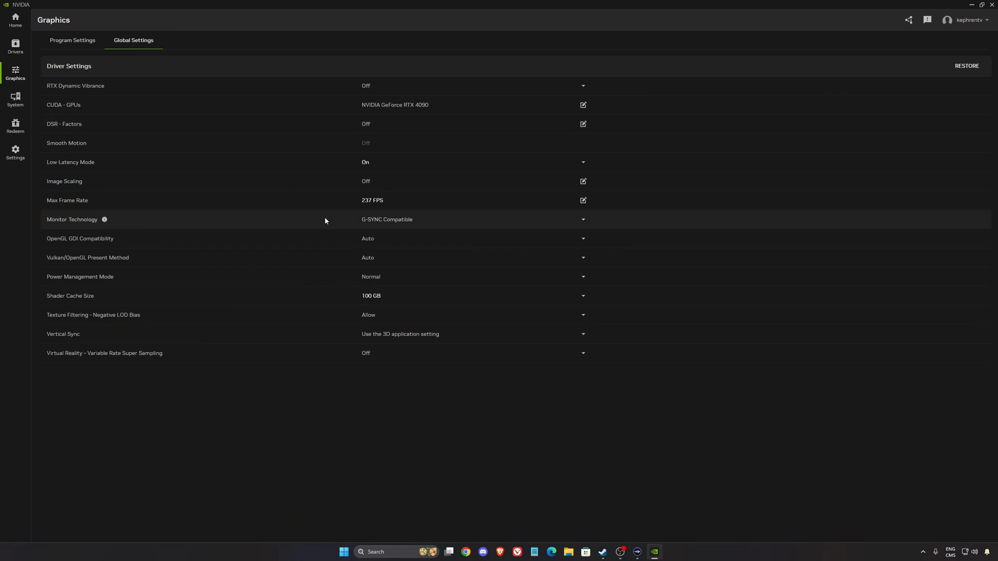
mouse_move(123, 172)
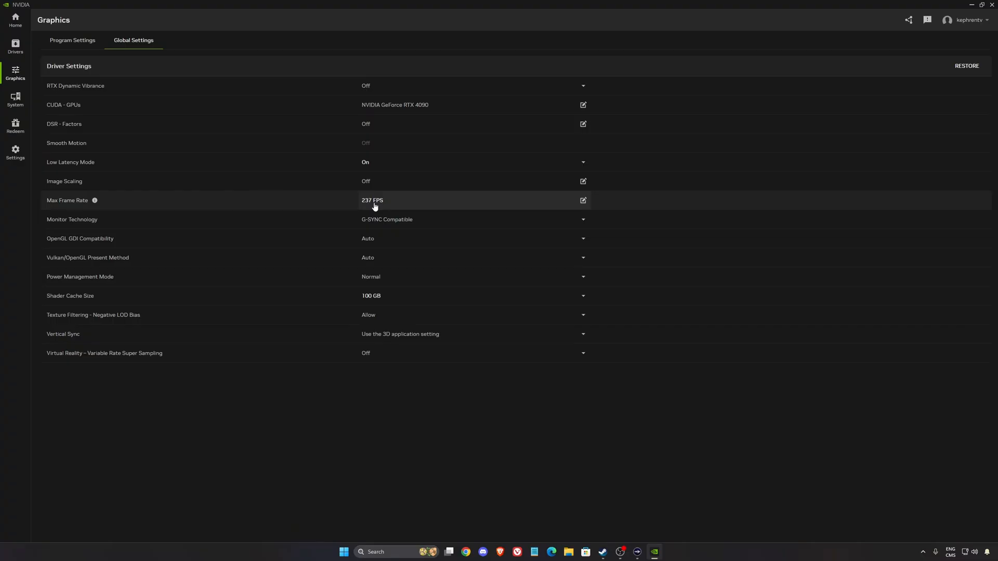
mouse_move(399, 219)
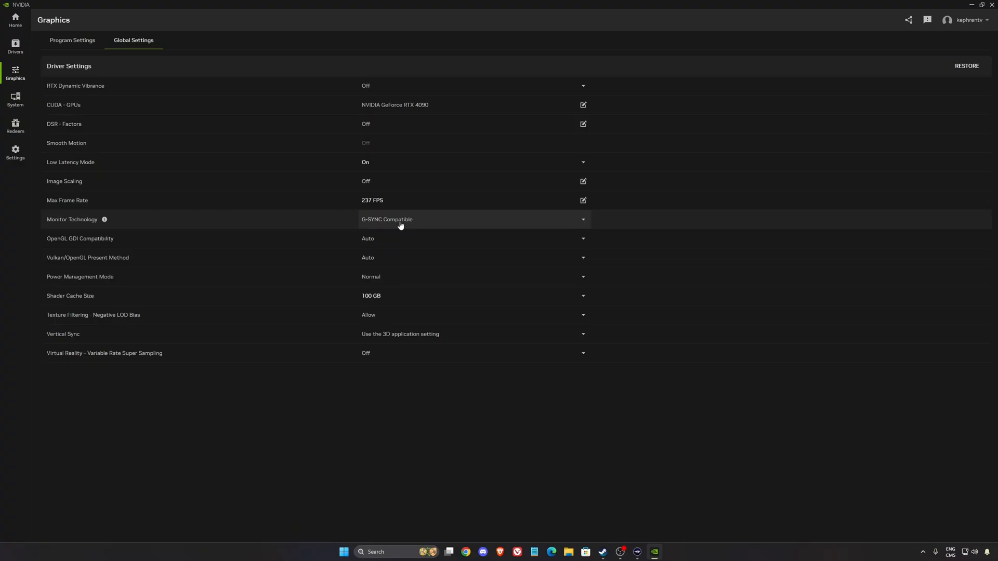
mouse_move(372, 199)
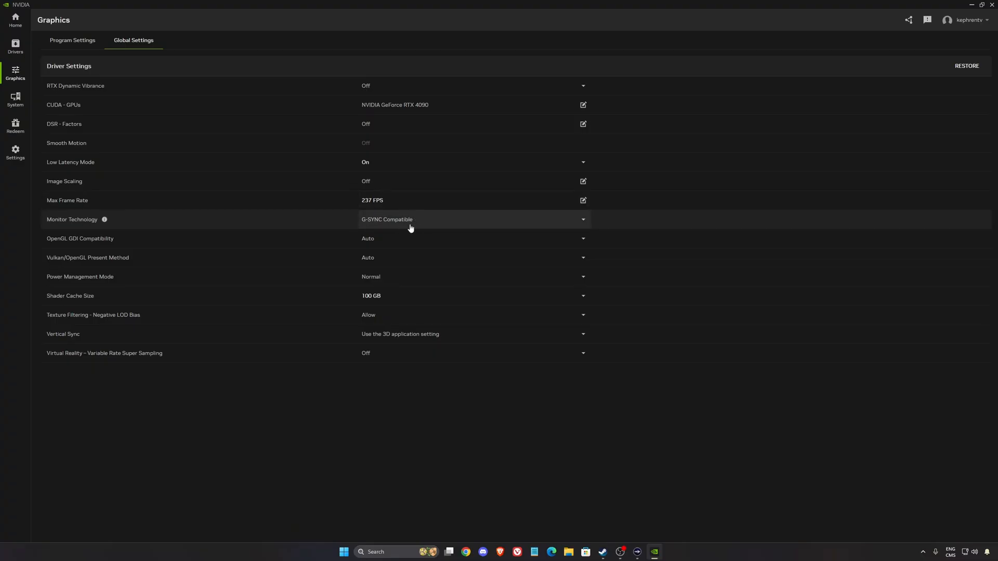
mouse_move(389, 265)
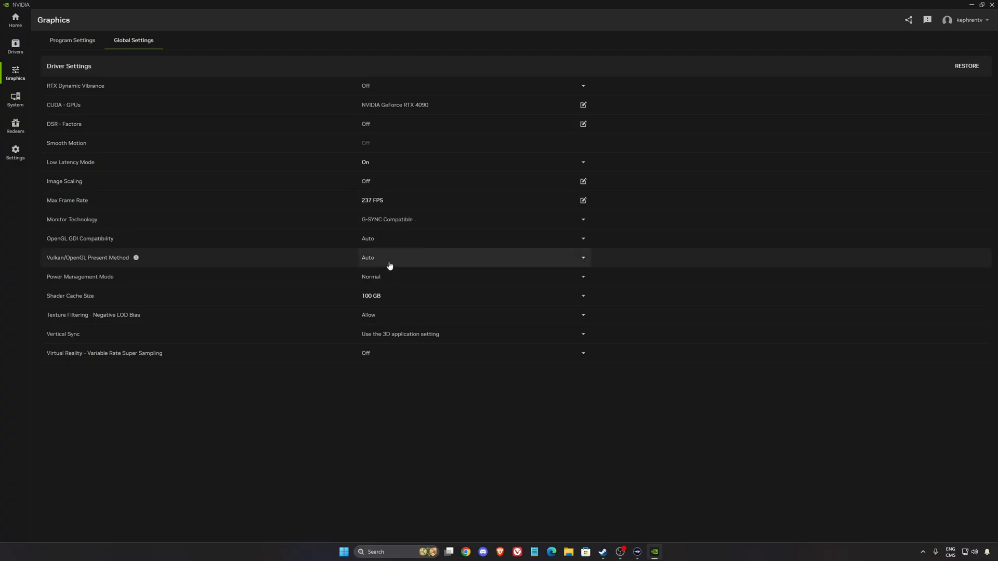
mouse_move(54, 301)
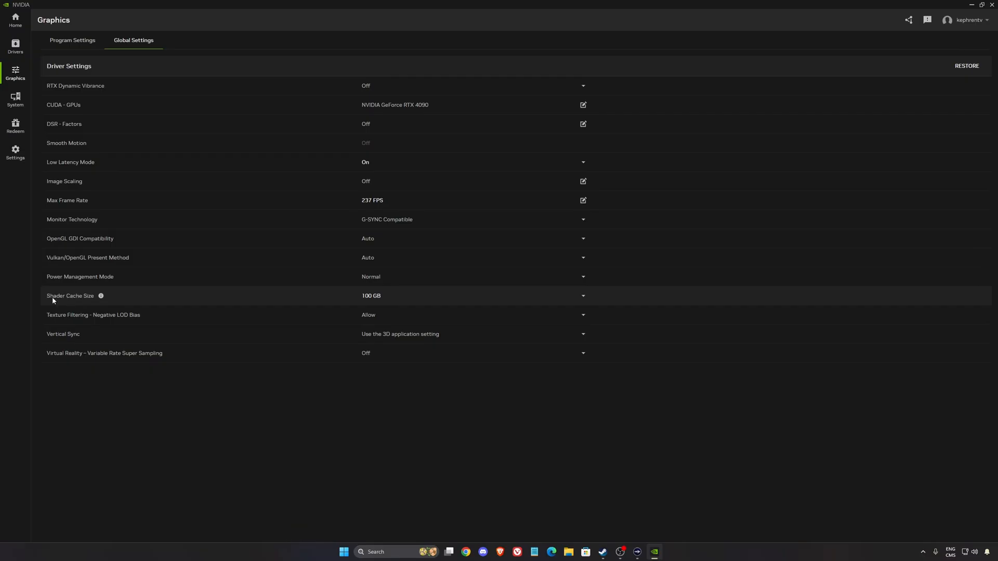
mouse_move(73, 303)
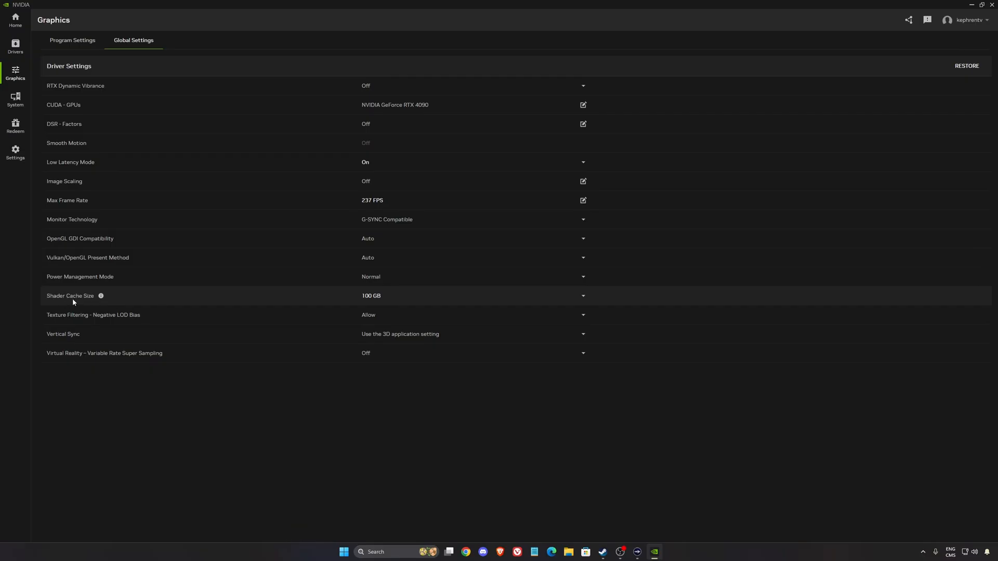
left_click(580, 295)
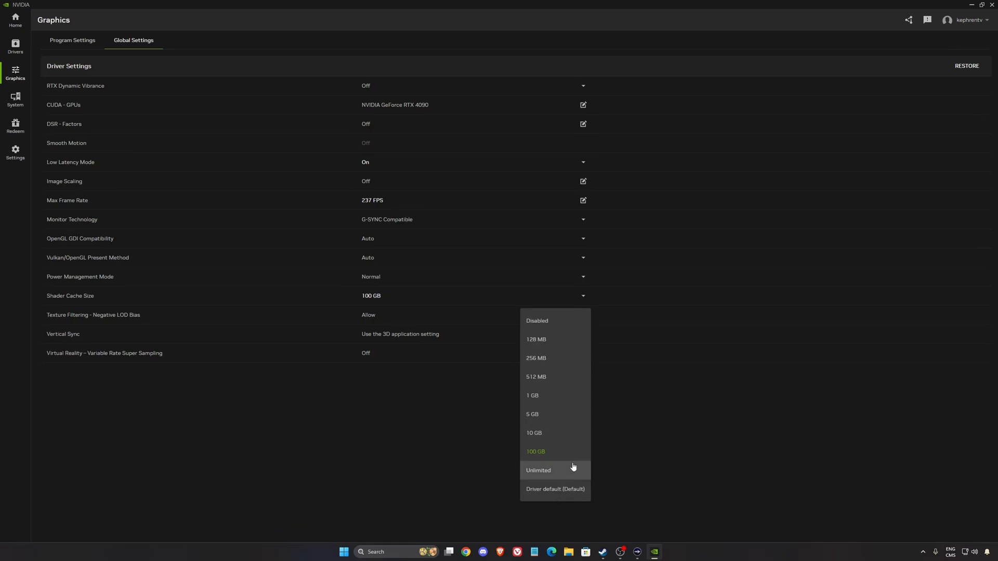
mouse_move(531, 414)
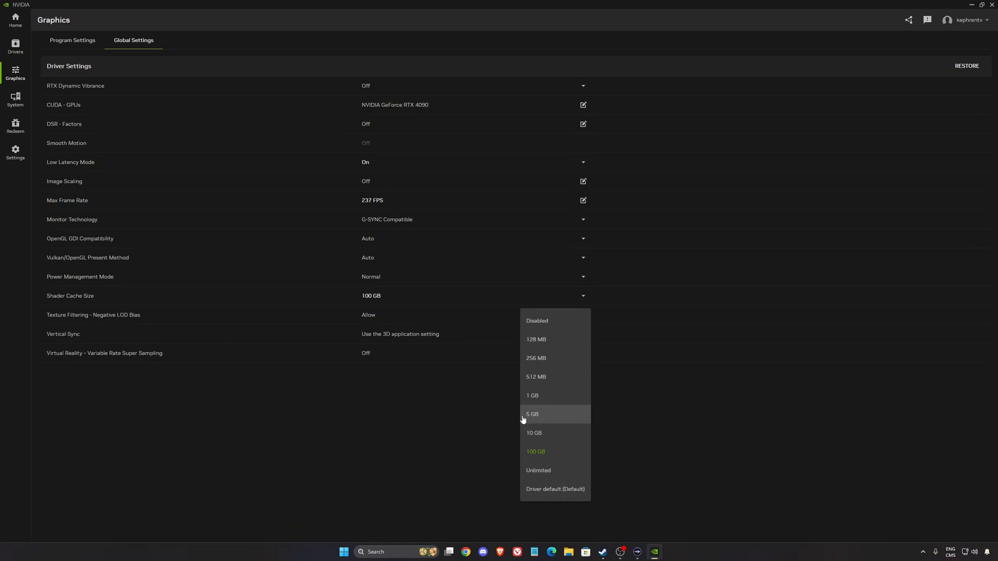
mouse_move(537, 432)
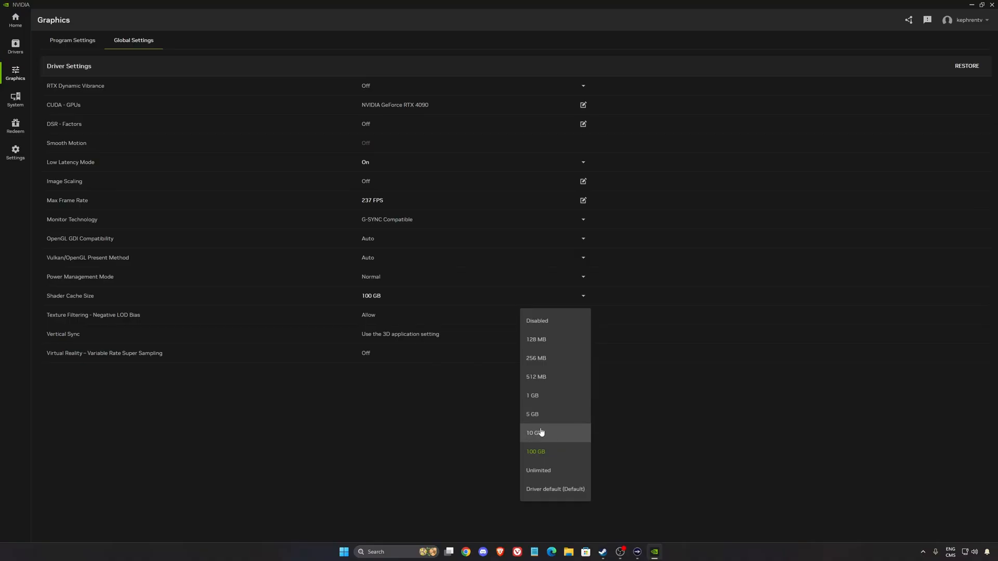
left_click(391, 440)
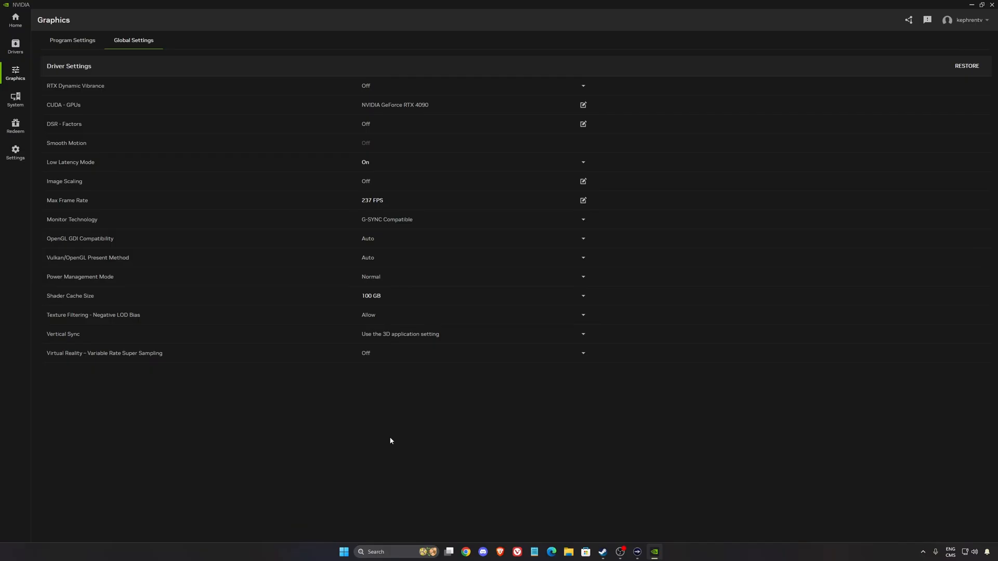
mouse_move(200, 305)
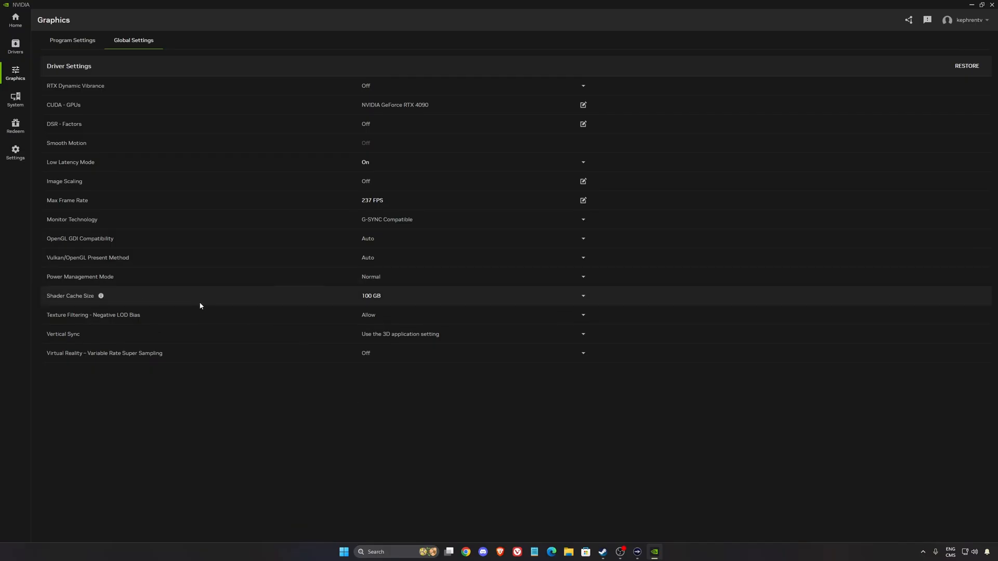
- Go to System > Displays and keep G-SYNC enabled for full screen and windowed
left_click(14, 100)
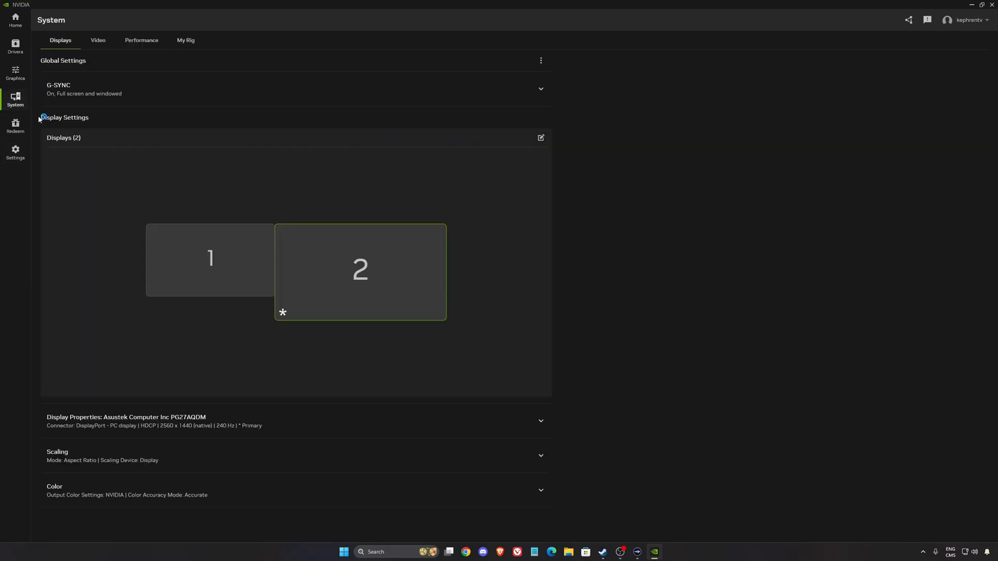
left_click(540, 88)
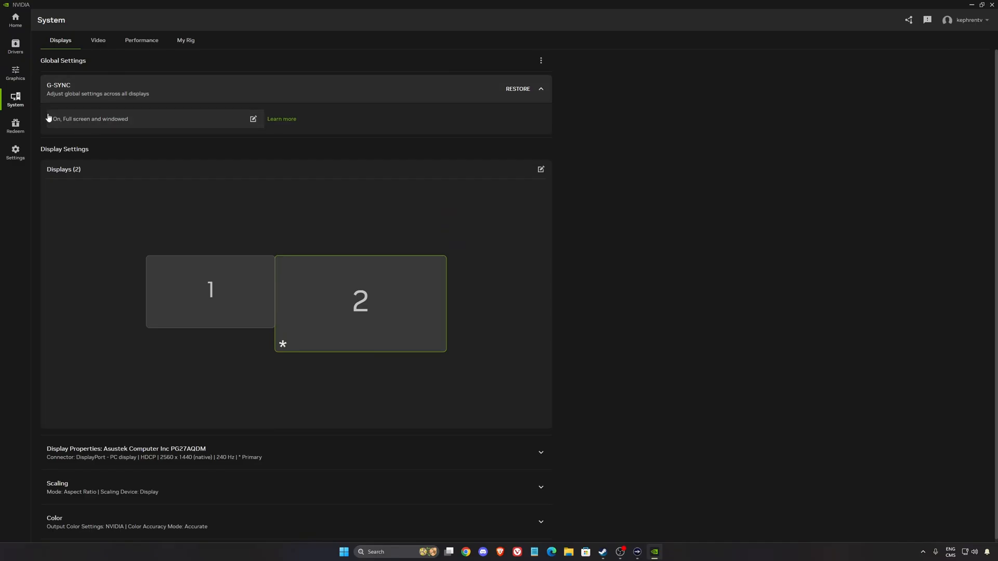
left_click(253, 119)
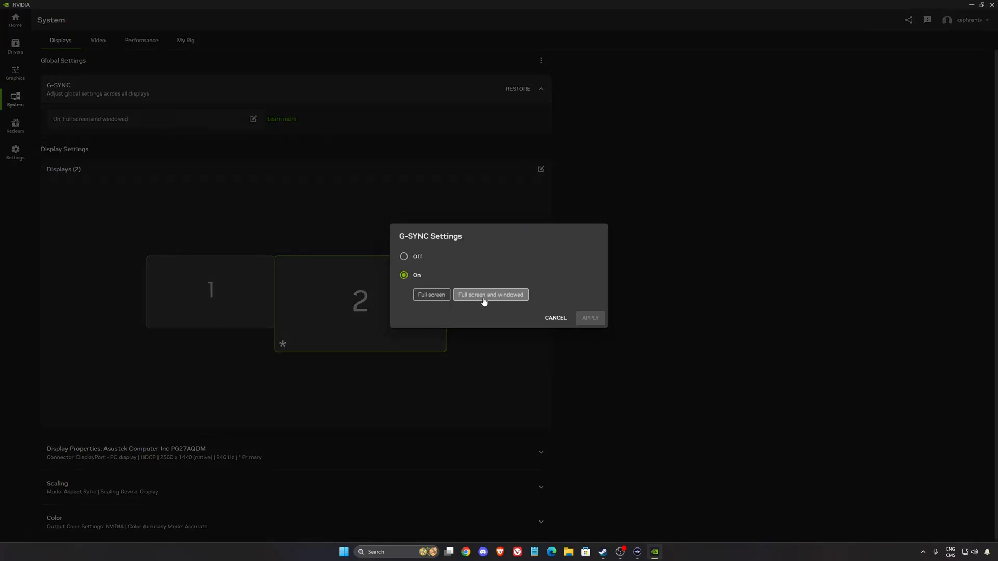
left_click(555, 318)
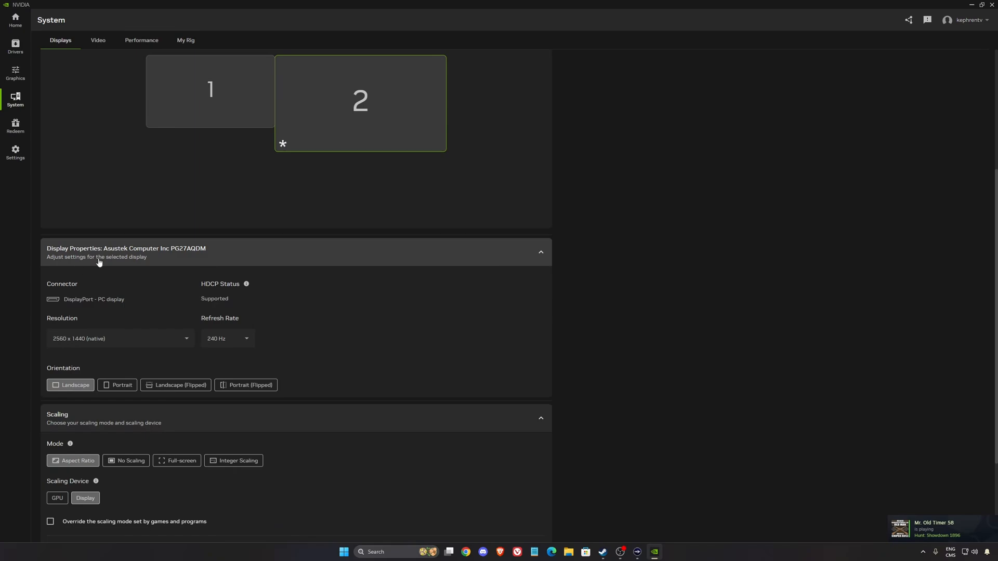
mouse_move(75, 345)
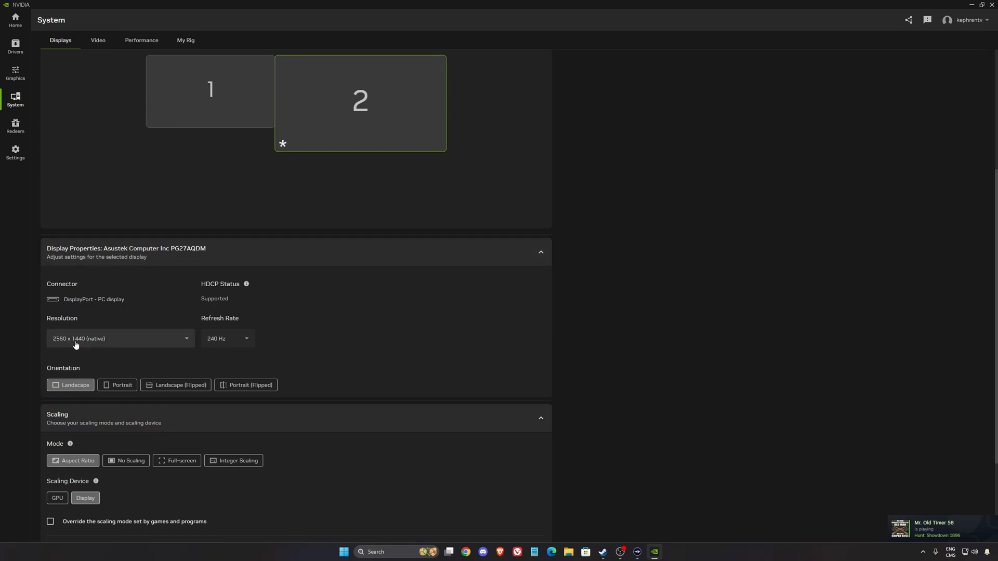
mouse_move(92, 344)
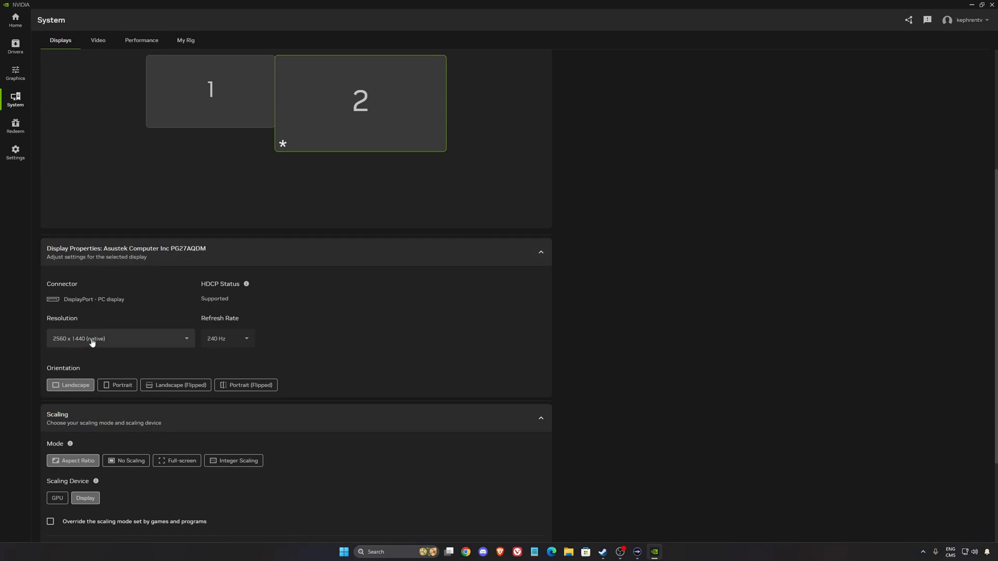
- Under Display Properties, keep the refresh rate at 240 Hz for 2560 x 1440
left_click(226, 338)
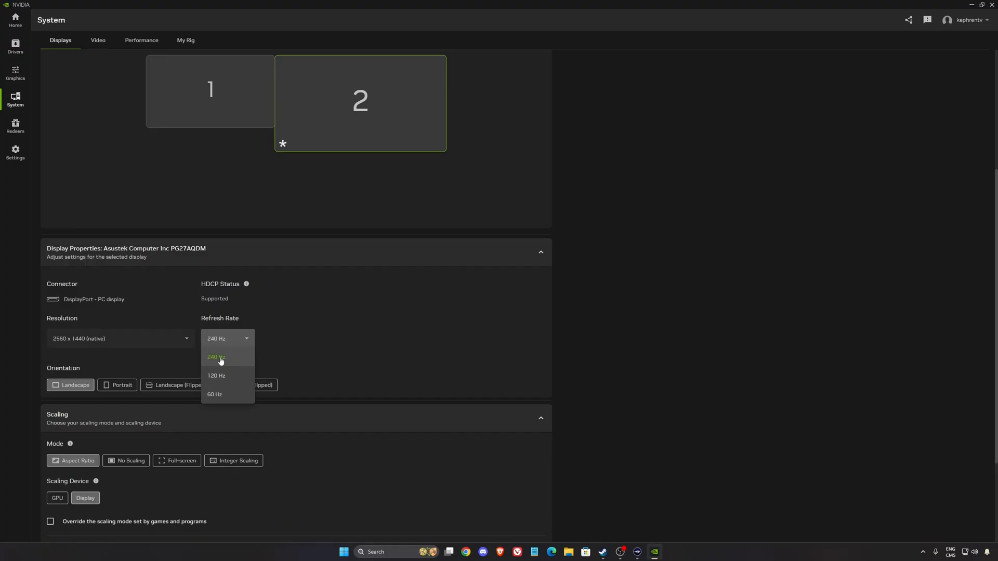
mouse_move(233, 361)
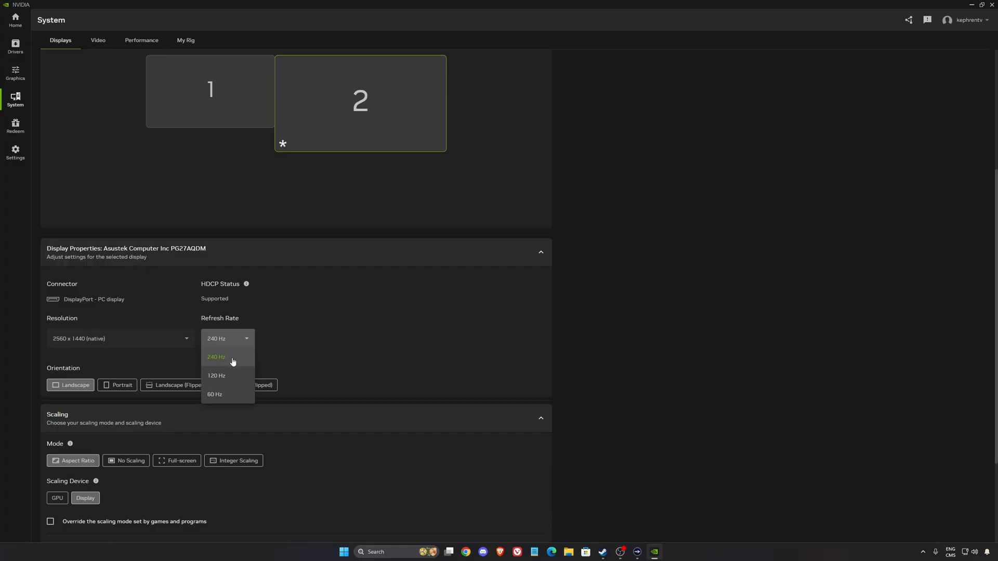
left_click(217, 356)
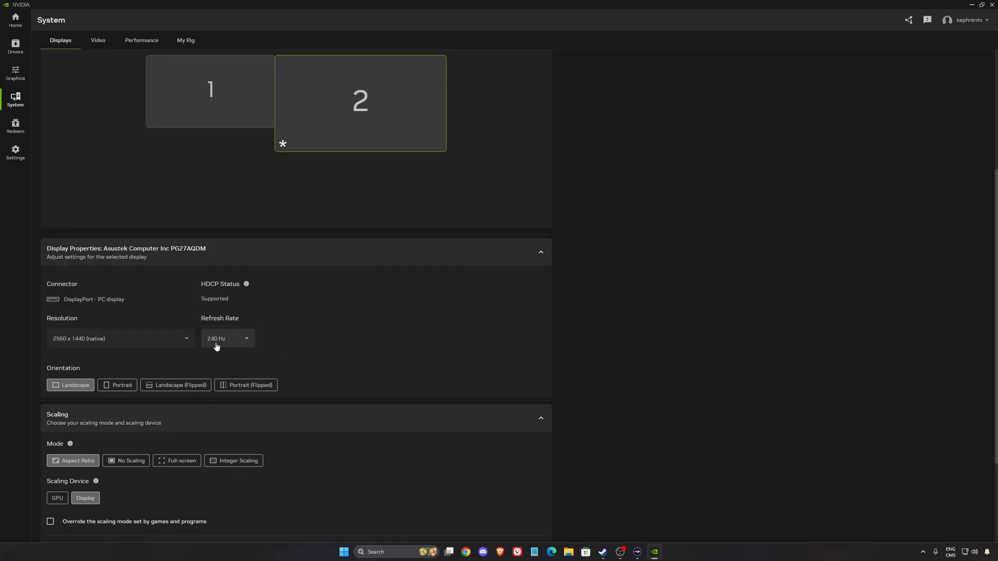
left_click(228, 338)
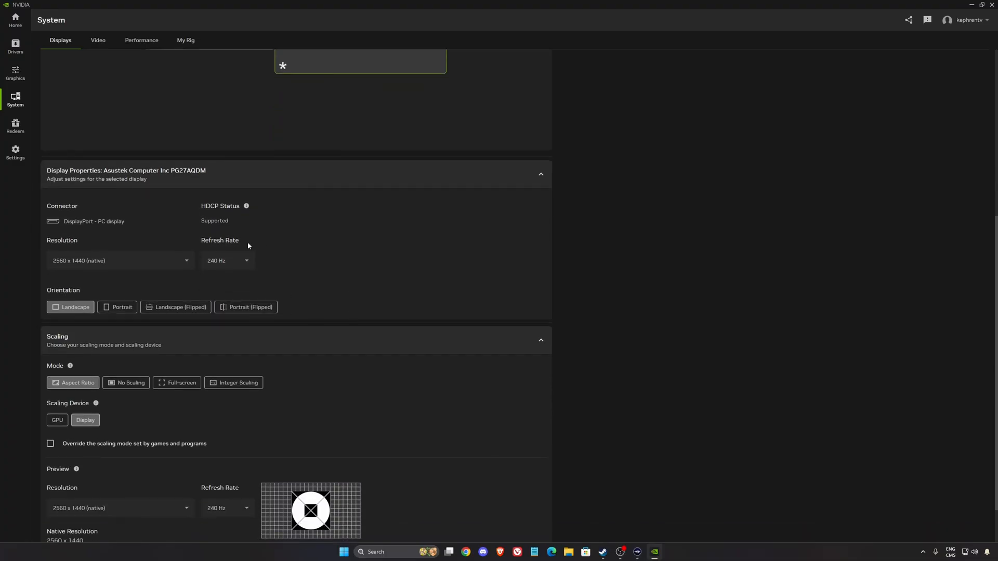
scroll("down", 3)
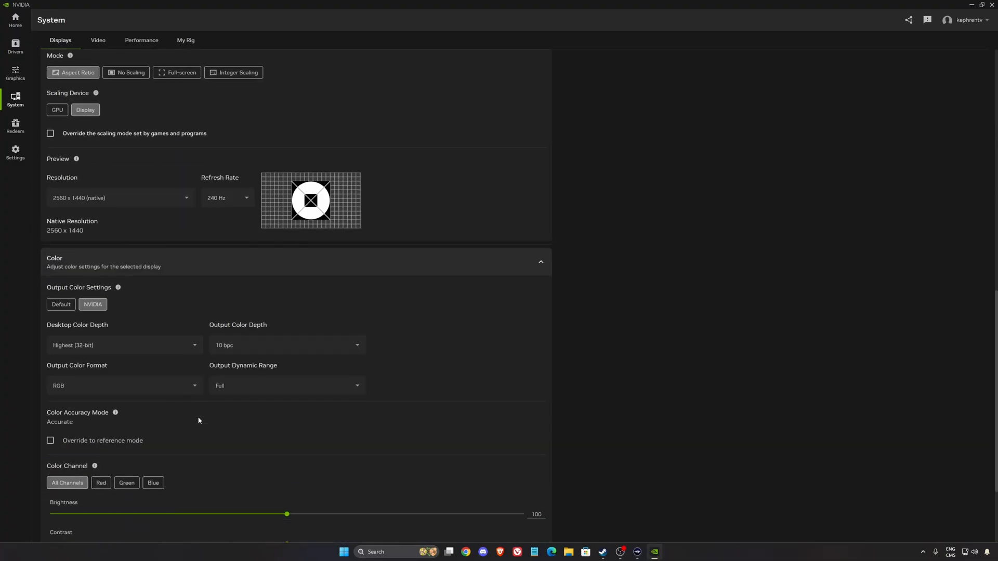
scroll("down", 3)
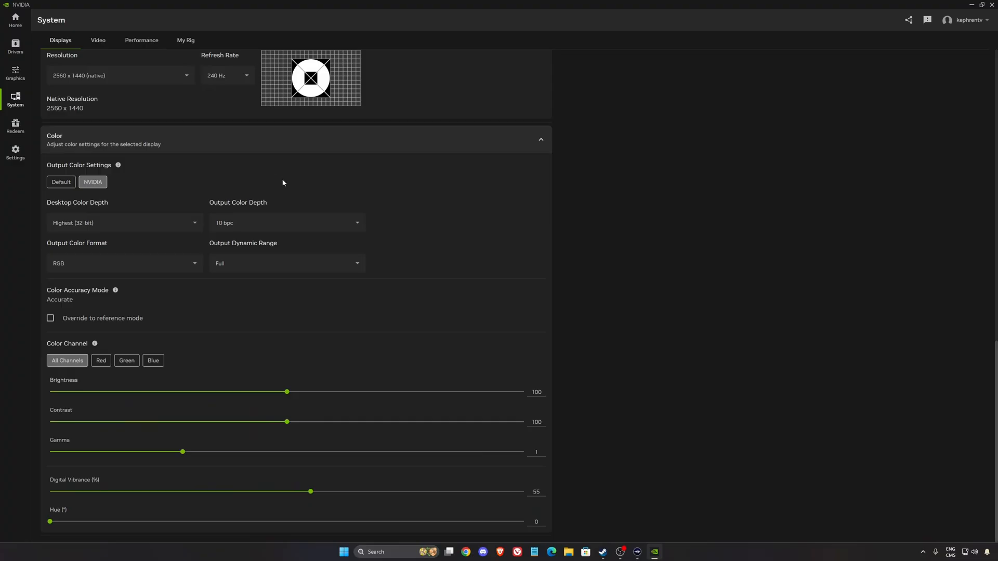
left_click(287, 223)
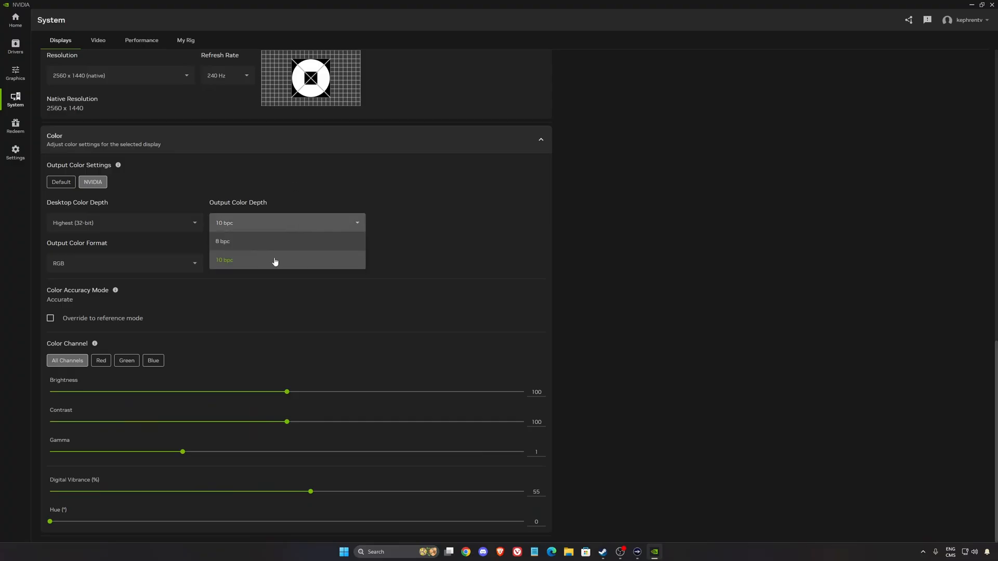
mouse_move(224, 268)
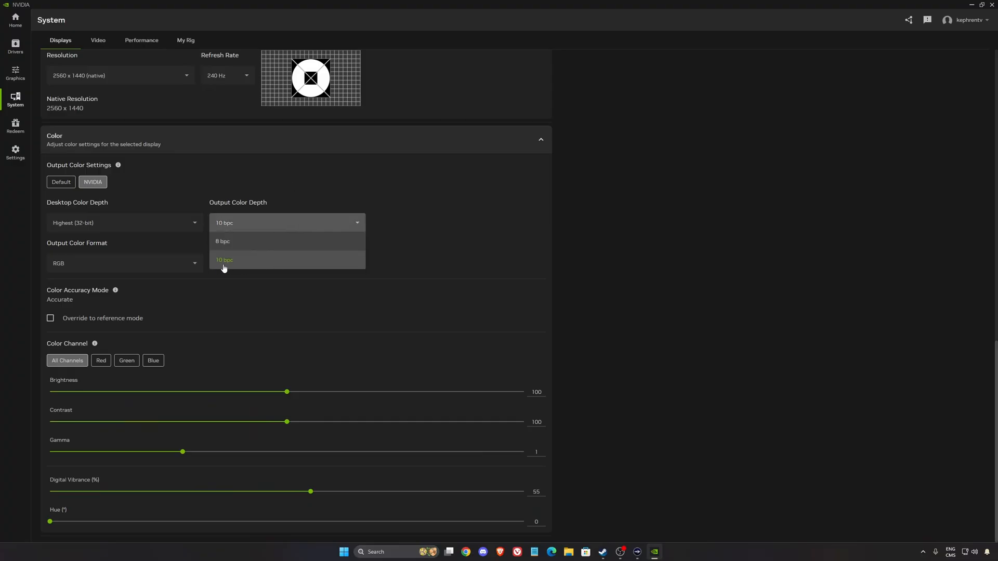
left_click(225, 260)
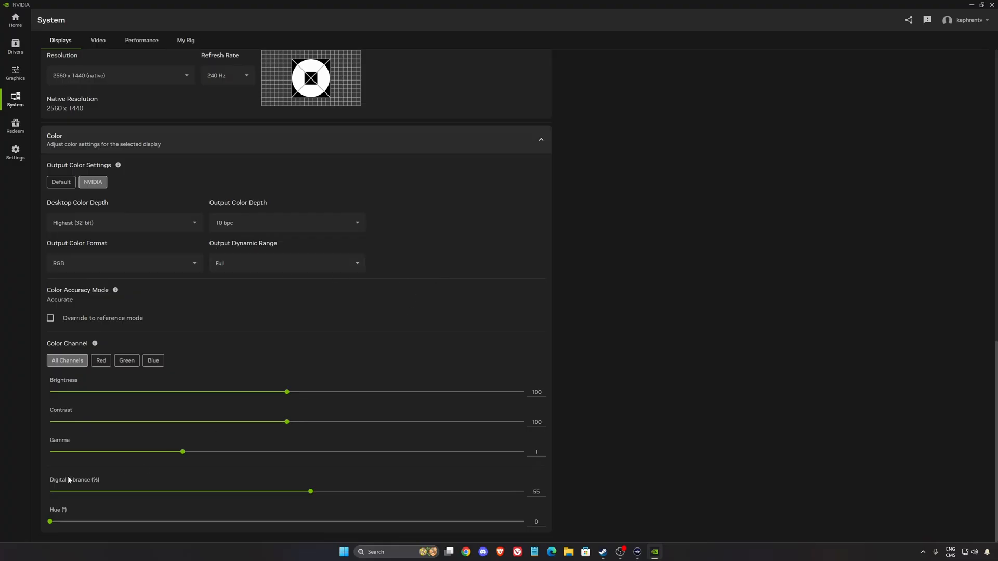
mouse_move(167, 398)
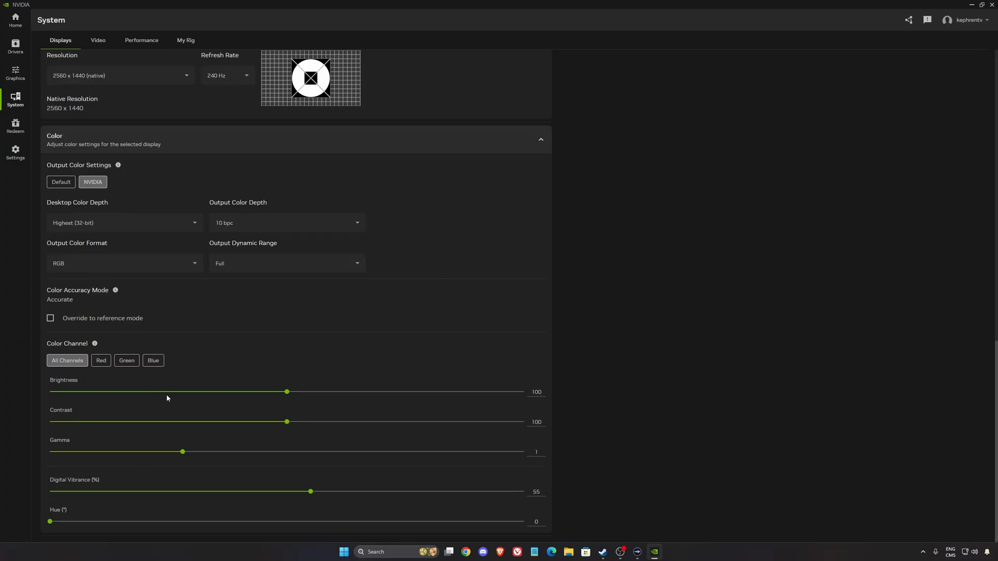
mouse_move(136, 414)
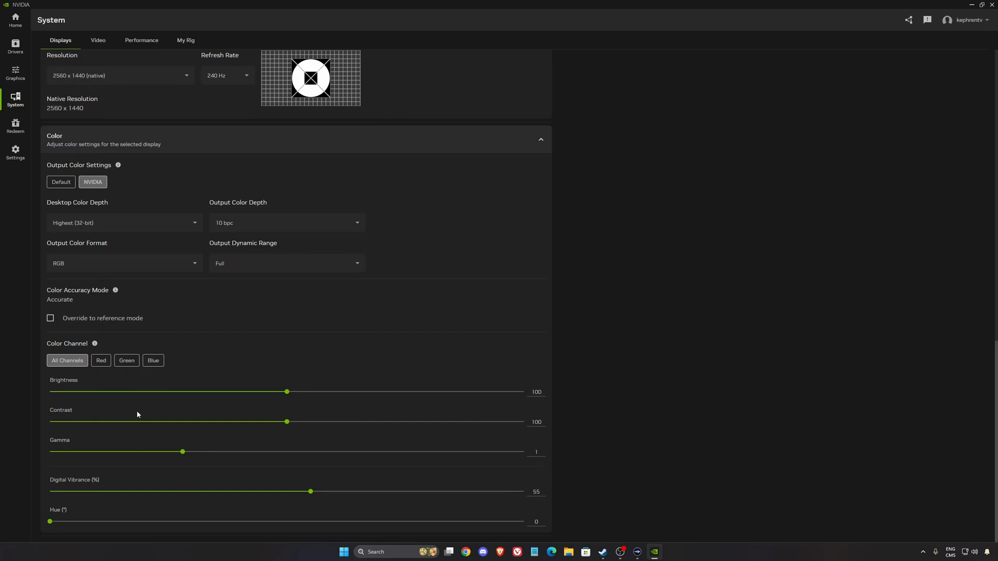
mouse_move(193, 417)
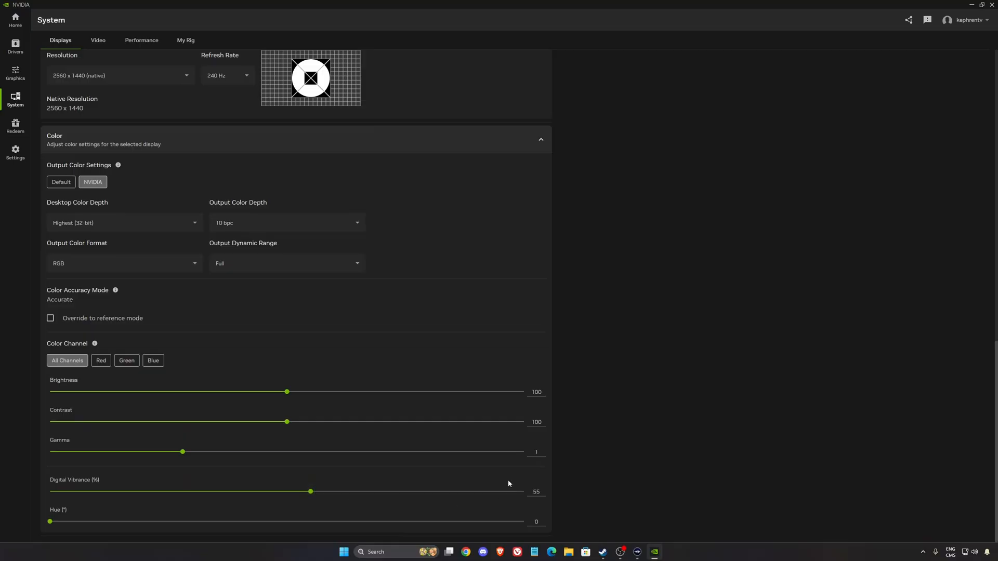
mouse_move(369, 448)
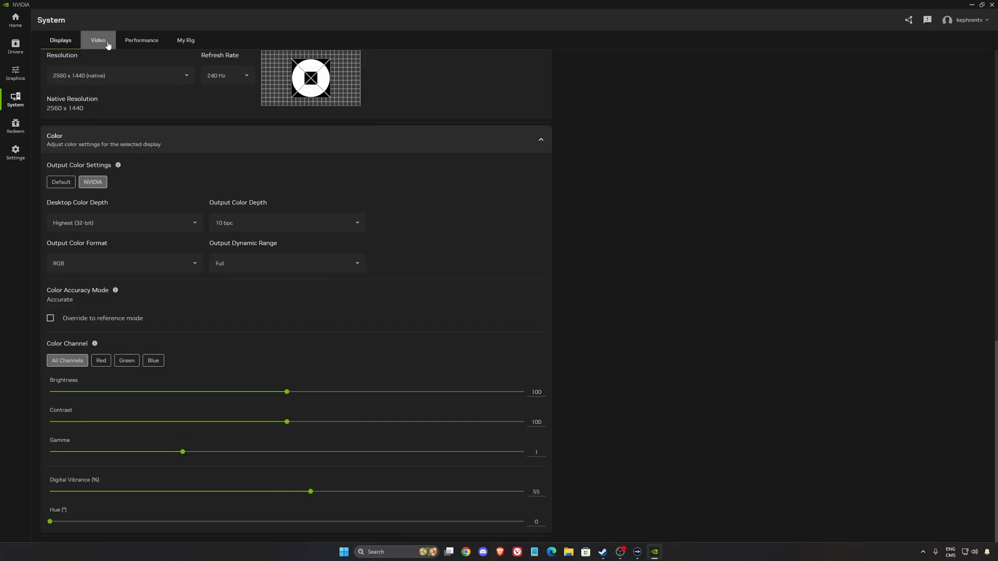
left_click(141, 40)
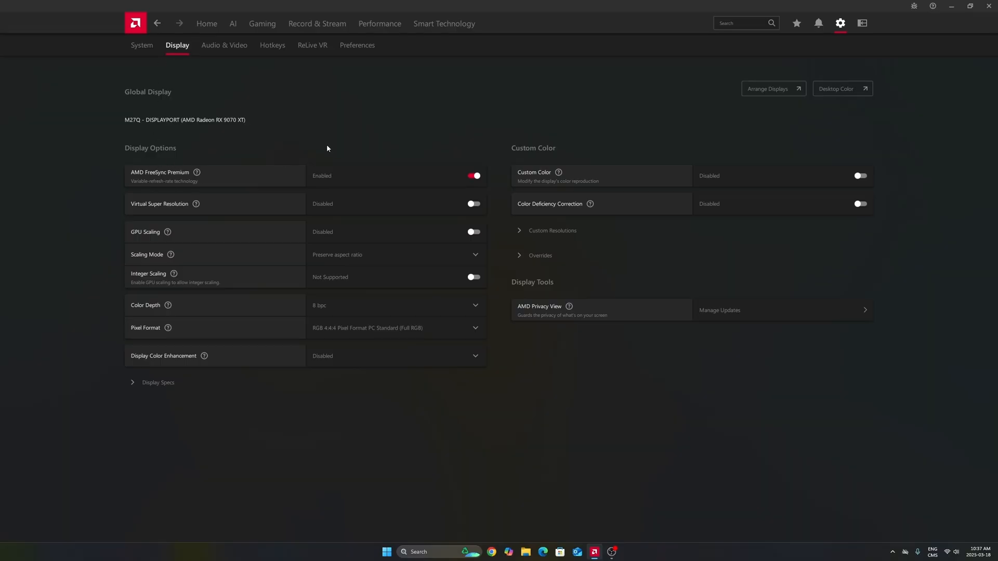
mouse_move(324, 153)
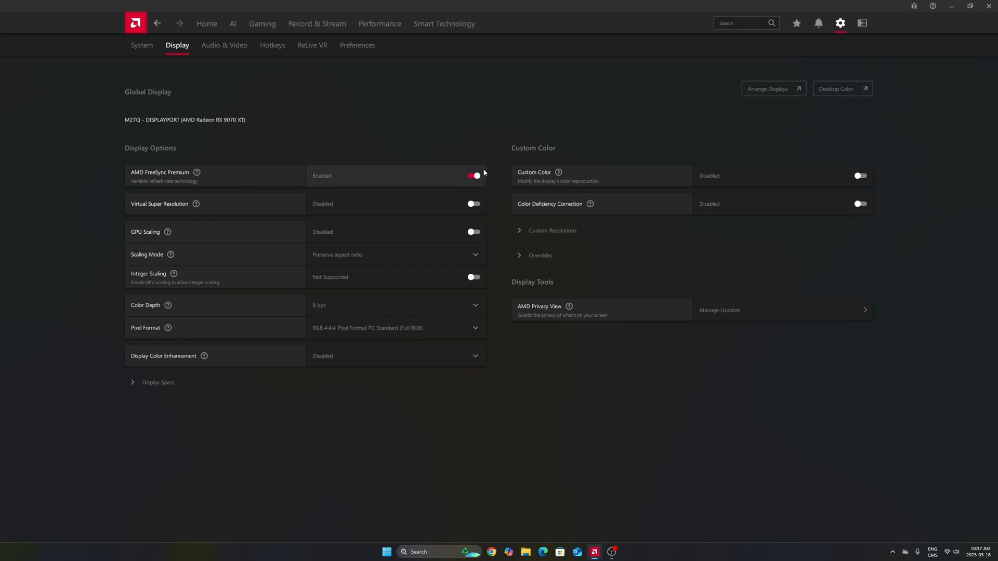
- Go to the Gaming section's Games page from the top navigation
left_click(262, 24)
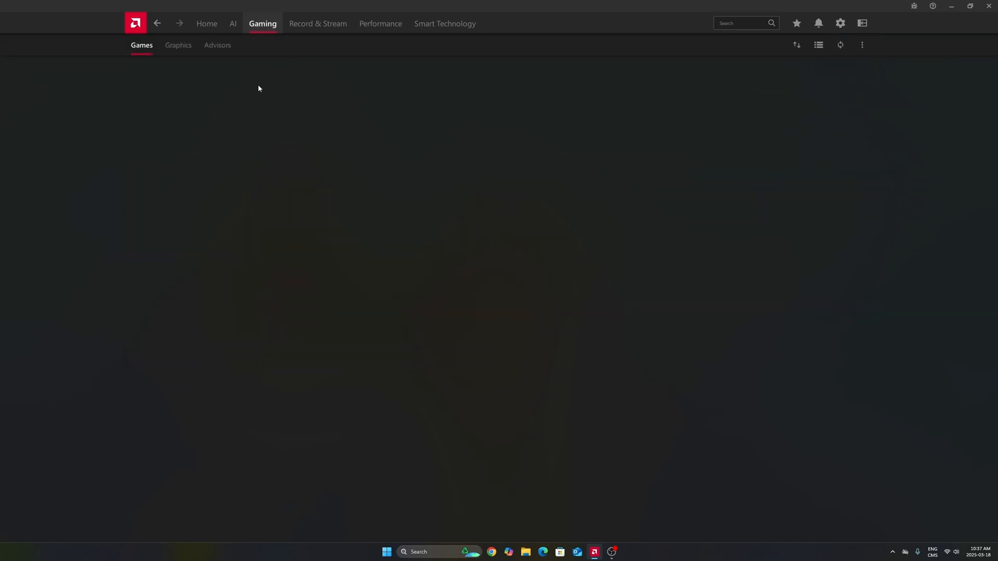
- View the Graphics tab for the integrated GPU 2, then return to the RX 9070 XT (GPU 1)
left_click(178, 45)
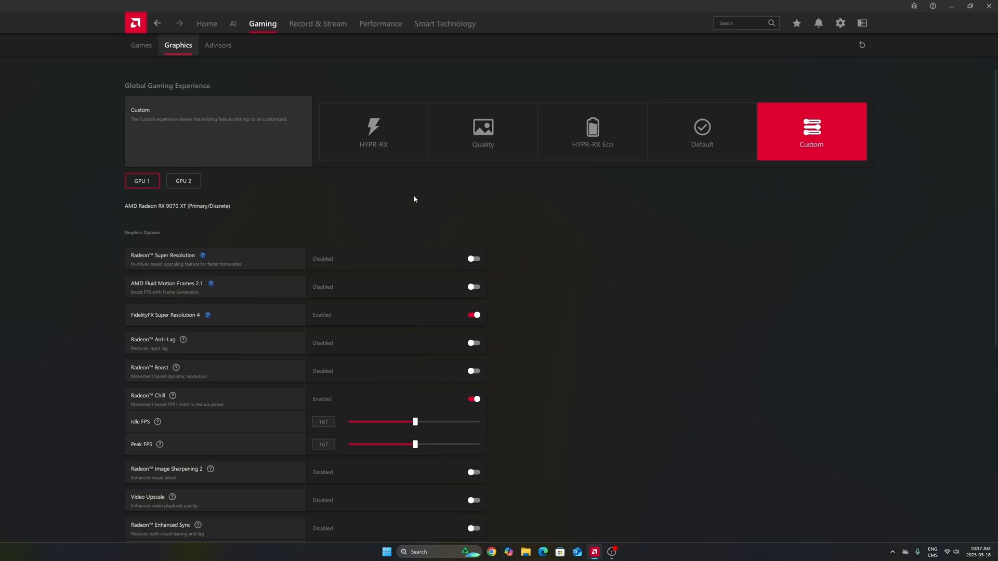
mouse_move(823, 124)
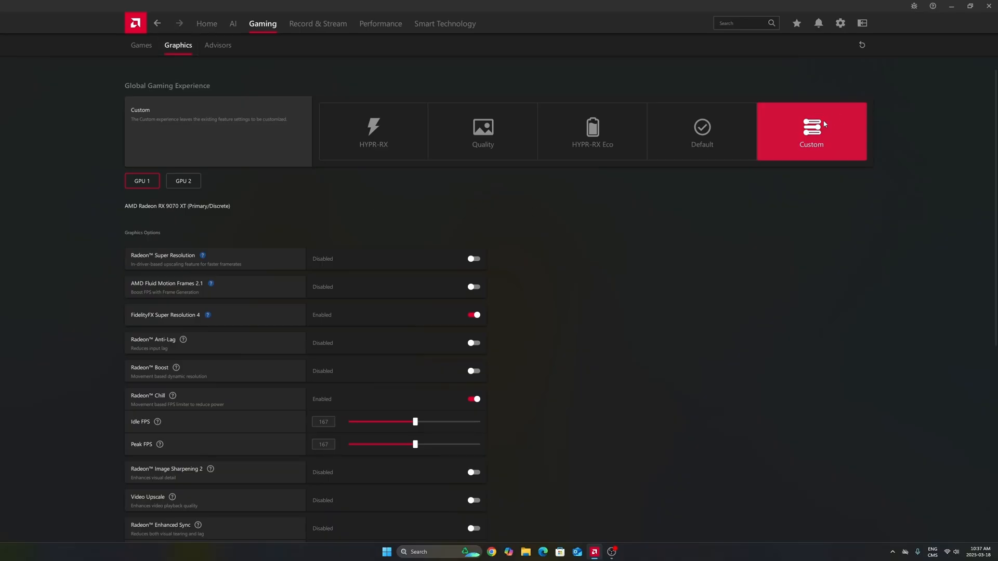
mouse_move(599, 243)
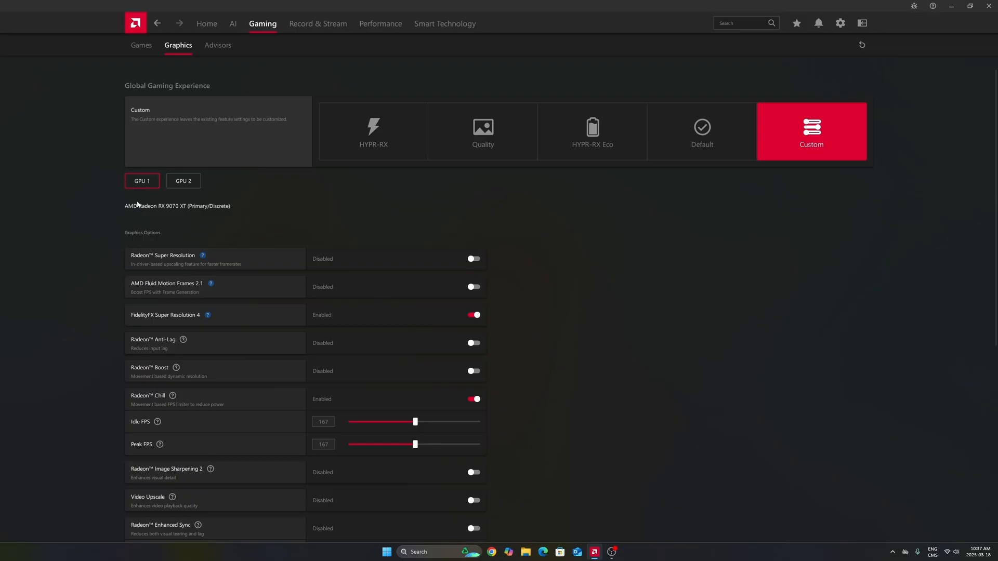
mouse_move(181, 213)
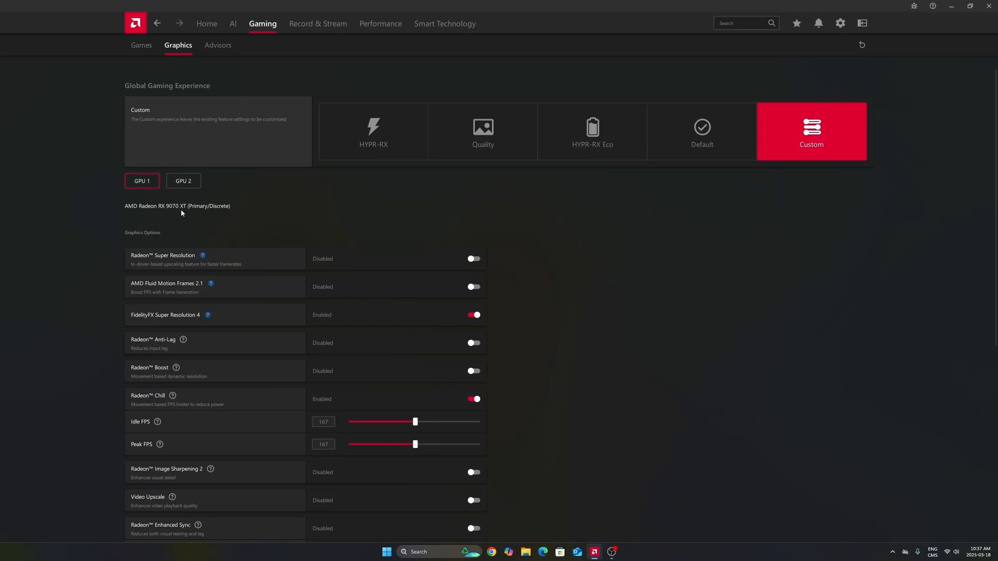
left_click(183, 181)
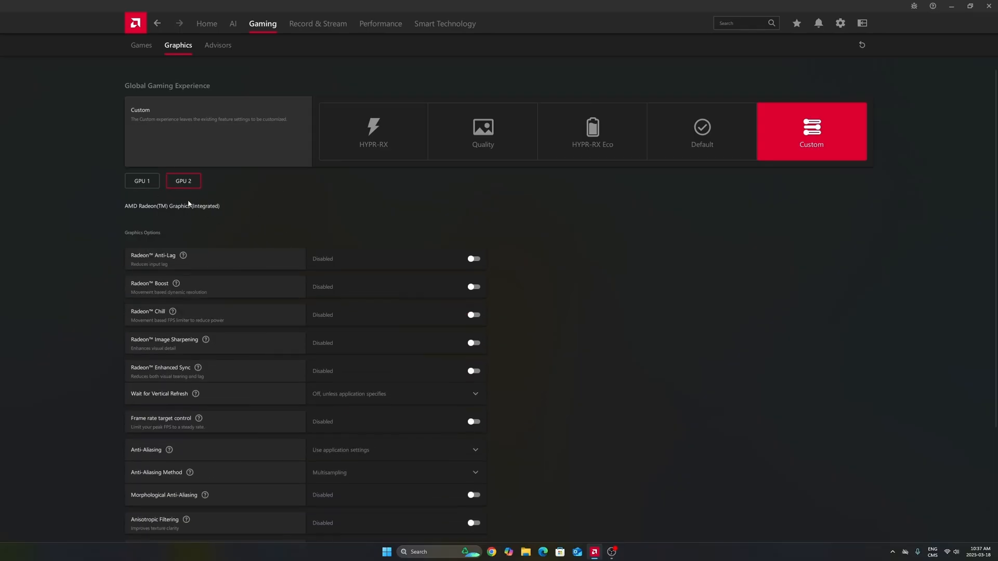
left_click(143, 180)
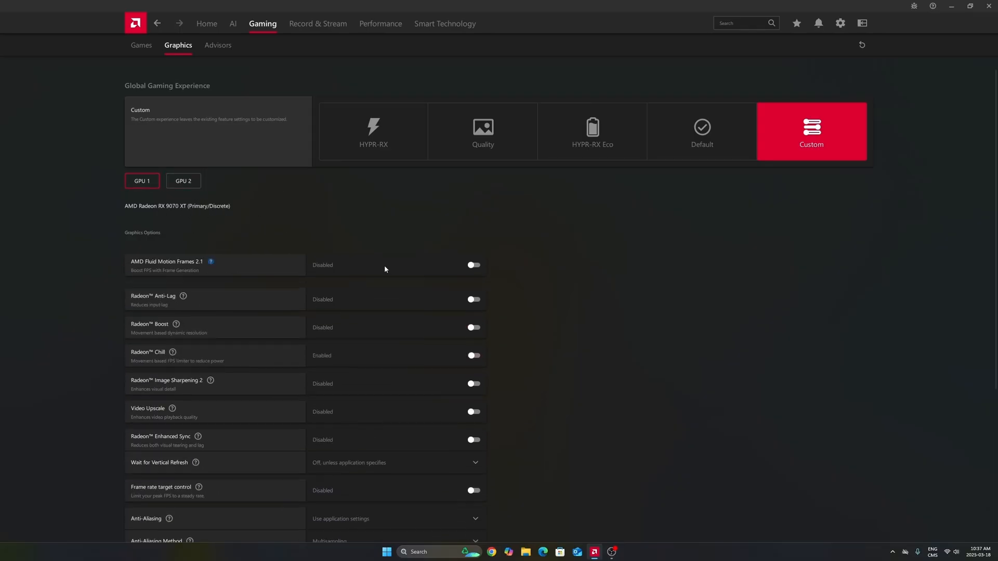
scroll("down", 3)
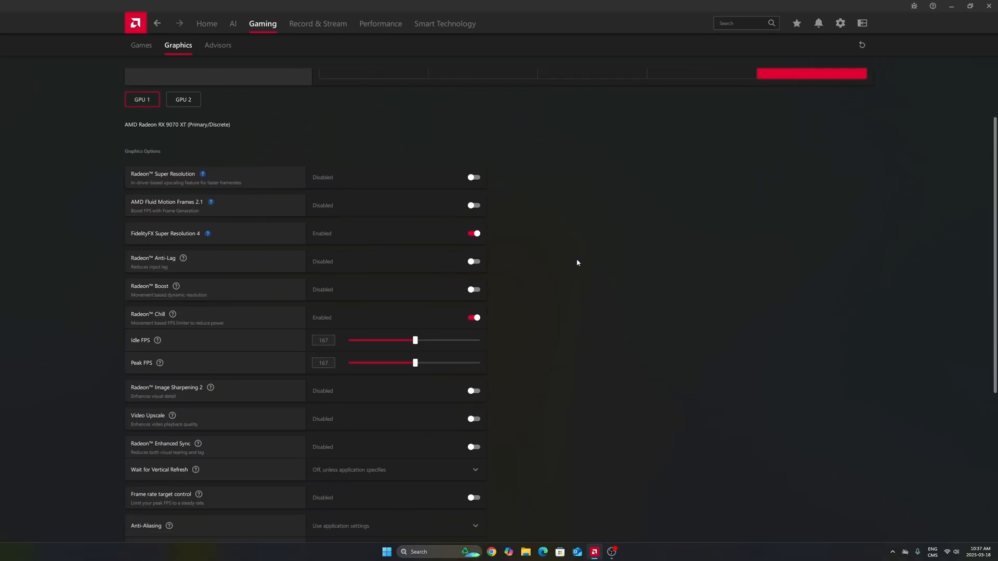
mouse_move(208, 234)
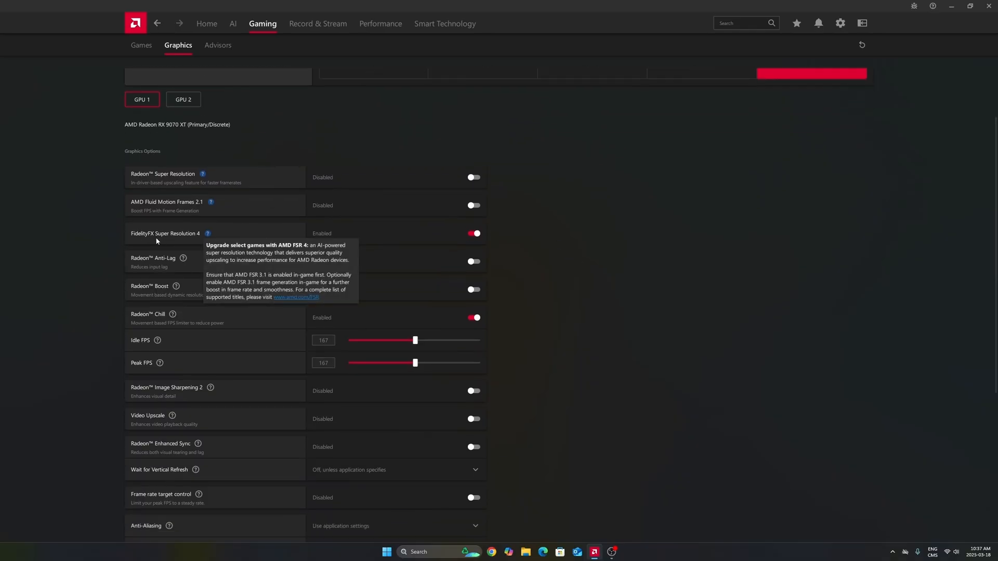
mouse_move(198, 240)
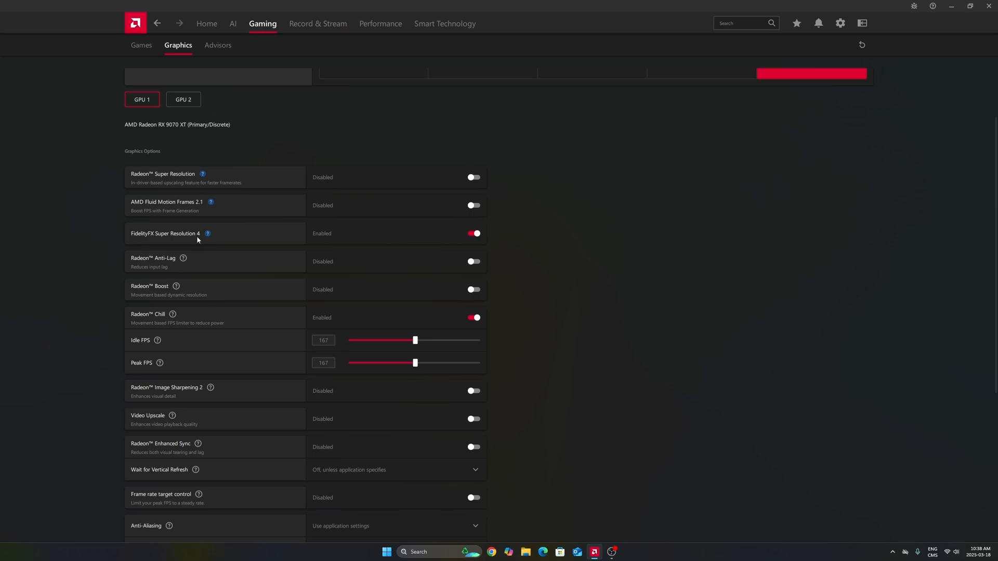
mouse_move(196, 237)
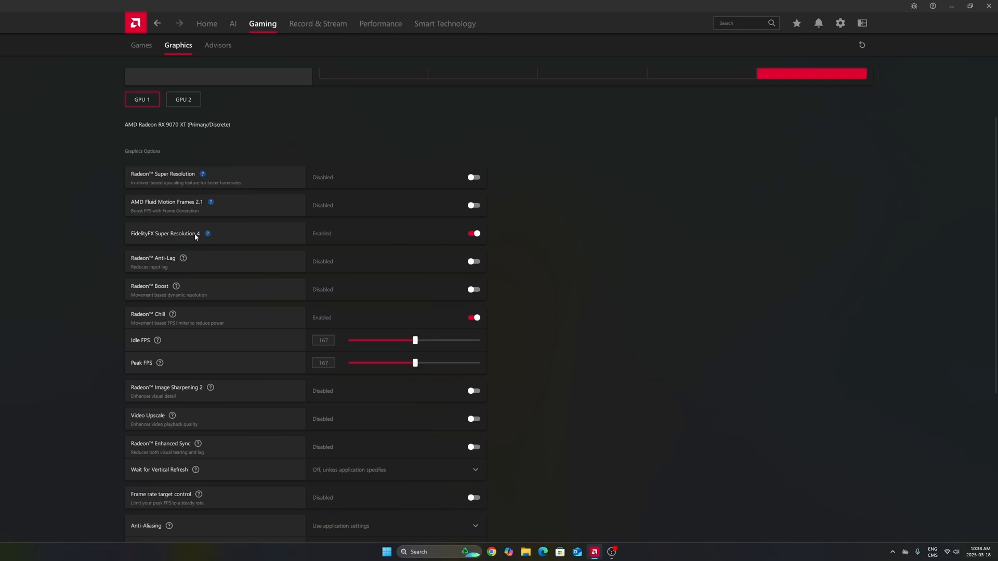
mouse_move(208, 233)
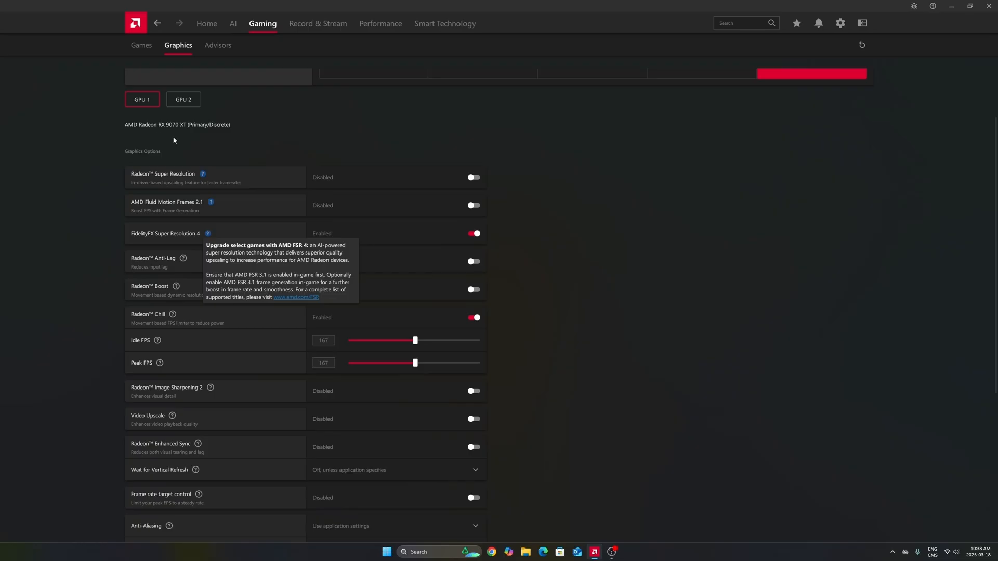
mouse_move(49, 212)
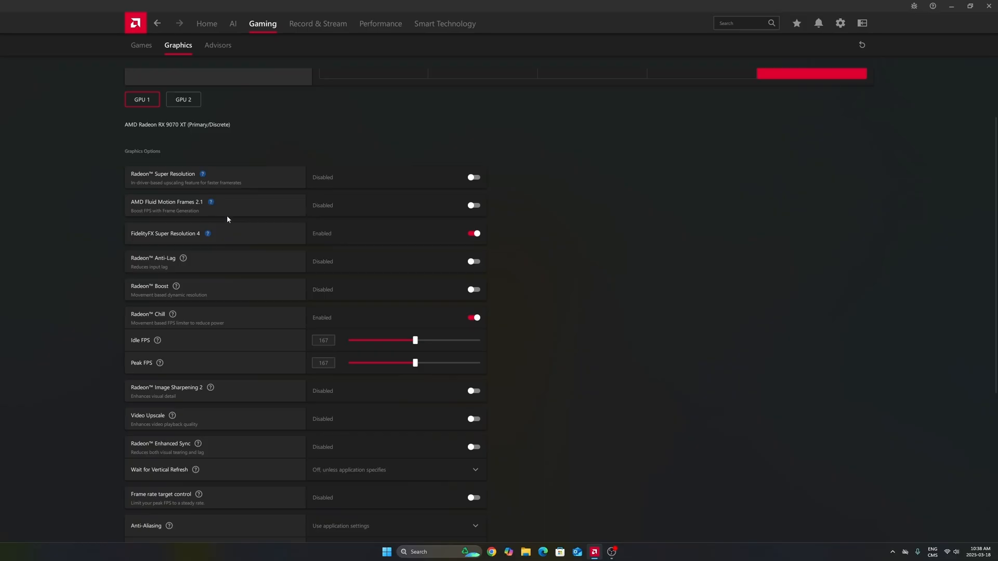
mouse_move(146, 211)
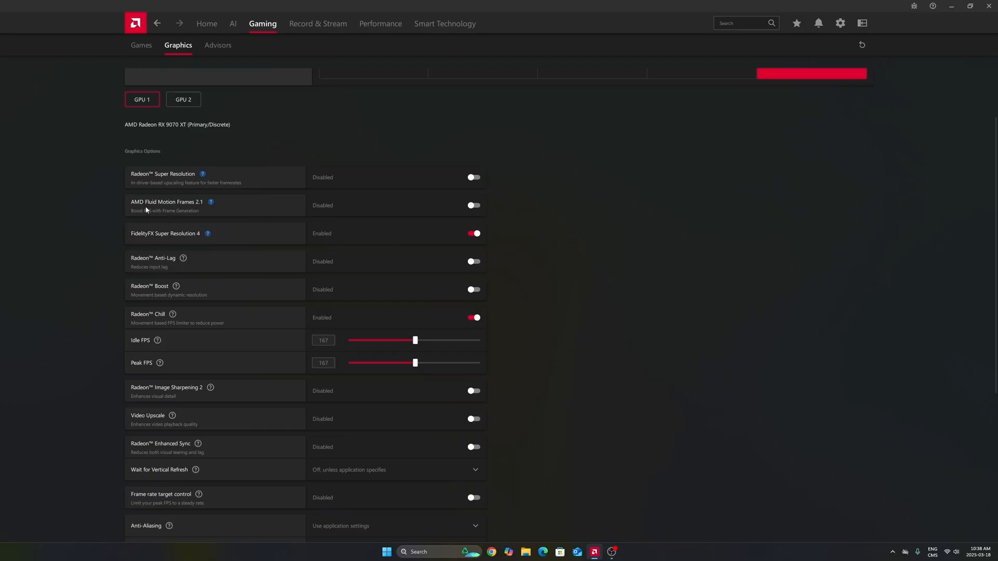
mouse_move(231, 210)
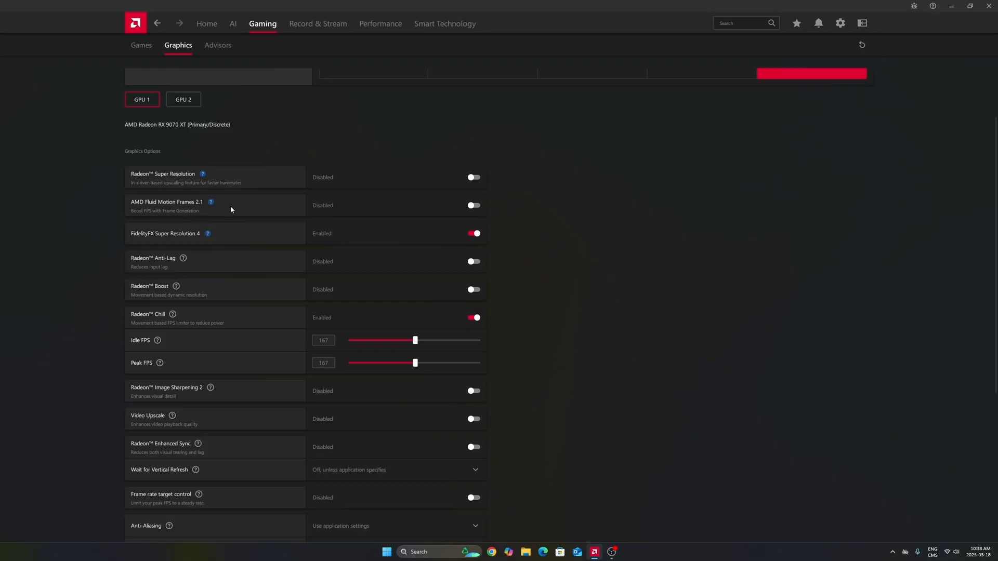
mouse_move(342, 212)
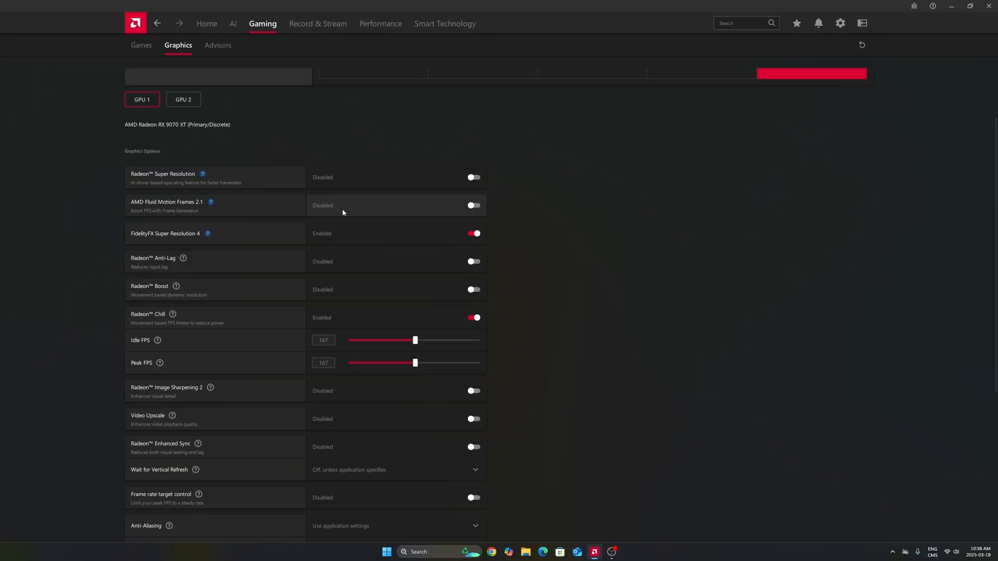
mouse_move(390, 207)
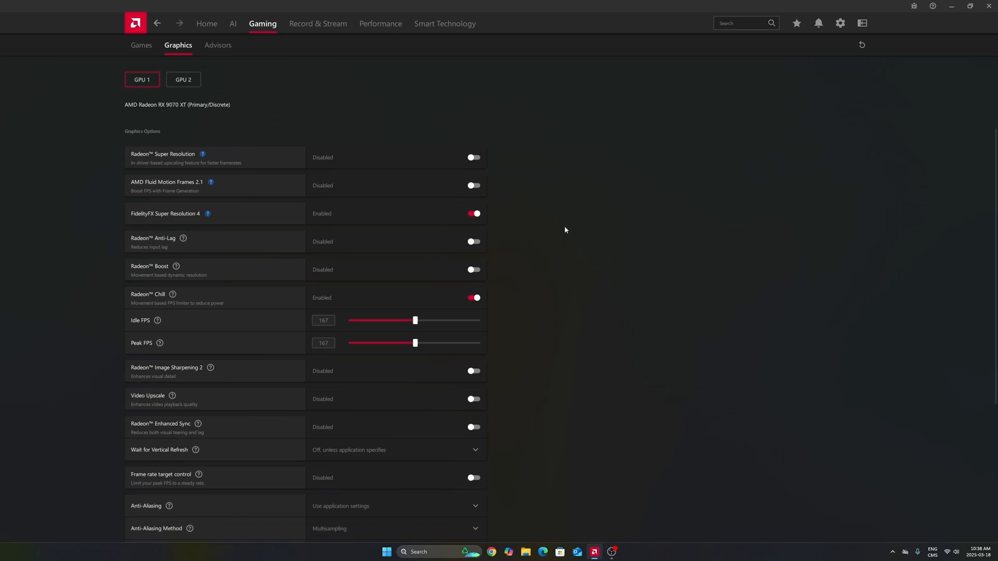
- Set Radeon Chill's Peak FPS and Idle FPS both to 167
scroll("down", 3)
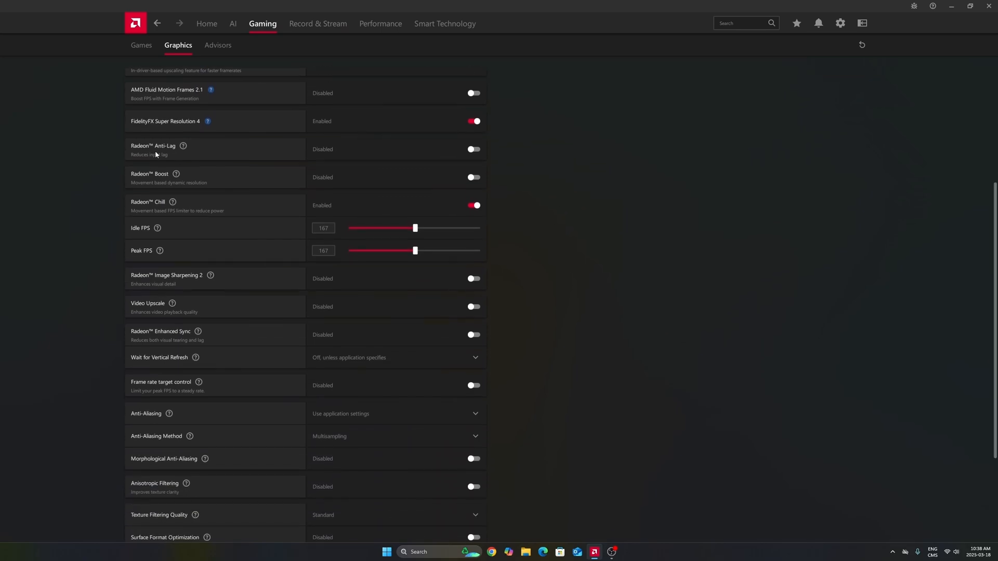
mouse_move(156, 174)
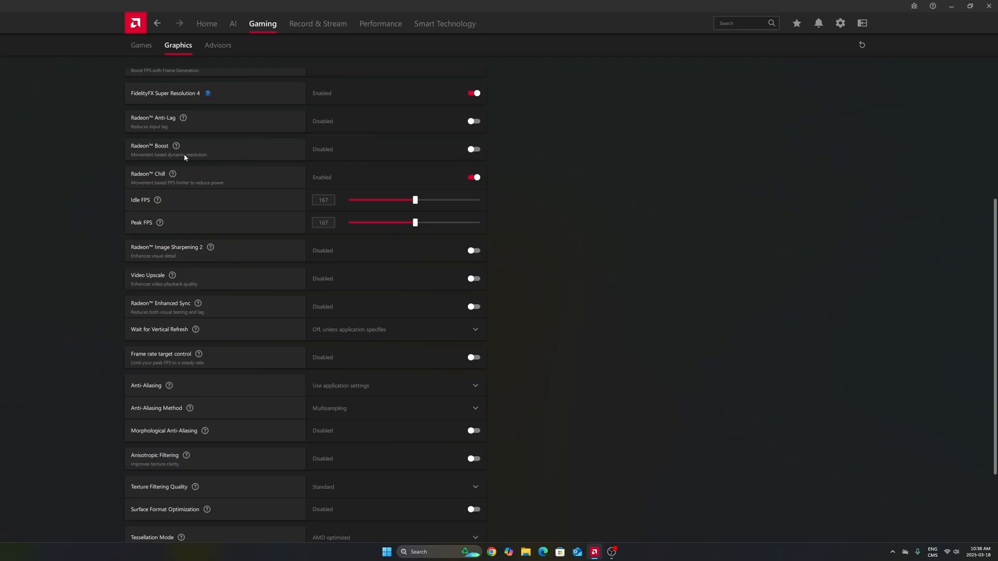
left_click(323, 223)
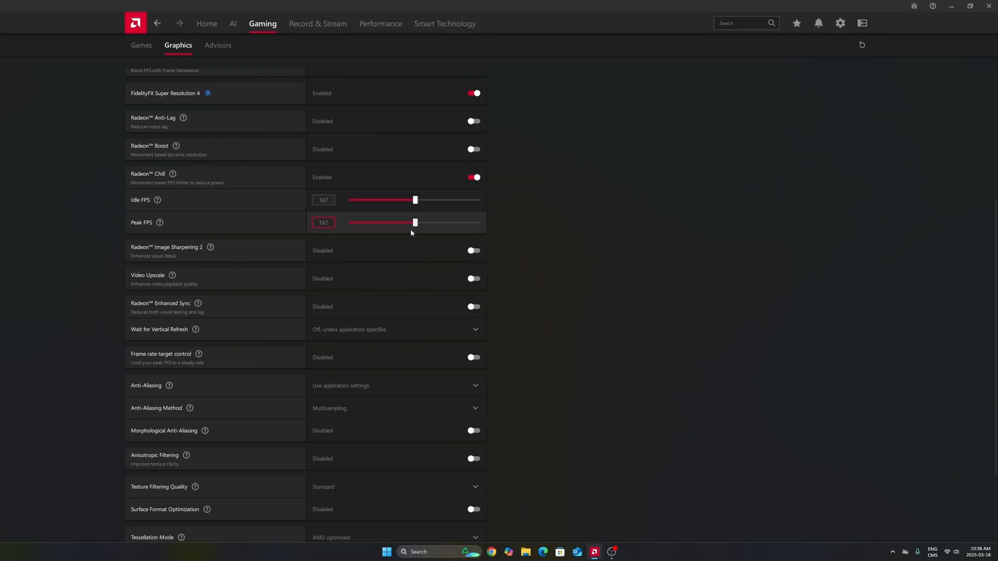
mouse_move(379, 225)
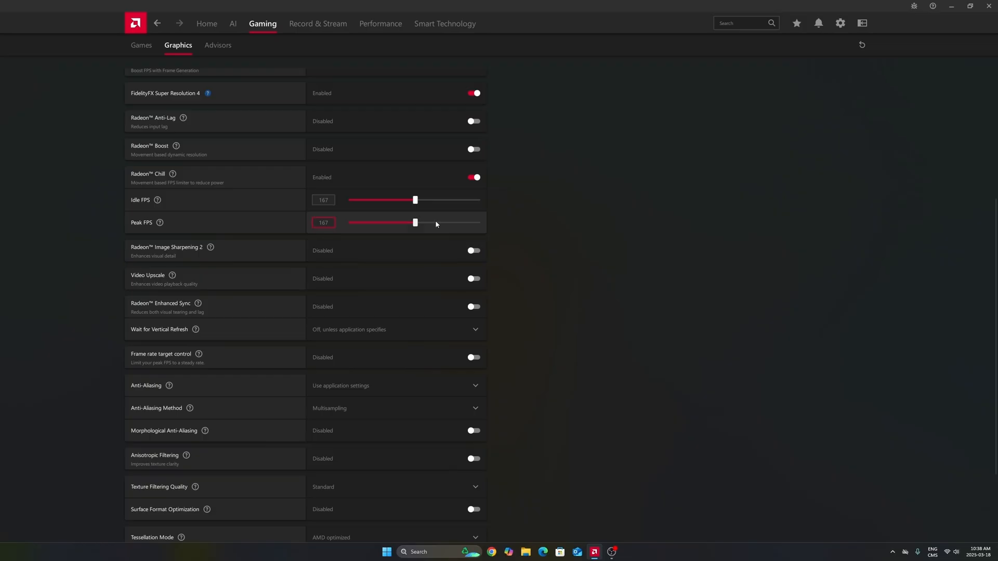
mouse_move(464, 218)
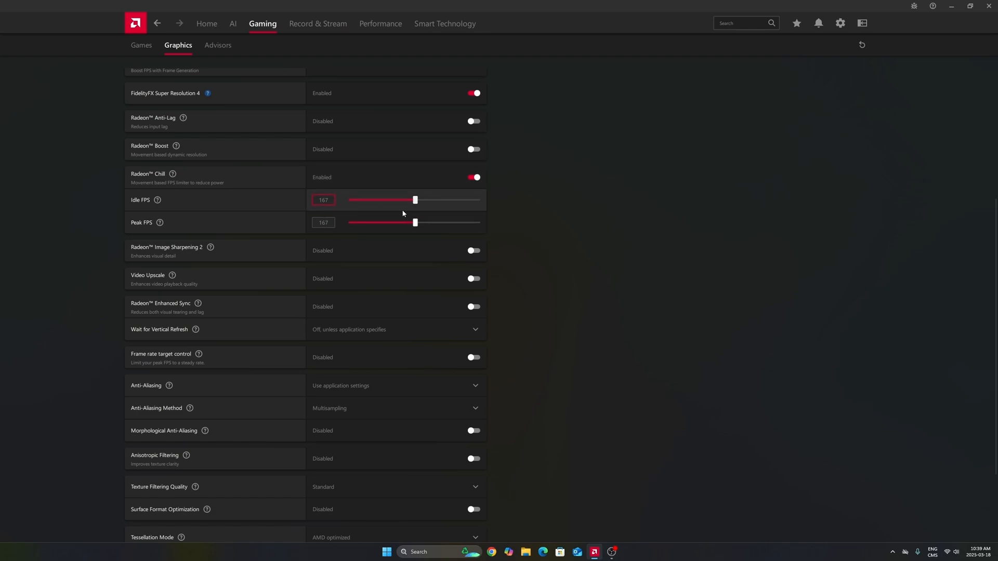
mouse_move(398, 211)
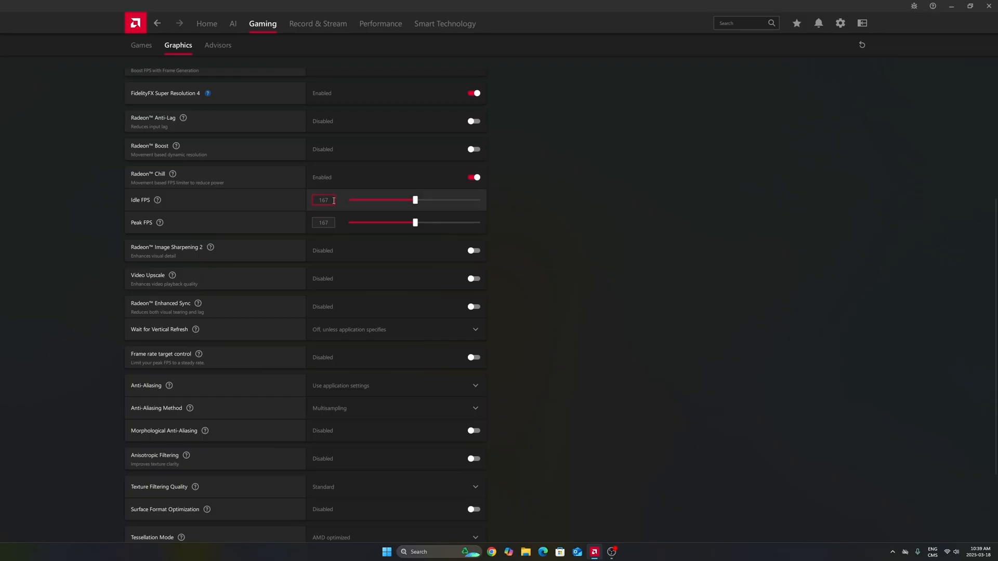
left_click(323, 223)
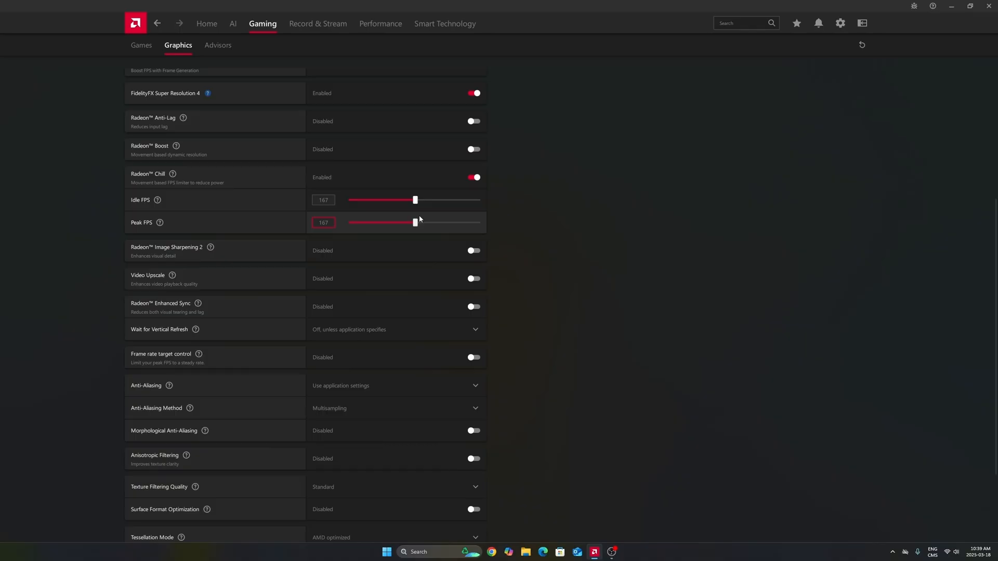
mouse_move(445, 217)
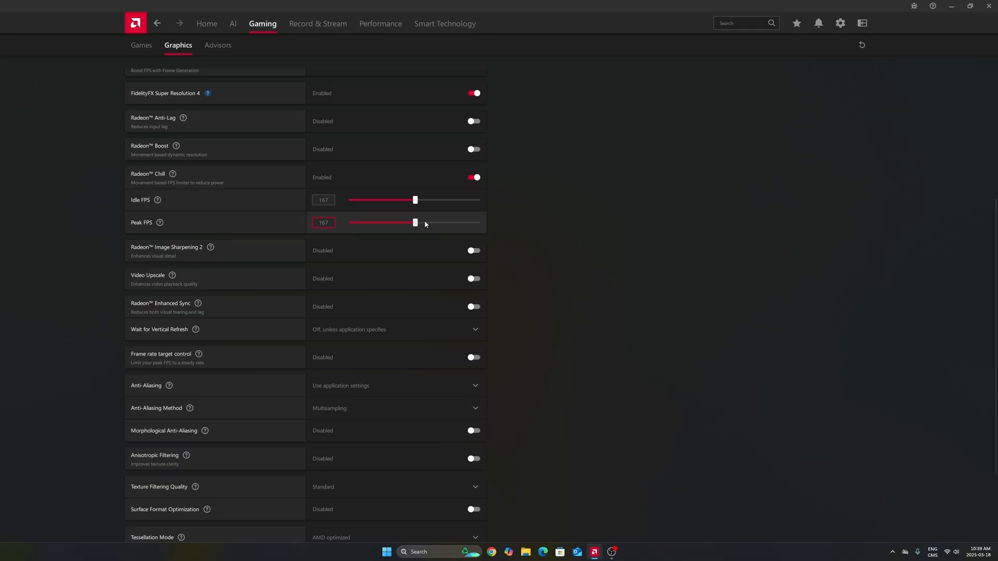
mouse_move(422, 223)
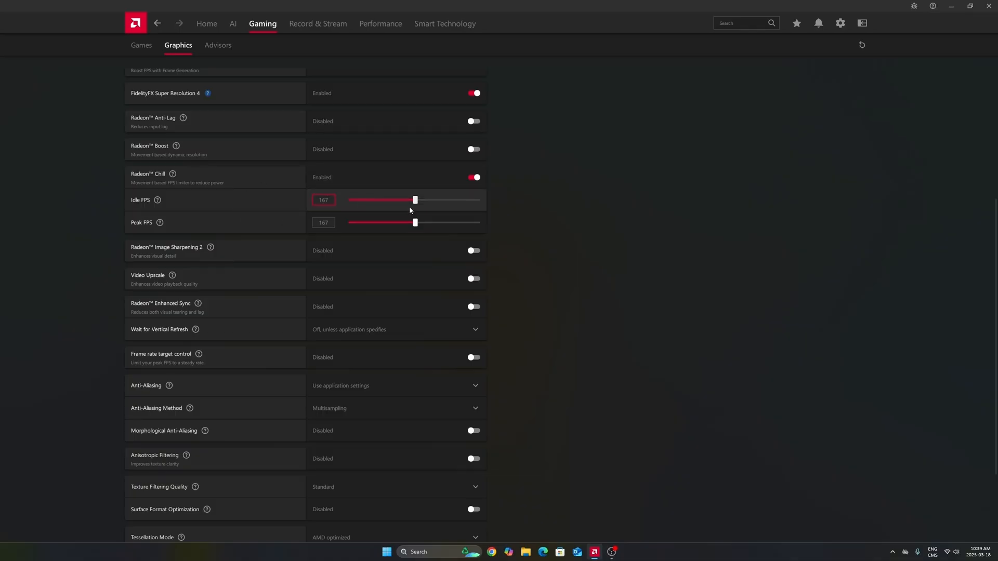
mouse_move(336, 212)
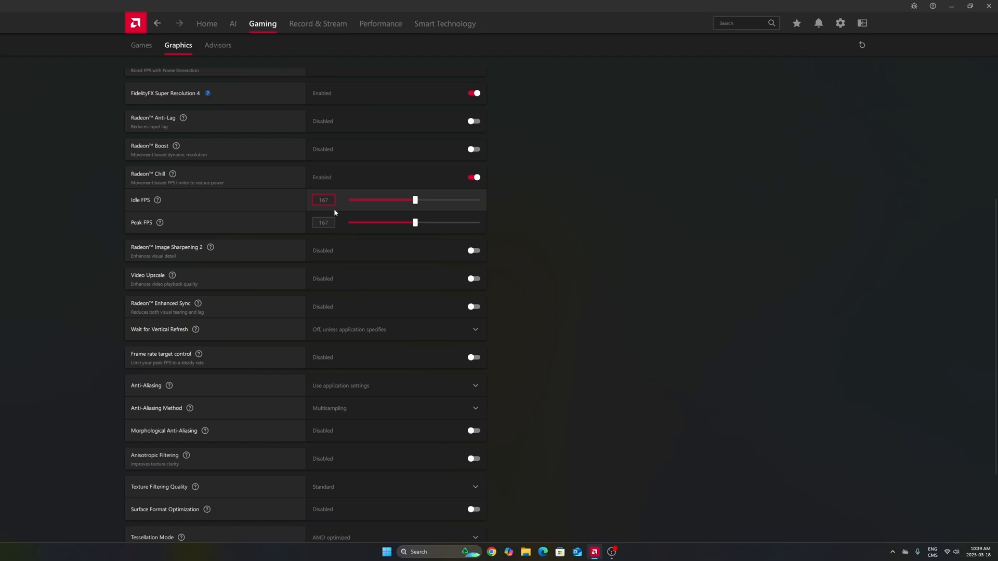
left_click(324, 223)
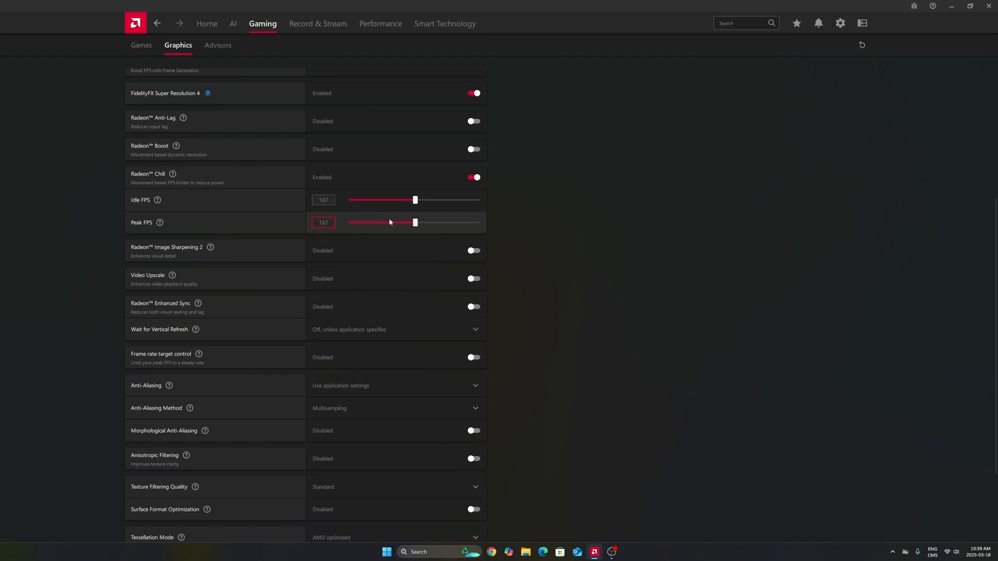
mouse_move(427, 220)
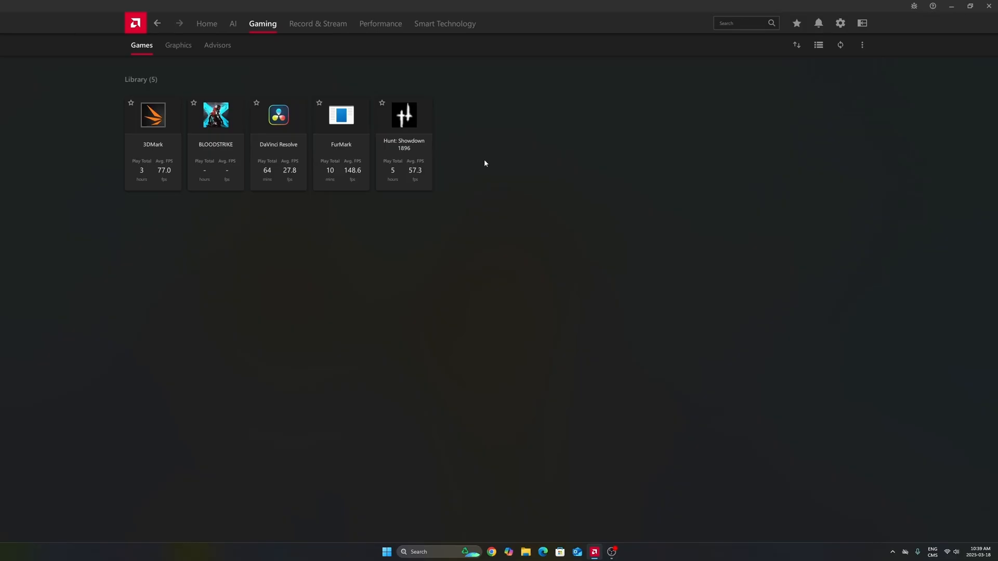
- Back on Graphics, toggle Radeon Image Sharpening 2 on (60%) and then off again
left_click(178, 45)
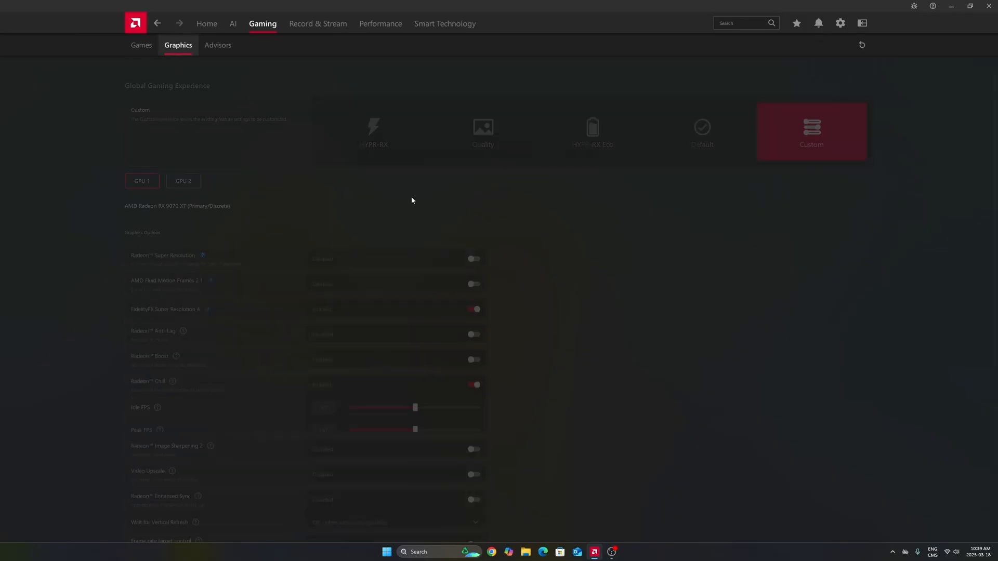
scroll("down", 3)
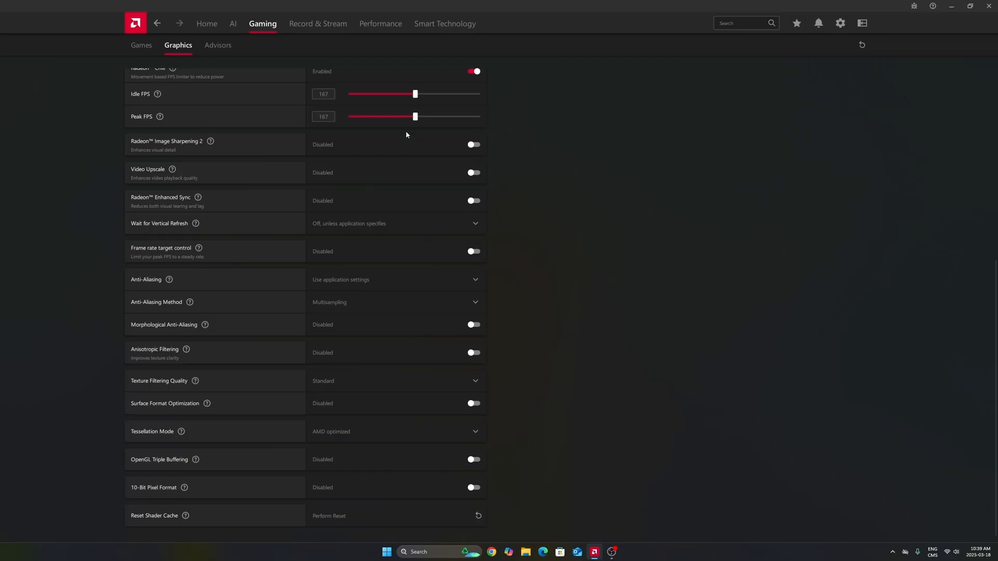
left_click(322, 93)
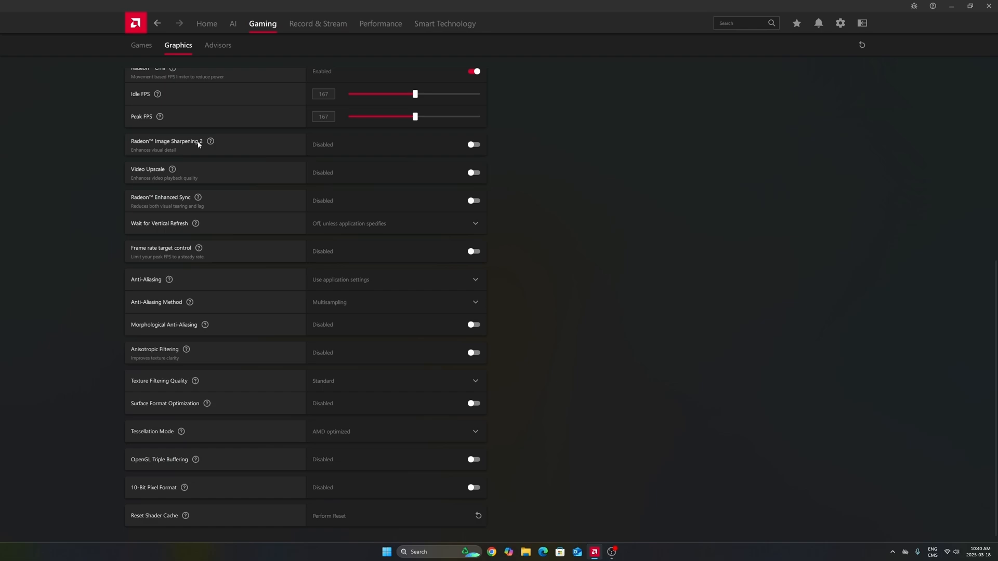
mouse_move(342, 146)
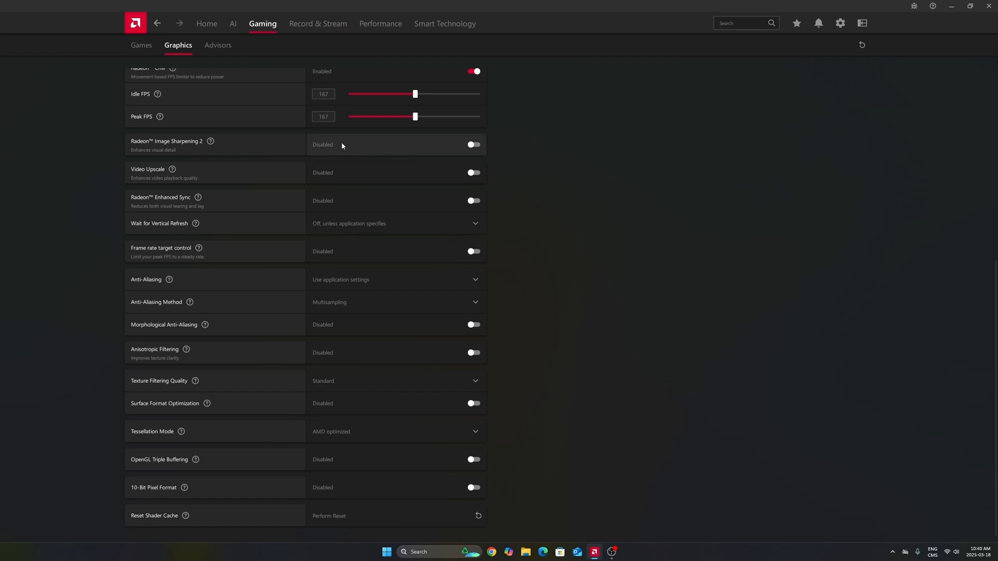
mouse_move(356, 148)
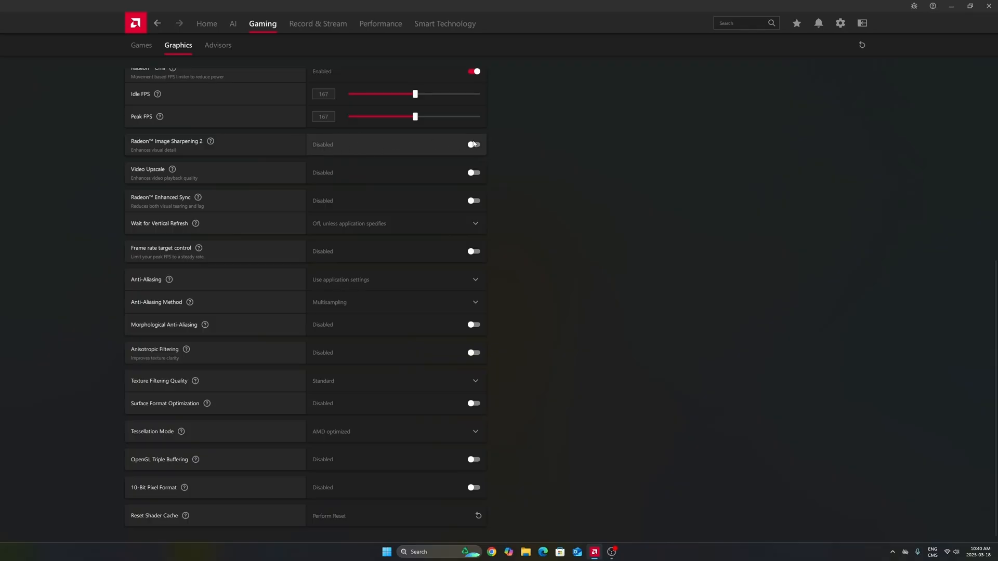
left_click(473, 144)
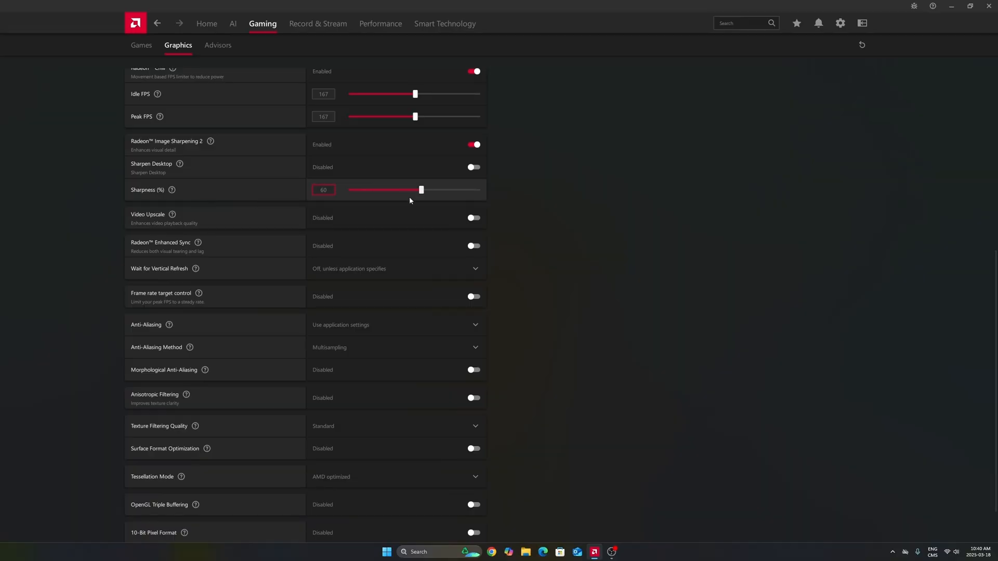
mouse_move(397, 186)
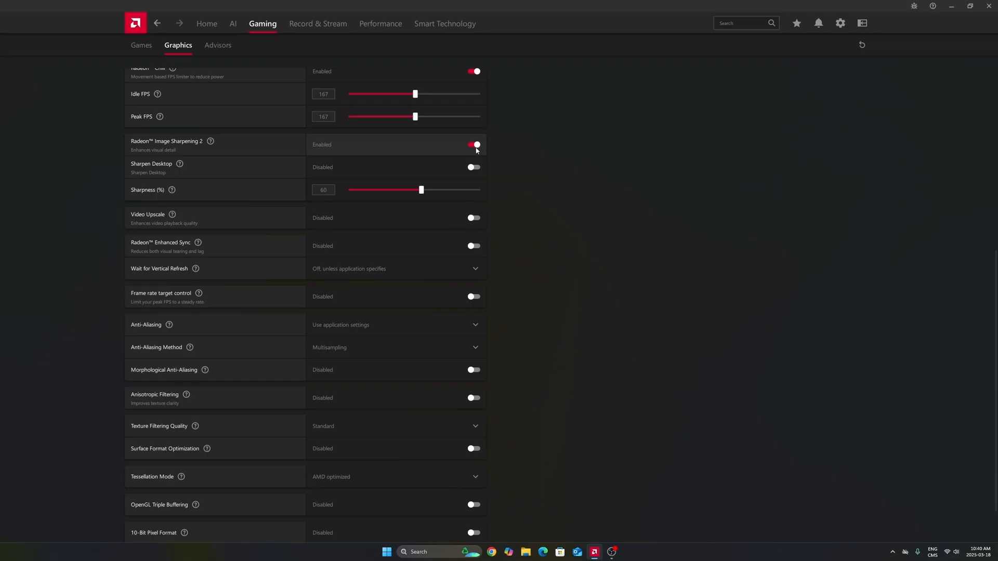
left_click(474, 145)
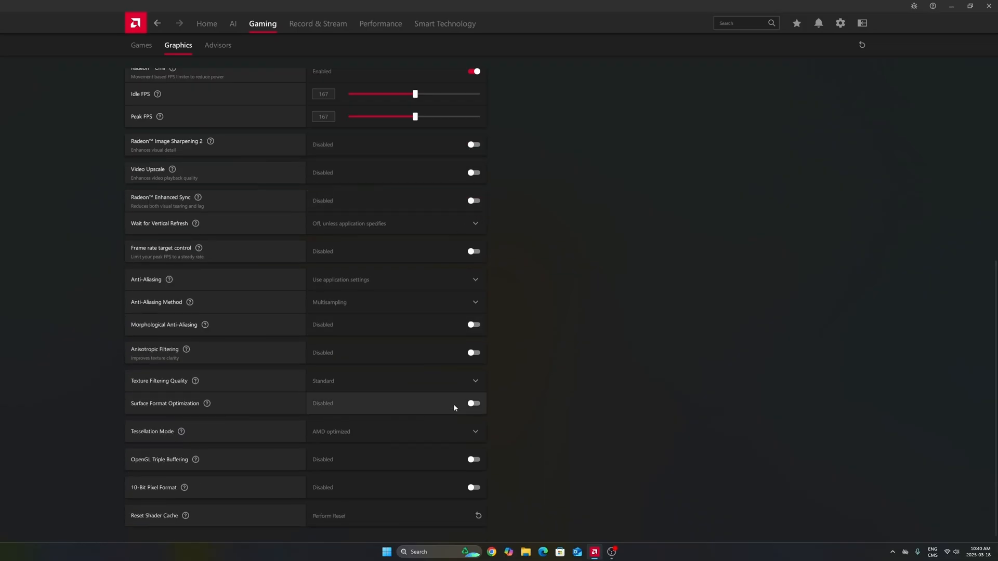
scroll("down", 3)
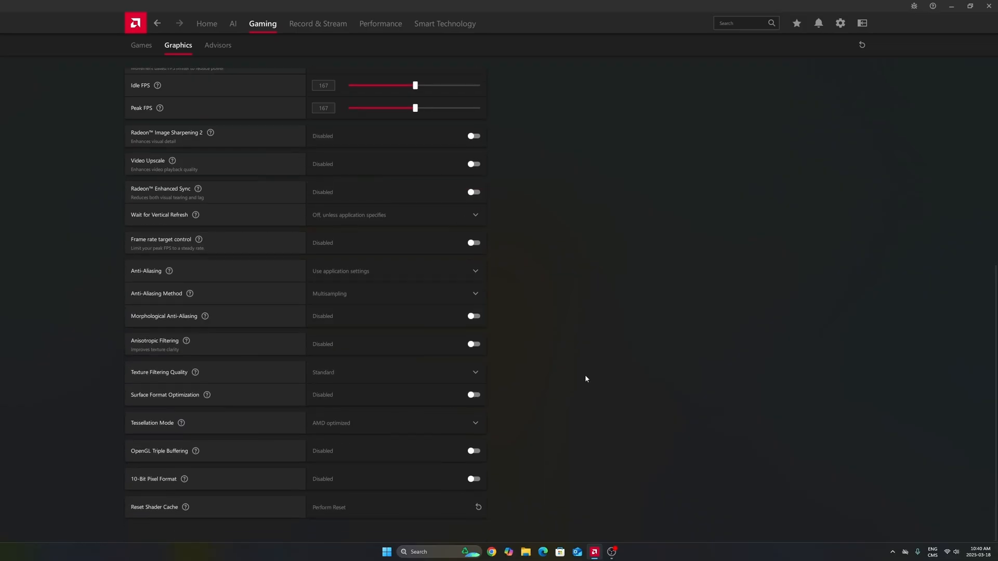
mouse_move(597, 441)
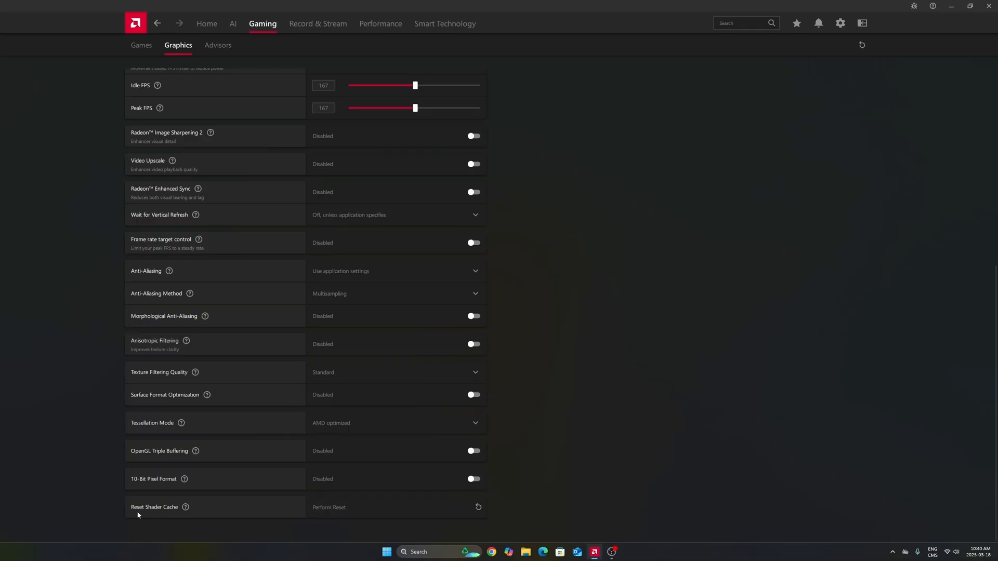
mouse_move(337, 507)
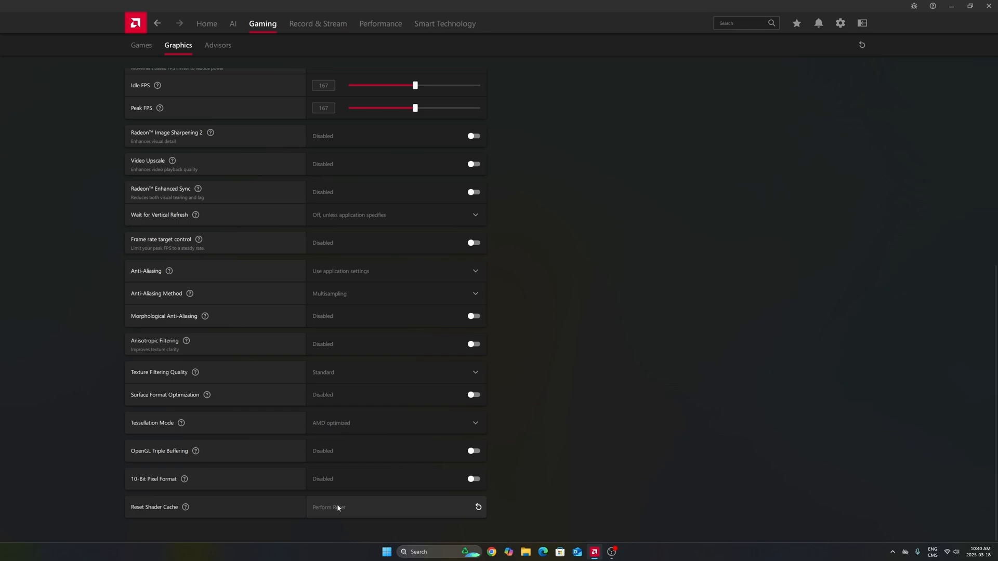
mouse_move(336, 511)
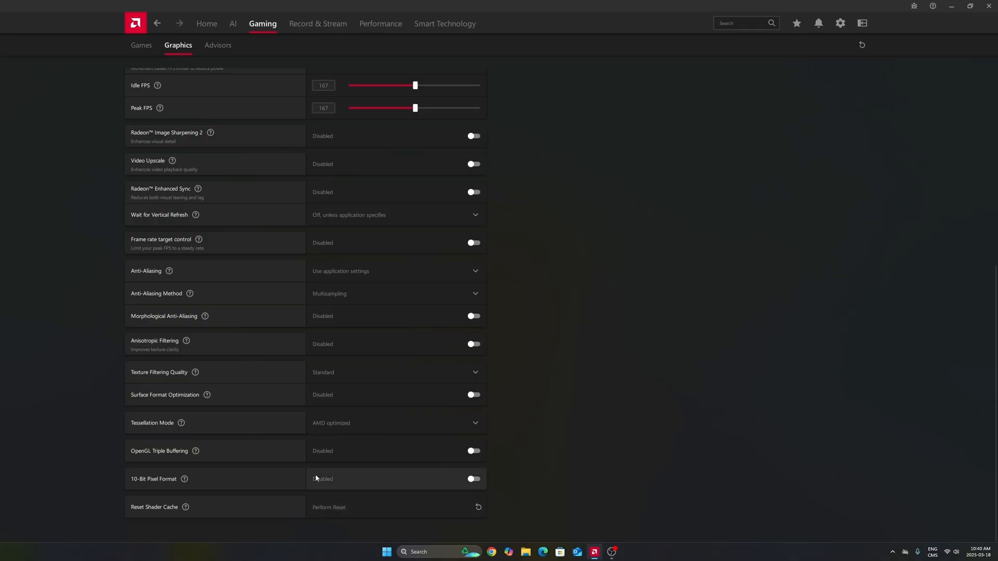
mouse_move(351, 502)
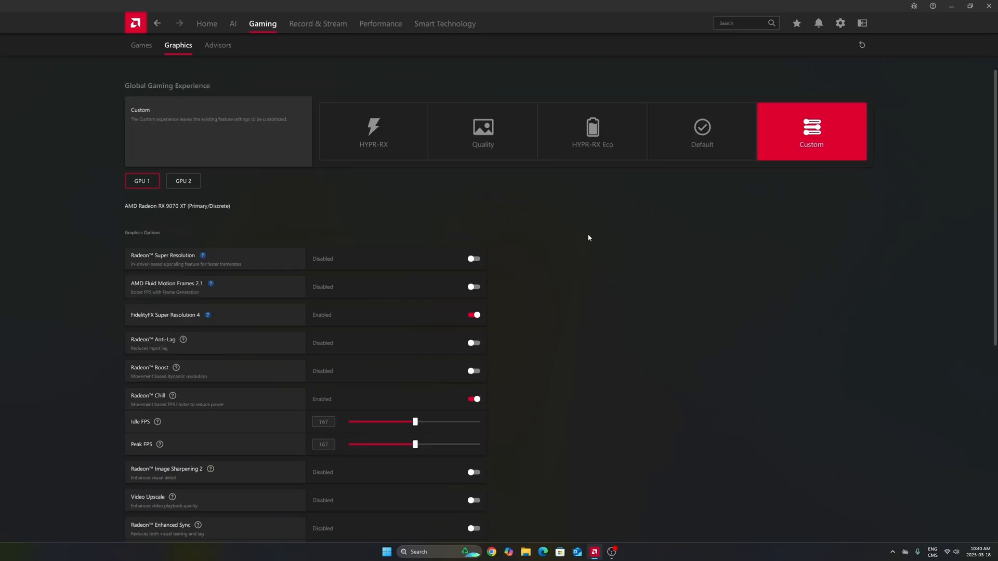
mouse_move(679, 14)
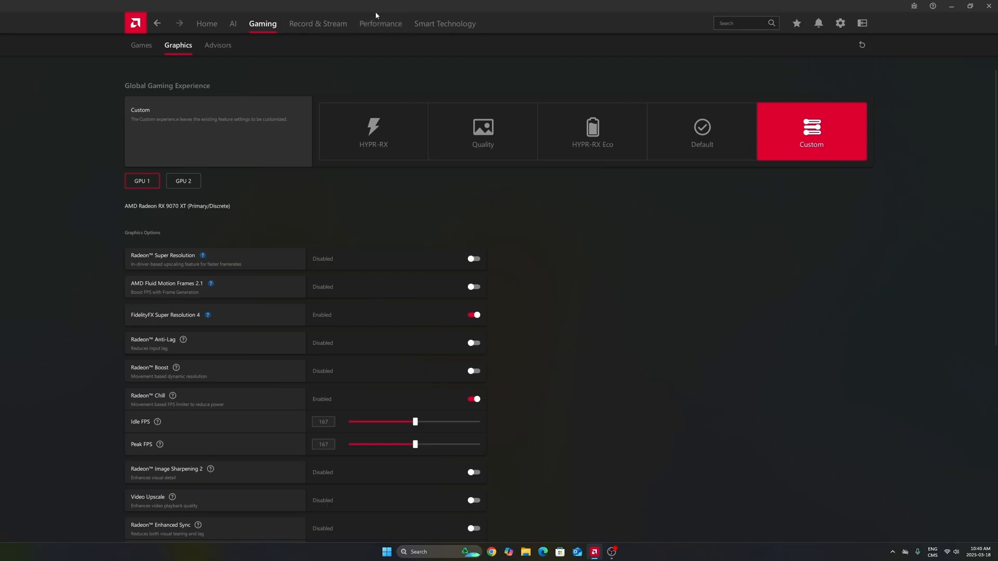
mouse_move(570, 359)
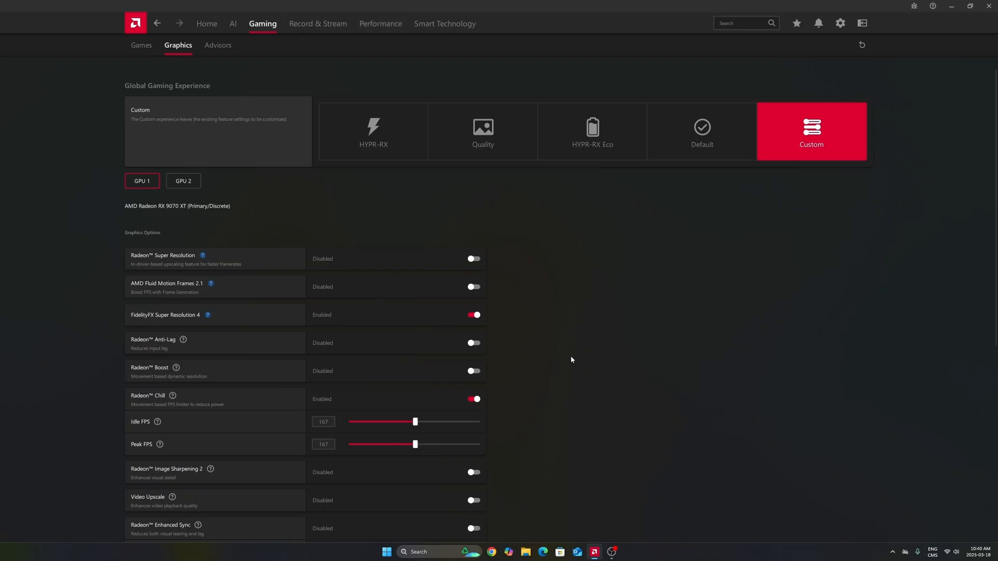
mouse_move(555, 329)
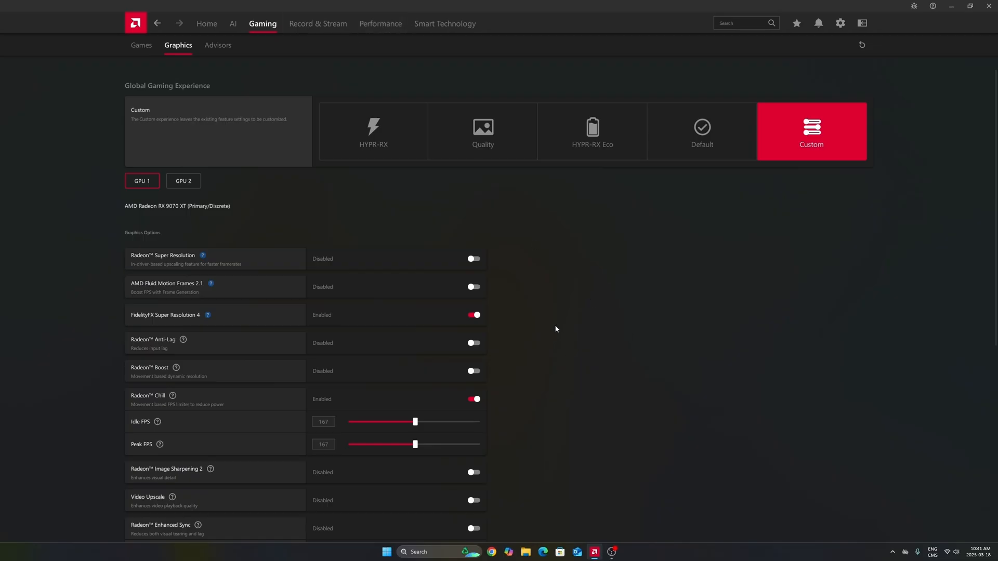
mouse_move(562, 313)
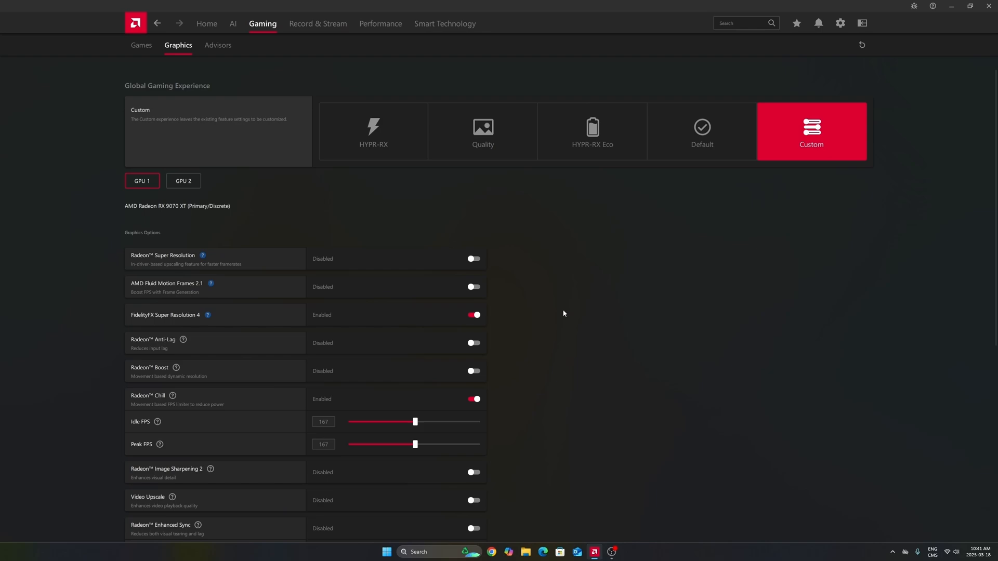
mouse_move(537, 331)
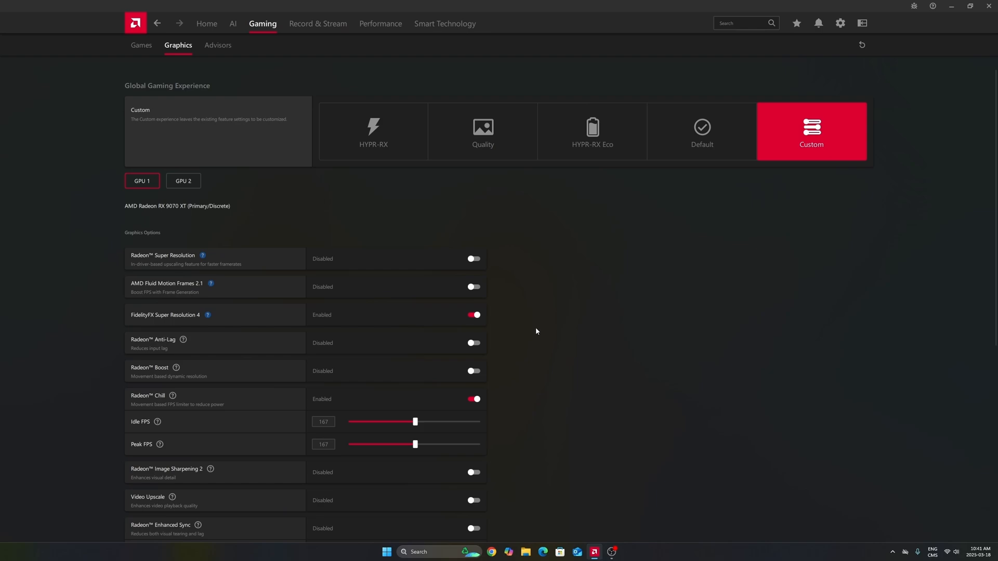
mouse_move(614, 424)
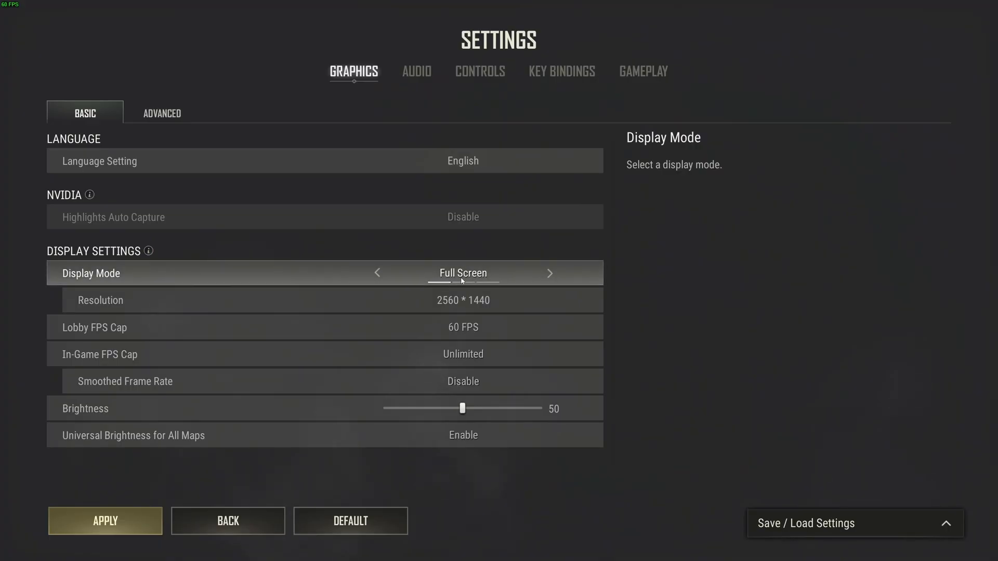
mouse_move(466, 283)
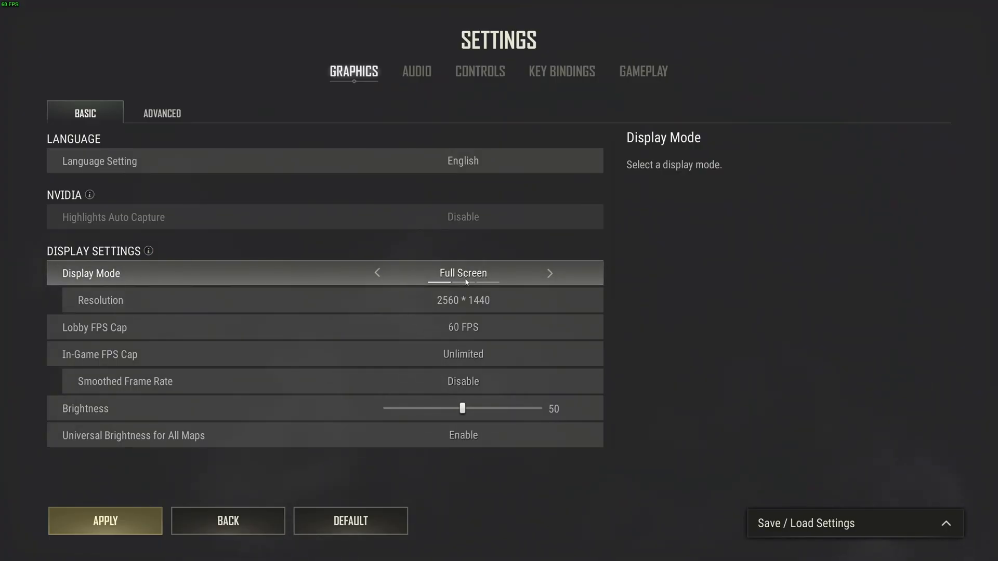
- Show PUBG's Basic graphics page: Full Screen 2560×1440, FPS cap Unlimited, Smoothed Frame Rate disabled
left_click(462, 299)
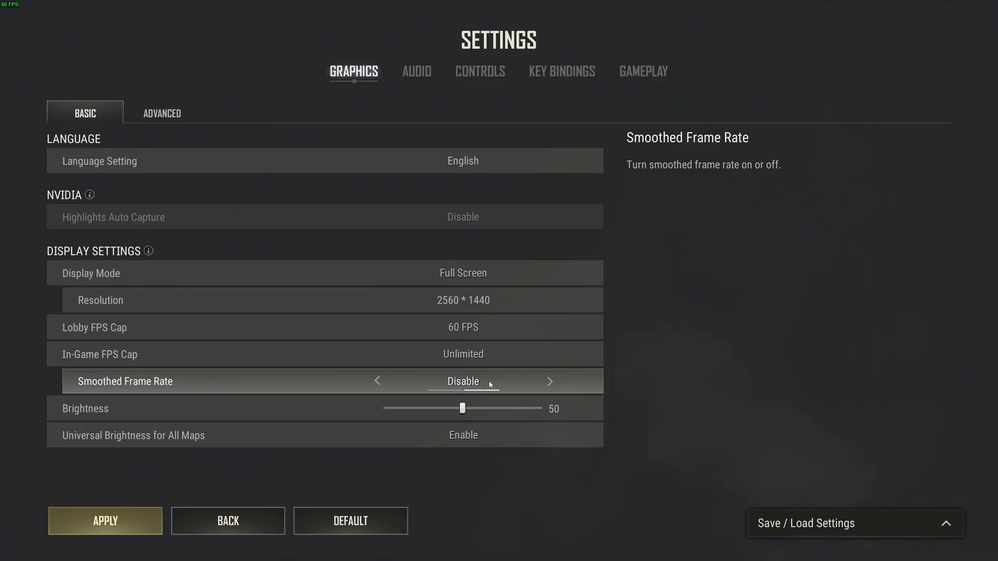
mouse_move(271, 371)
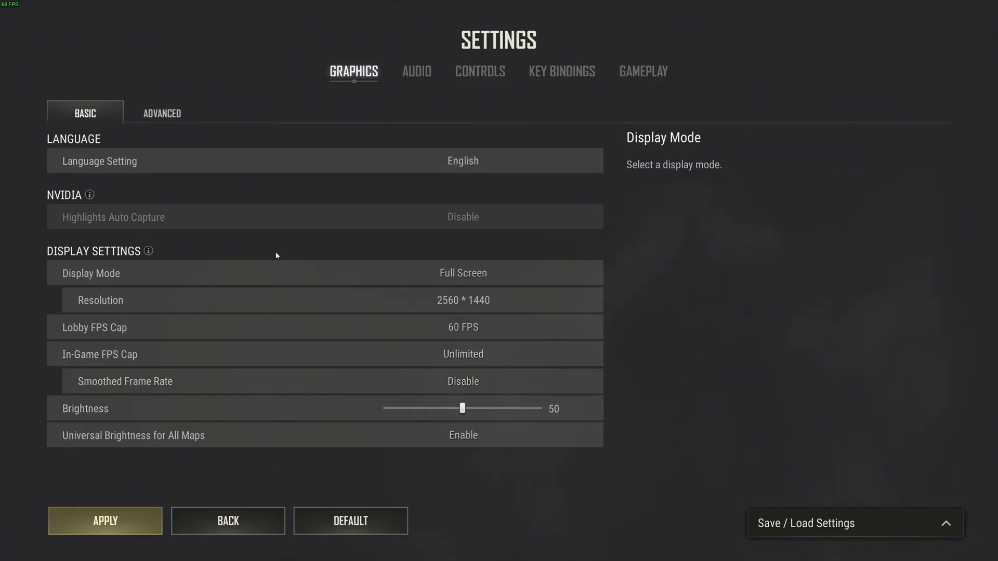
left_click(162, 112)
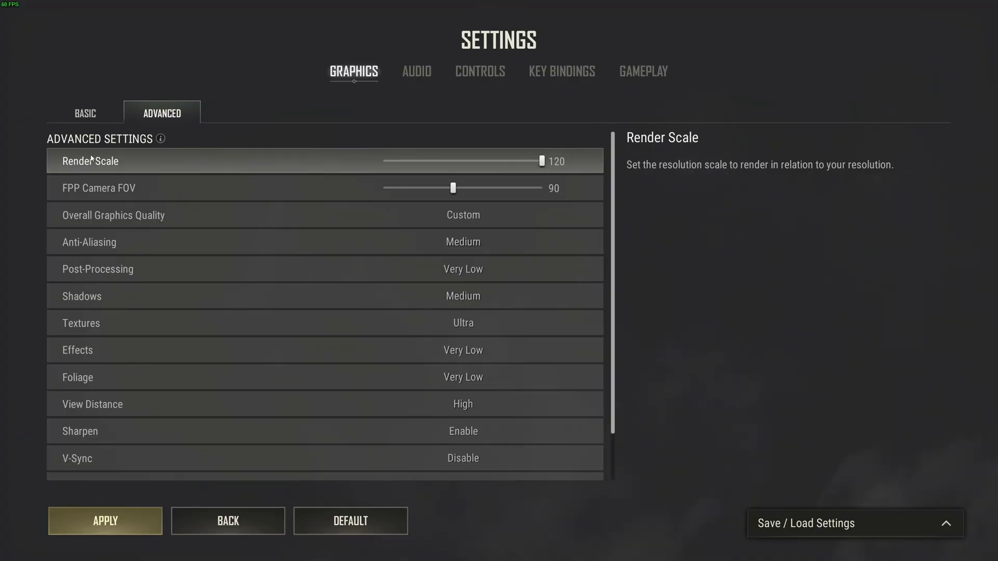
mouse_move(540, 162)
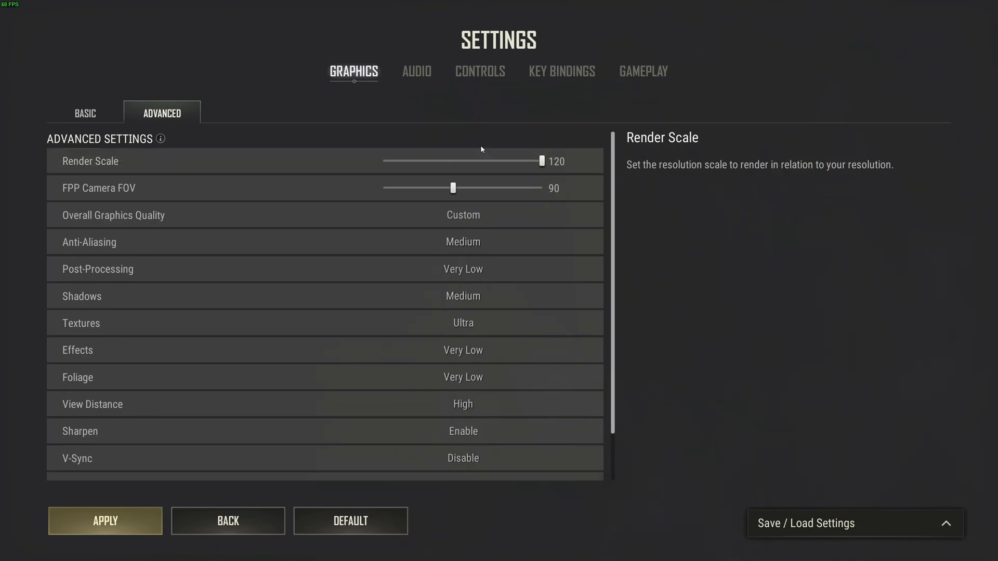
mouse_move(486, 161)
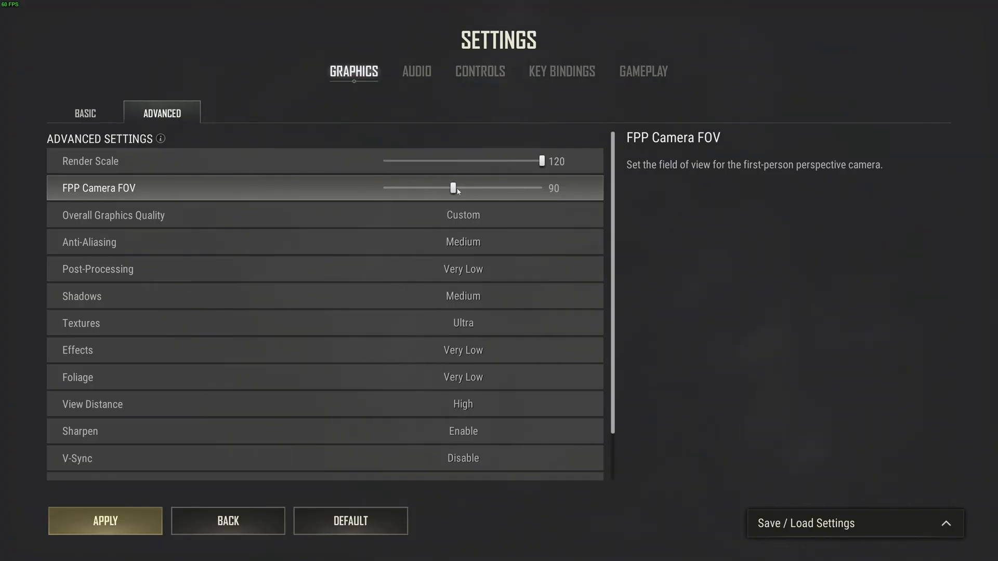
left_click_drag(455, 188, 542, 188)
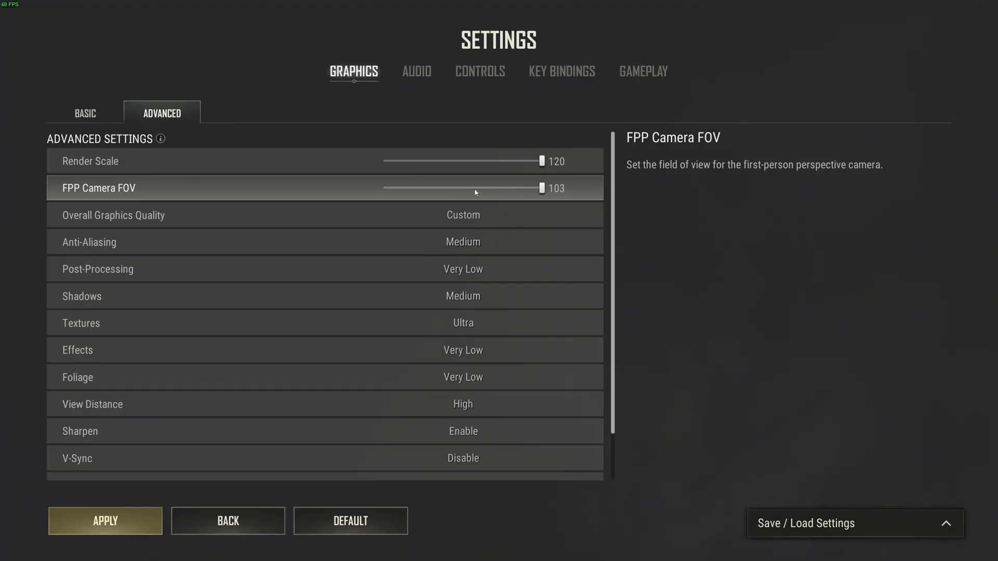
left_click_drag(540, 188, 461, 188)
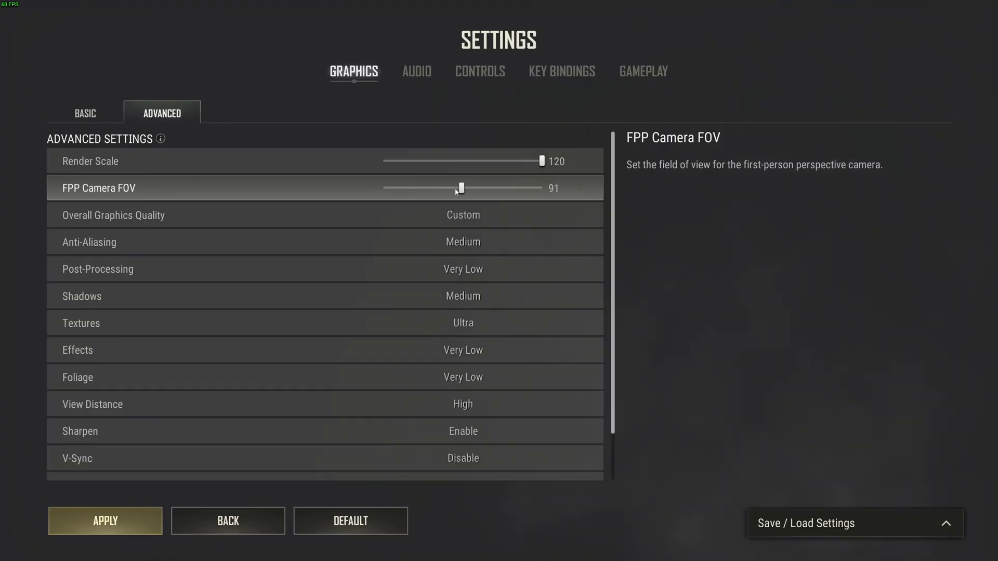
left_click_drag(463, 187, 455, 187)
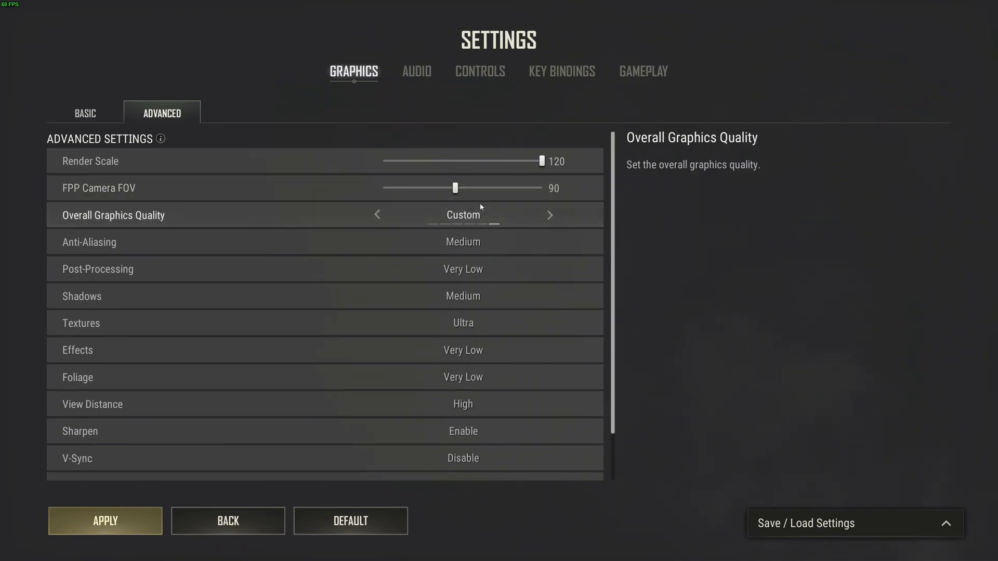
mouse_move(531, 187)
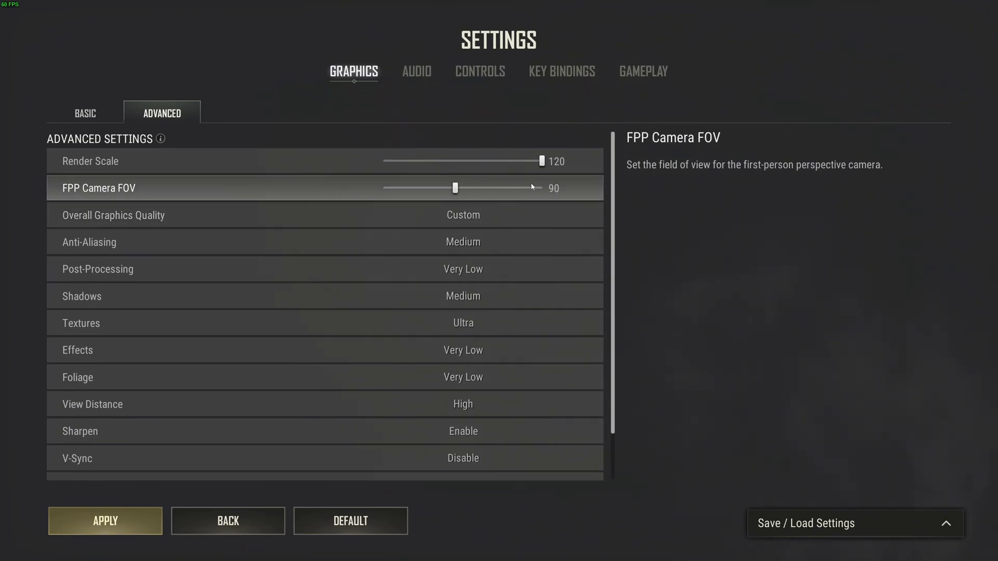
mouse_move(503, 188)
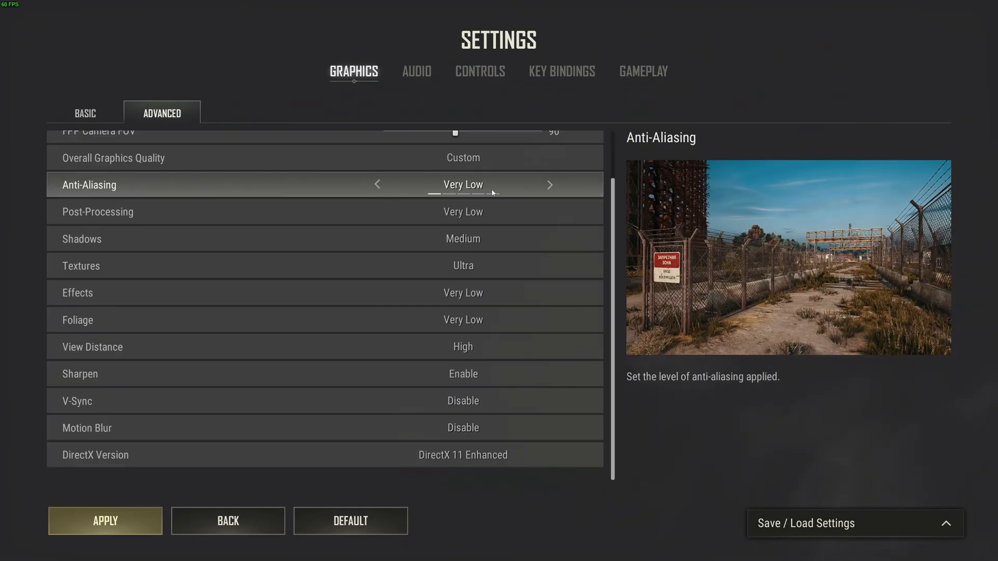
left_click(549, 184)
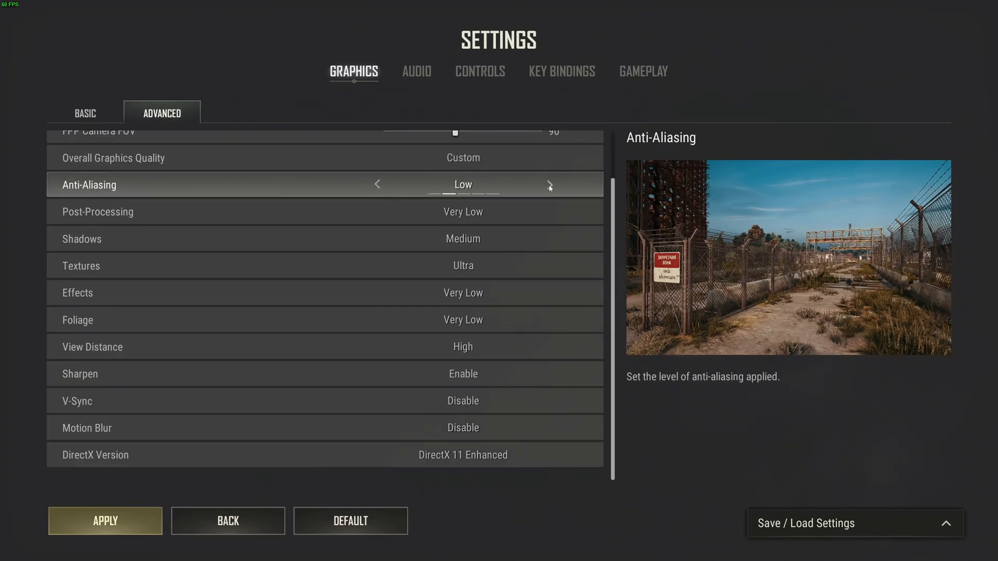
left_click(550, 184)
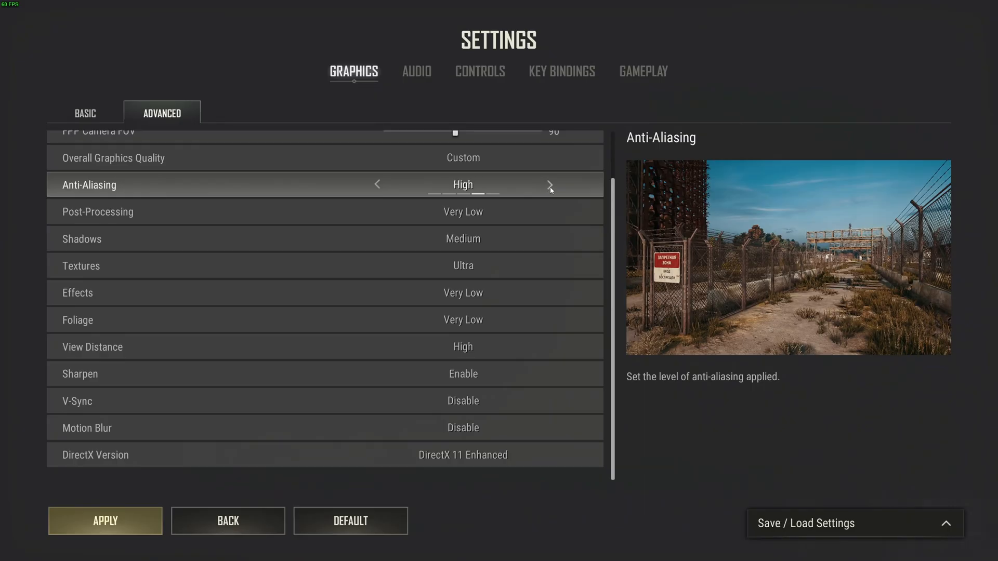
left_click(376, 184)
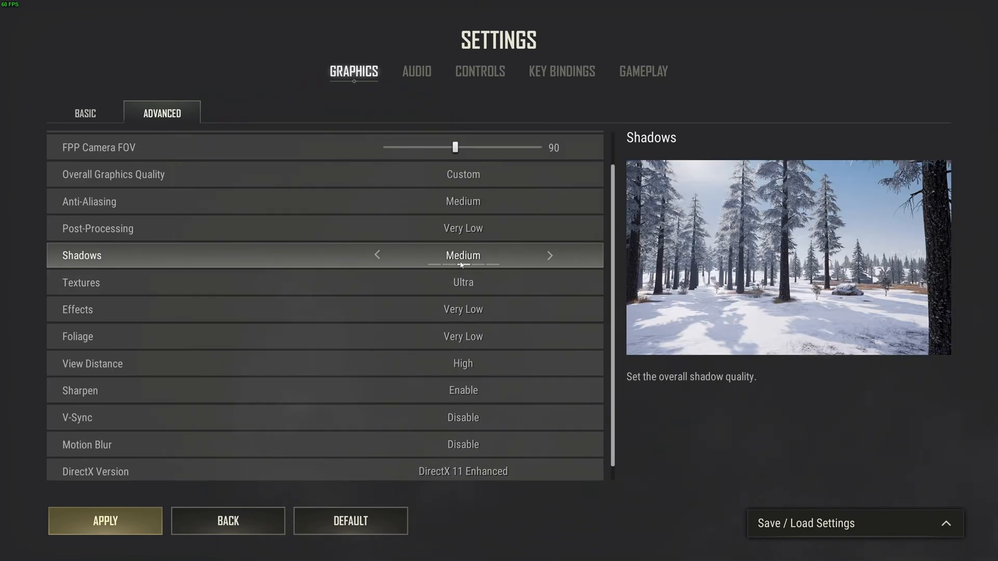
left_click(376, 255)
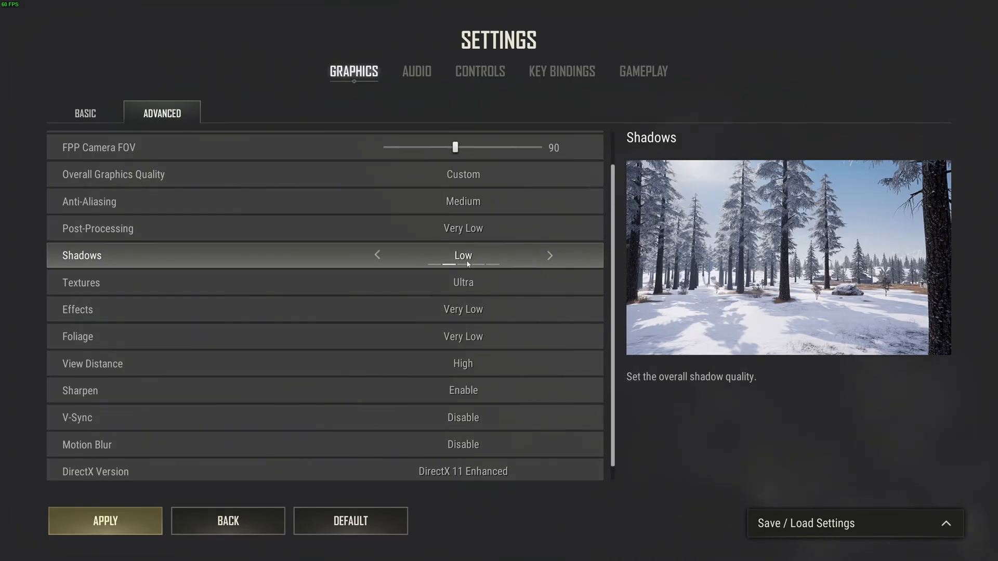
left_click(549, 256)
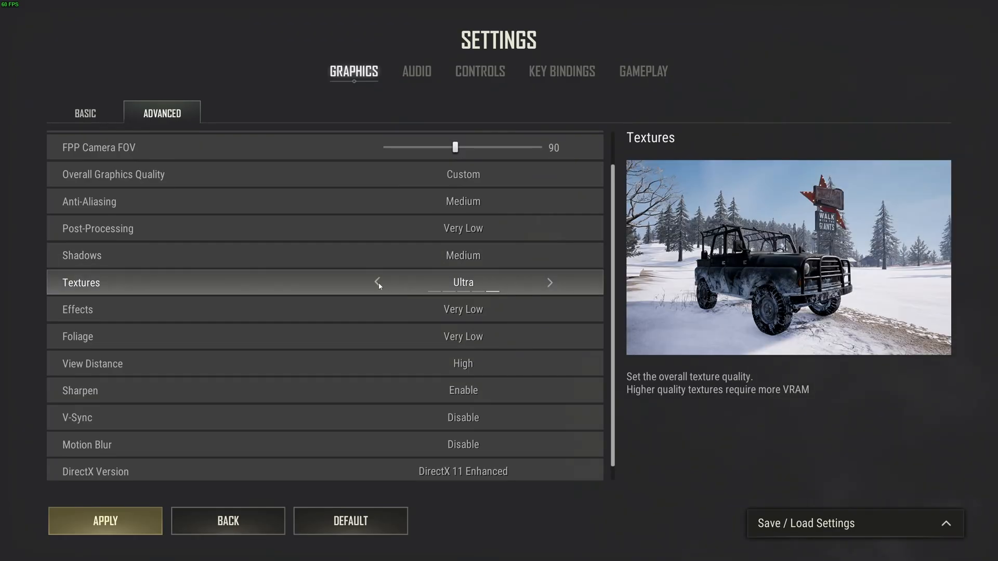
left_click(377, 282)
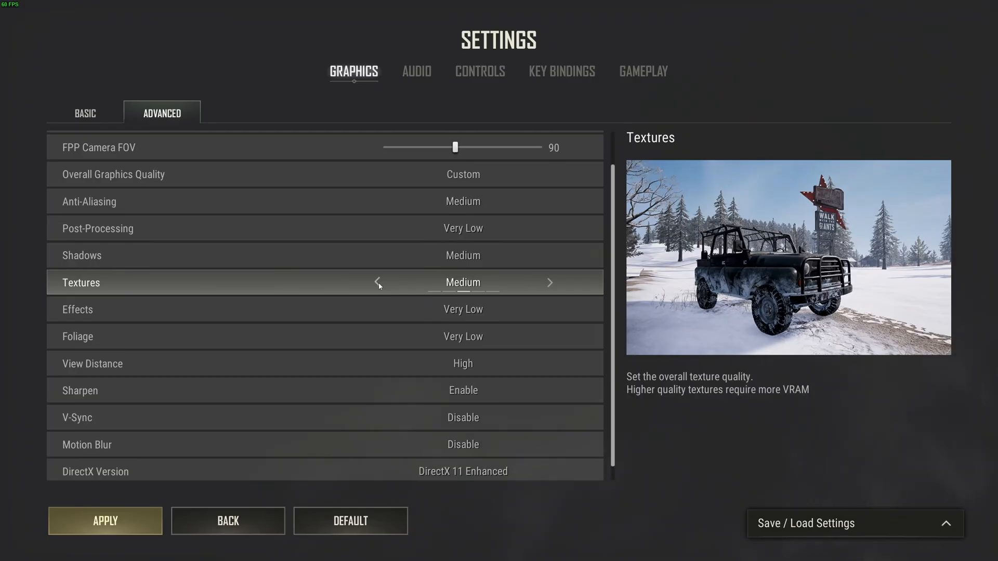
left_click(378, 282)
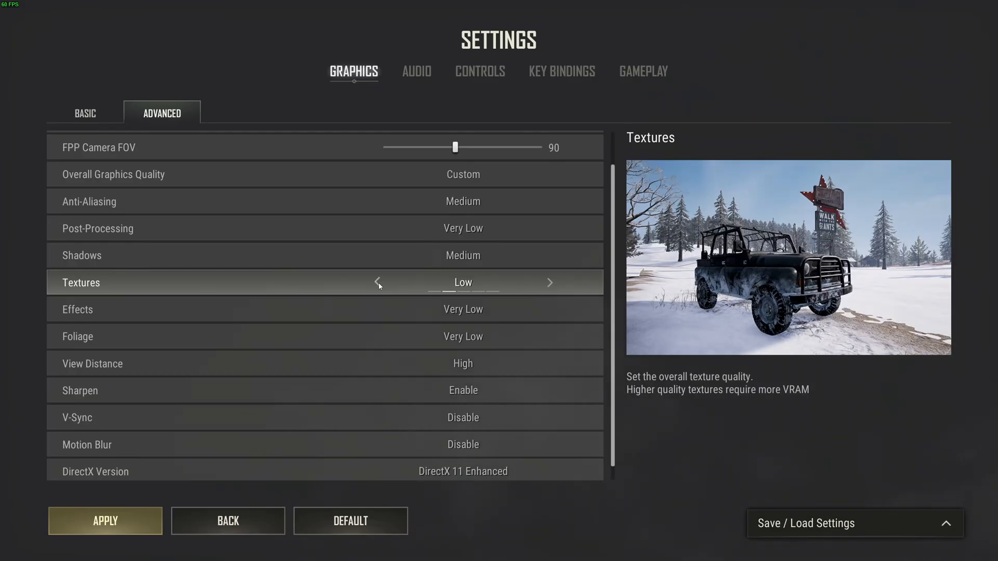
left_click(549, 281)
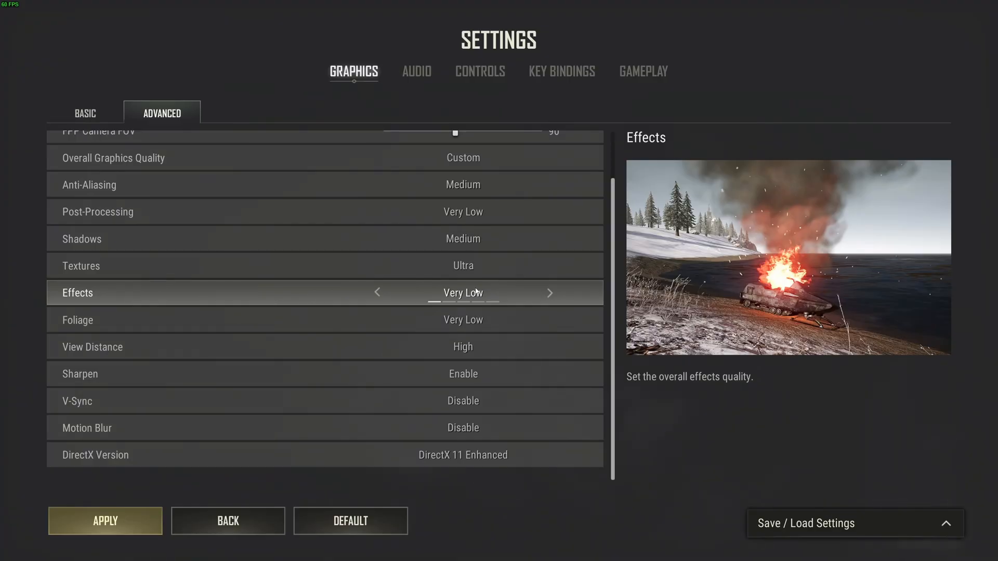
mouse_move(422, 320)
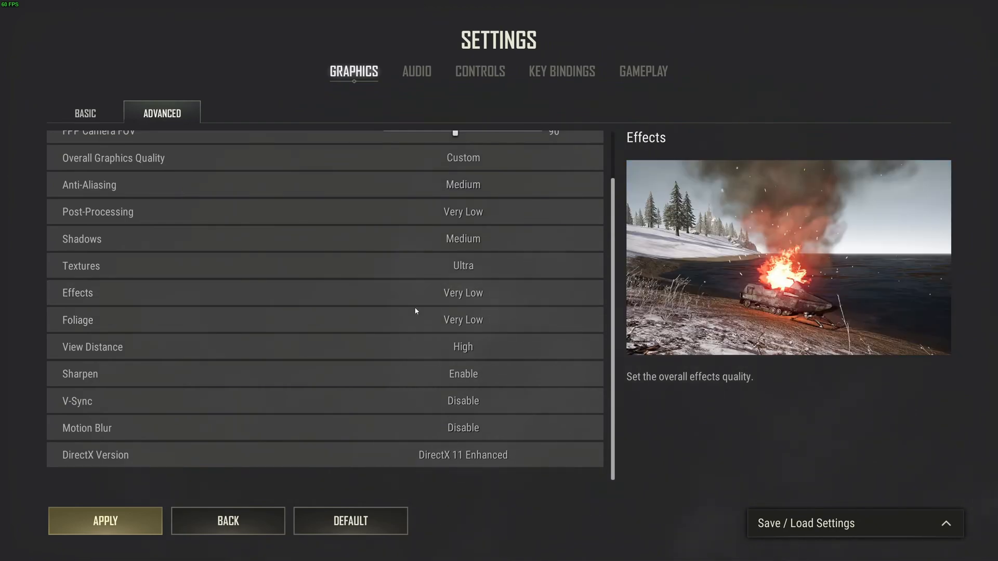
mouse_move(462, 347)
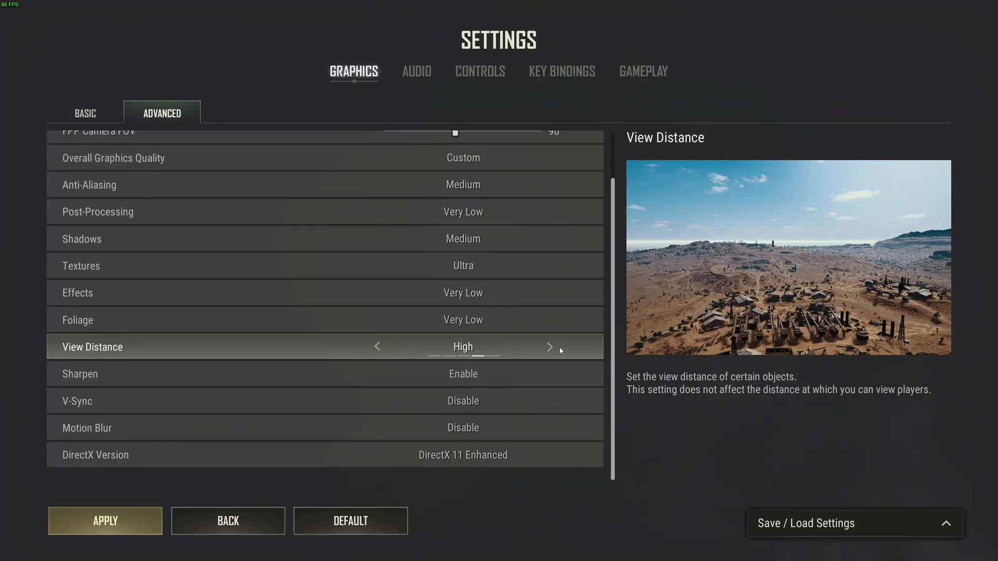
left_click(376, 347)
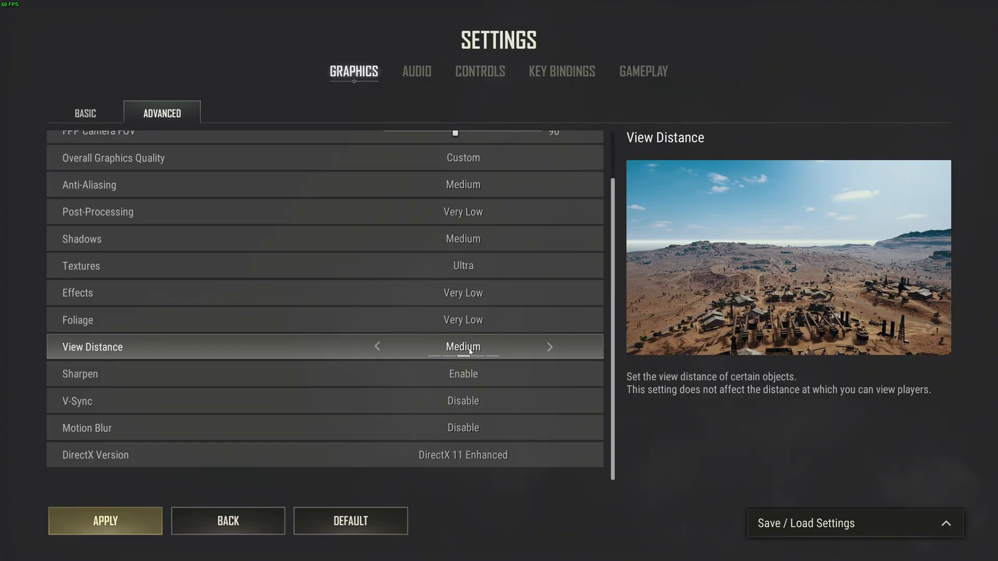
mouse_move(412, 365)
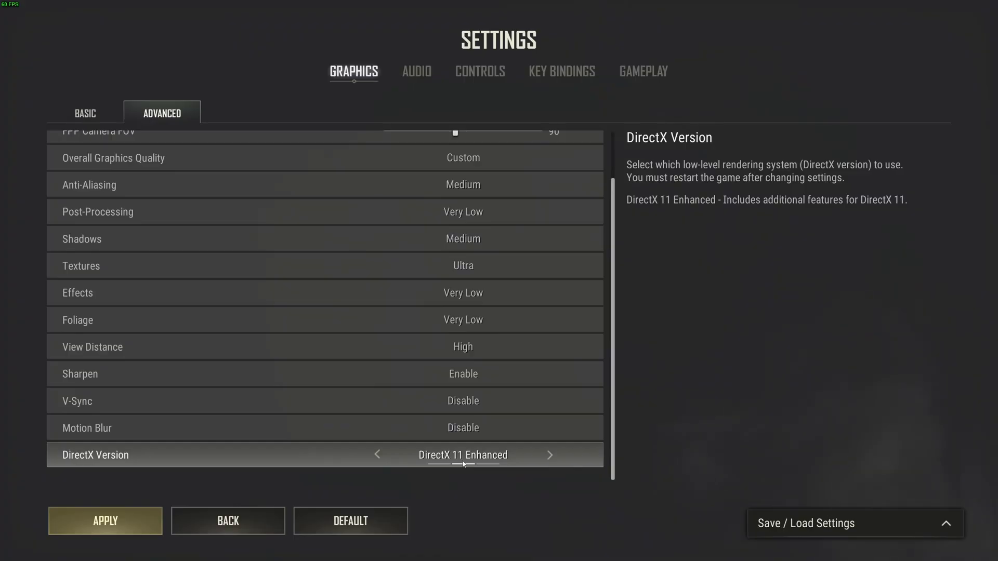
left_click(376, 454)
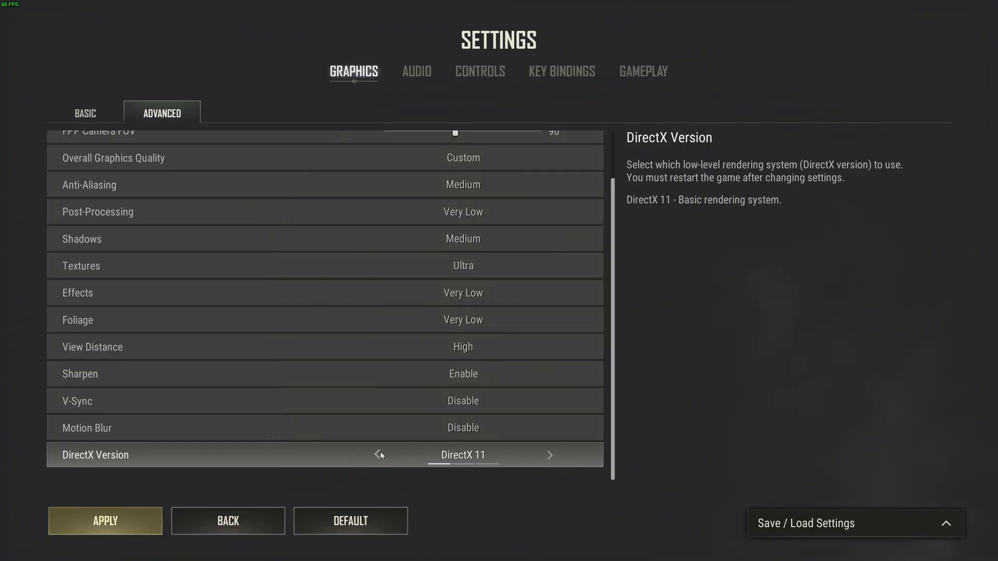
mouse_move(470, 460)
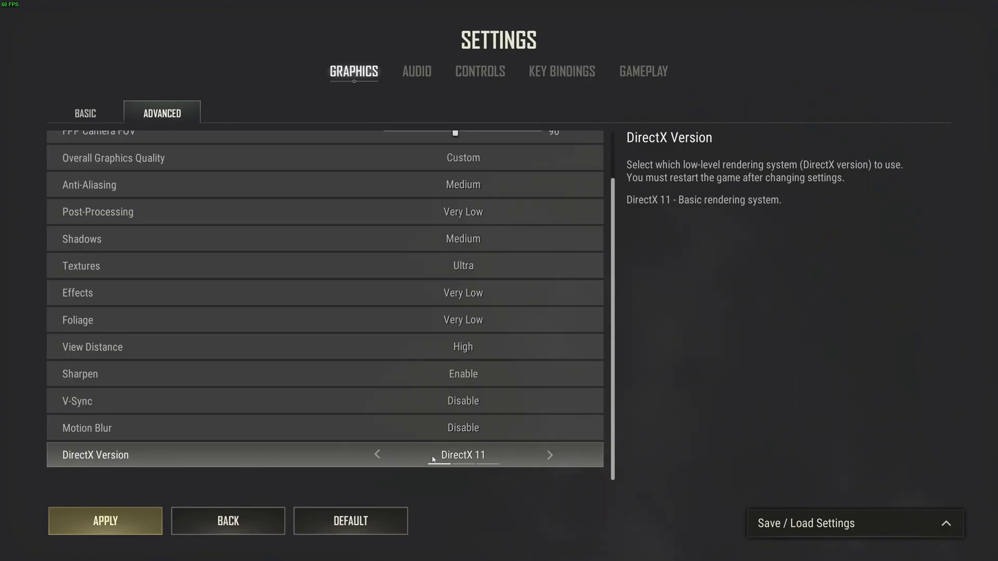
left_click(549, 454)
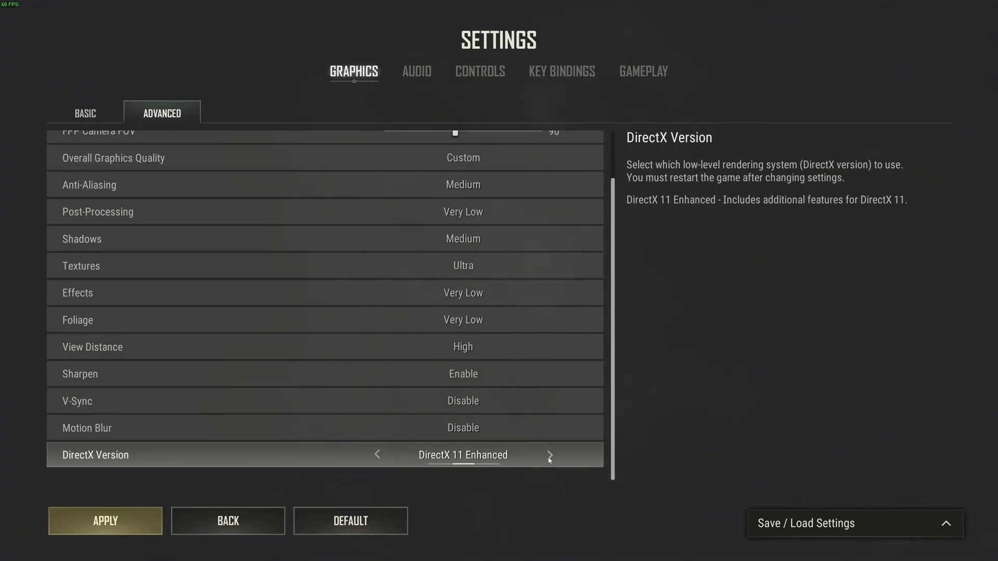
left_click(548, 454)
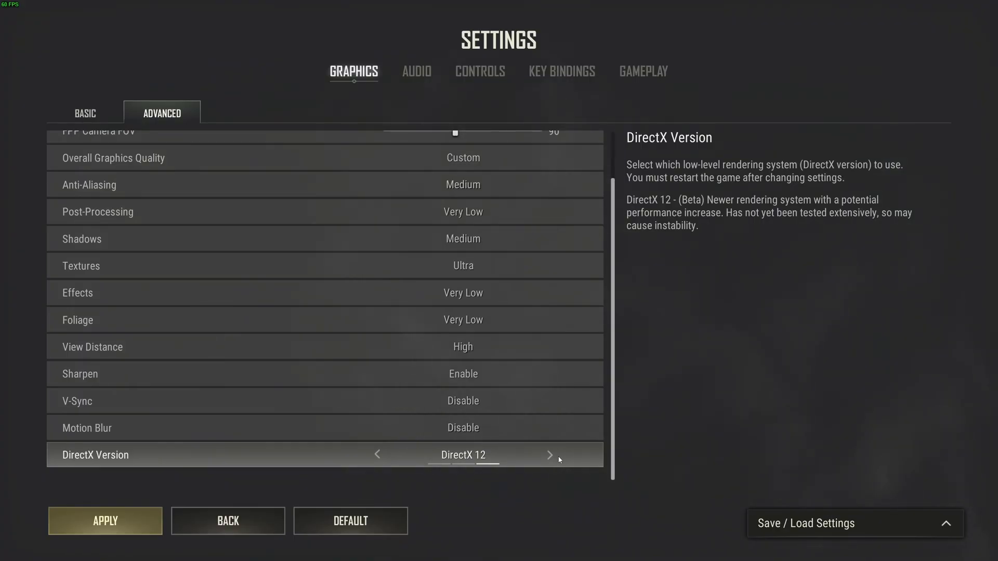
left_click(376, 454)
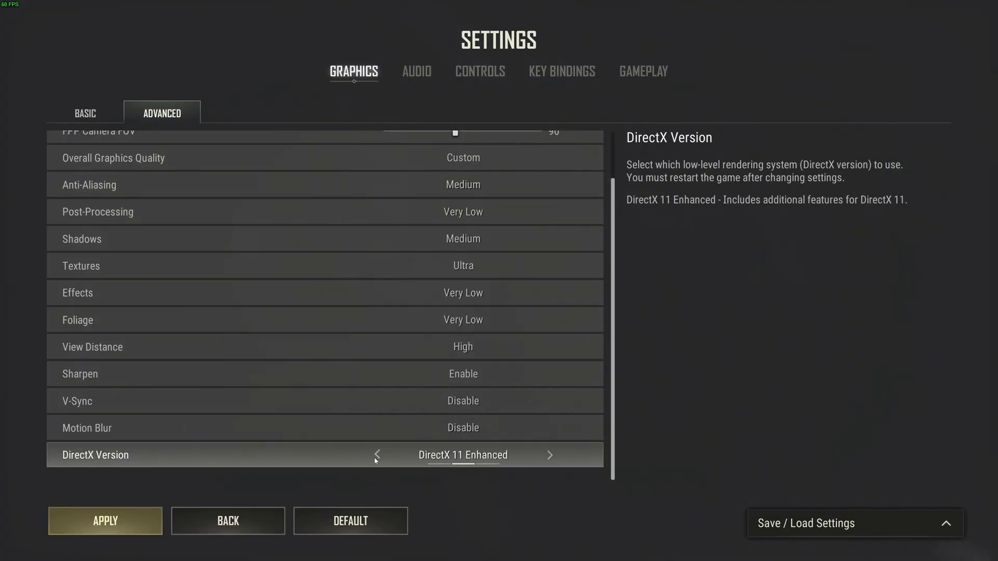
mouse_move(514, 480)
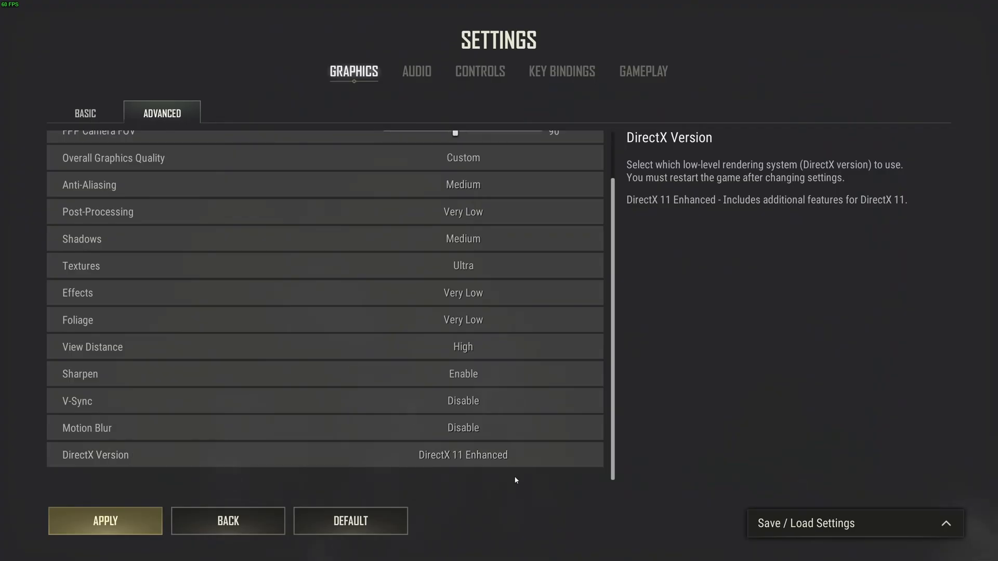
mouse_move(534, 482)
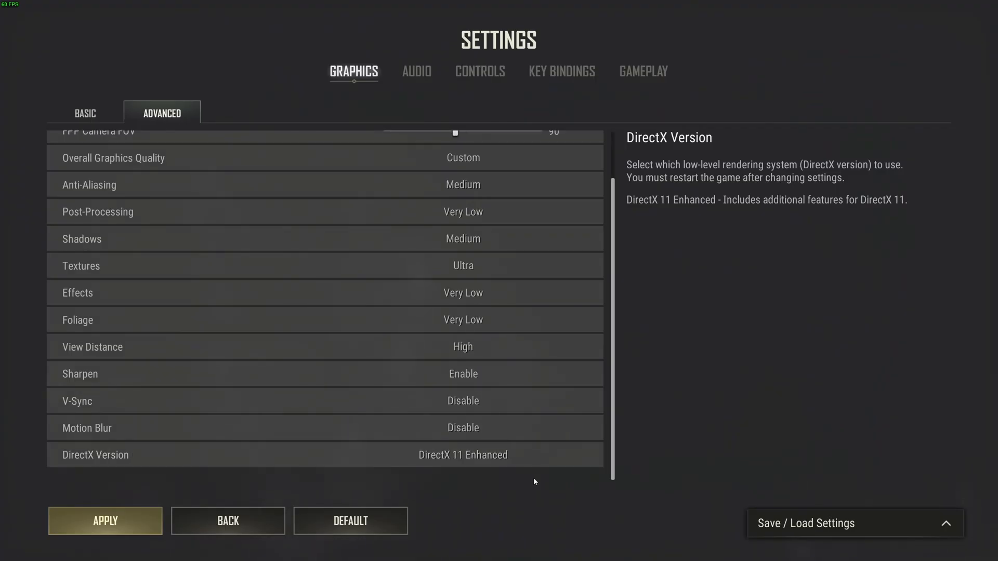